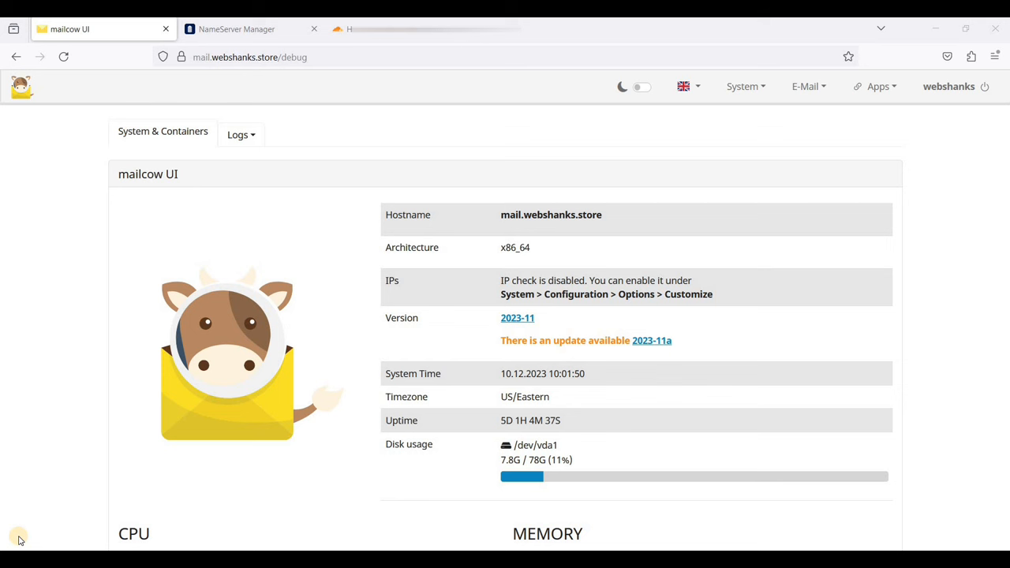
mouse_move(496, 192)
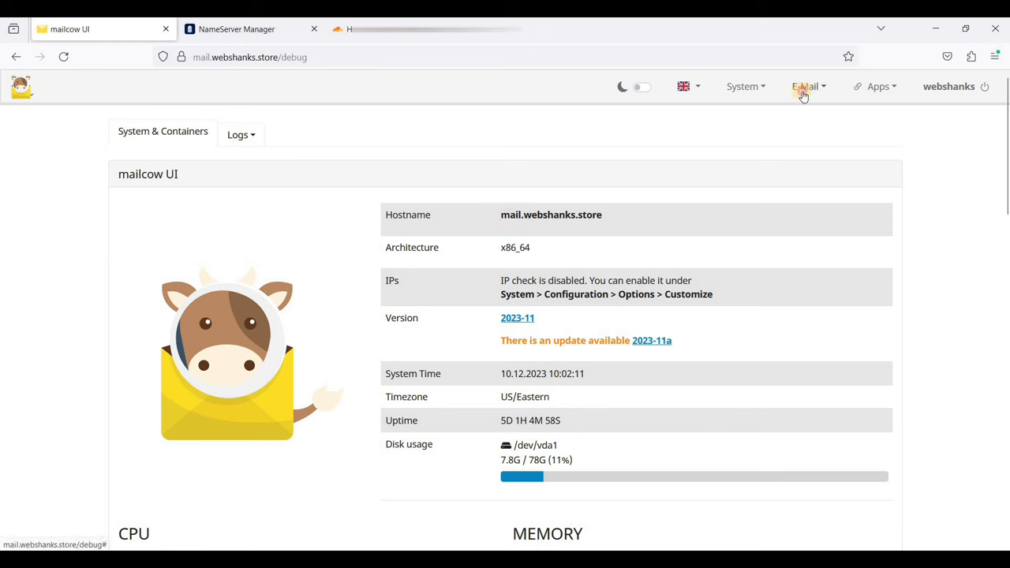
- Go to mailcow's E-Mail Configuration page for managing domains and mailboxes
click(805, 86)
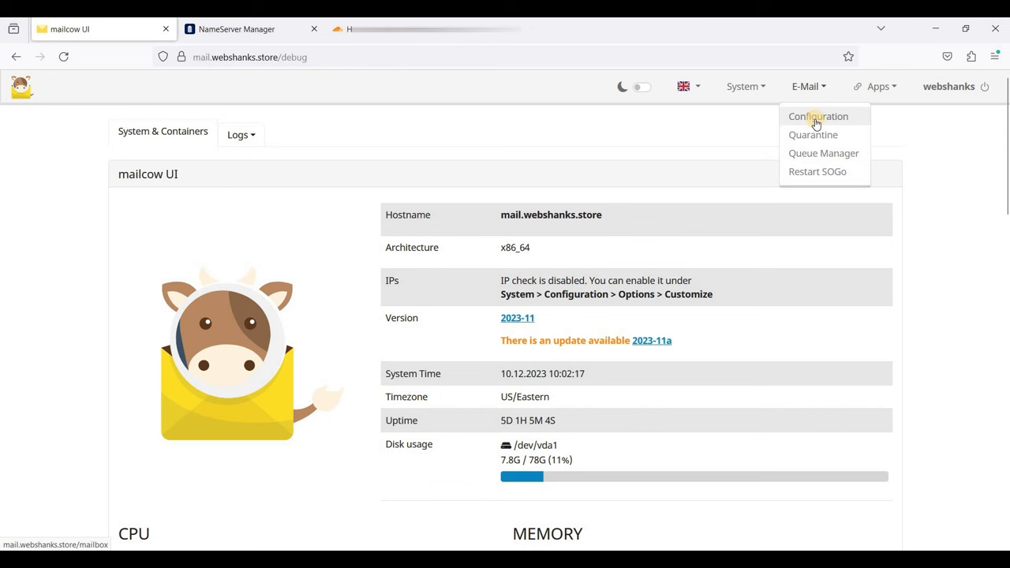
click(818, 116)
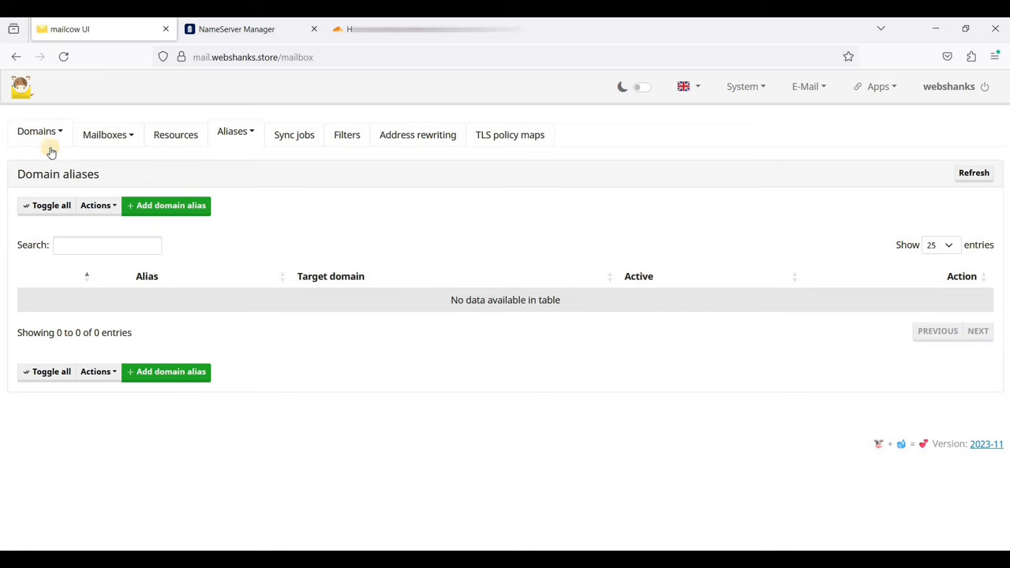
- Add the mail domain shapethatbod.com and restart SOGo
click(37, 131)
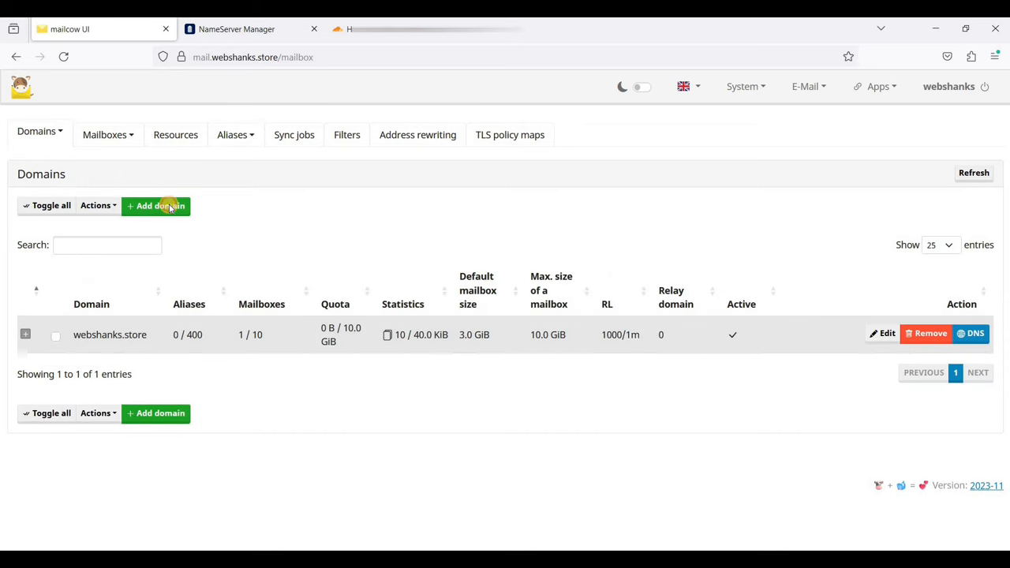
click(155, 206)
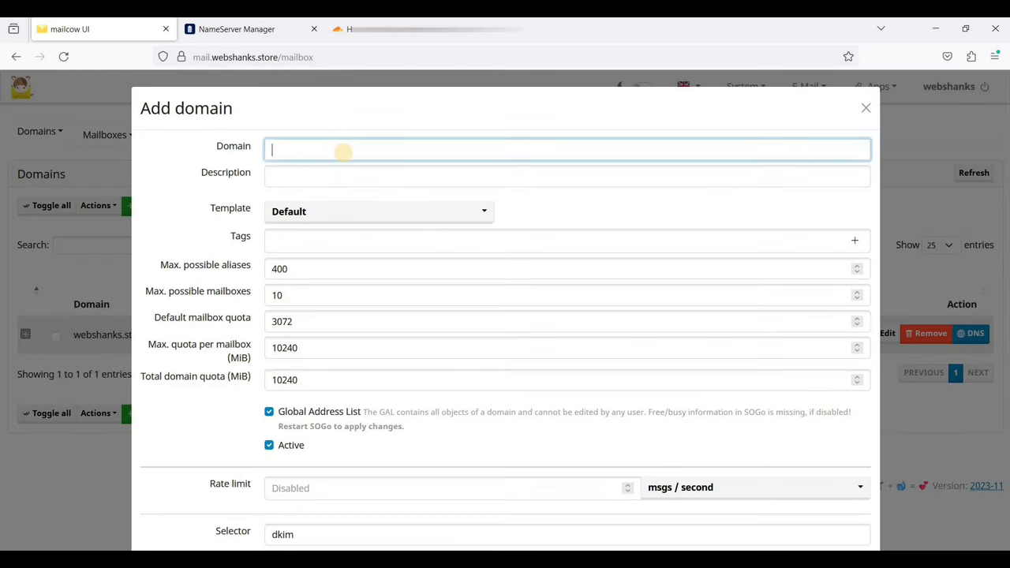
text(shapethatbod.com)
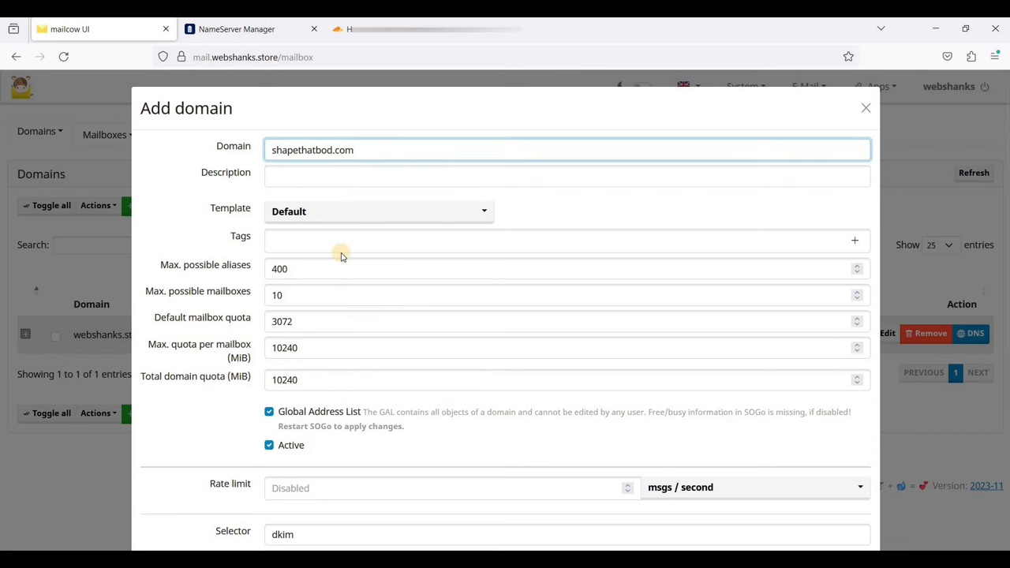
scroll(down, 3)
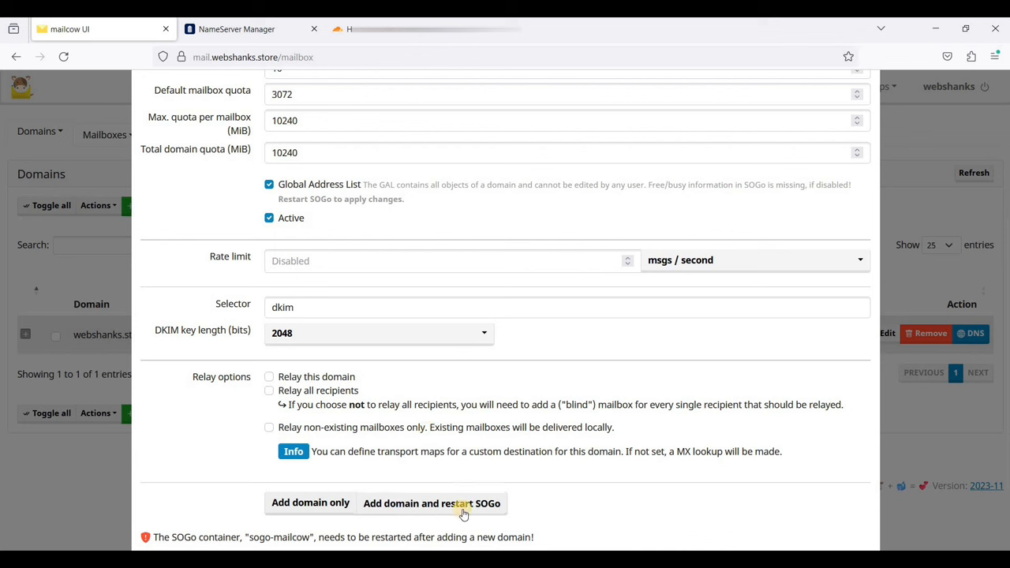
mouse_move(300, 261)
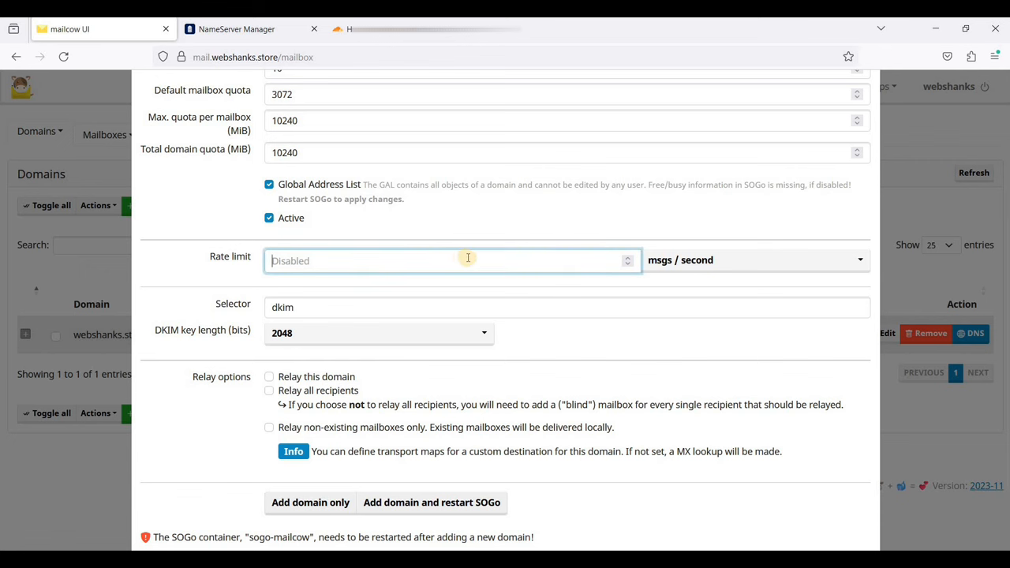
mouse_move(445, 268)
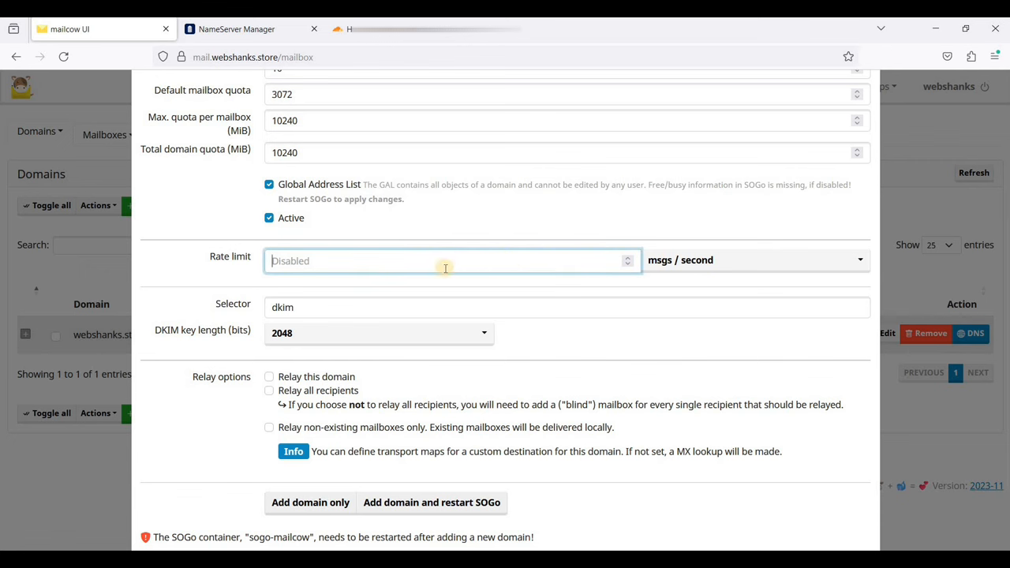
click(432, 503)
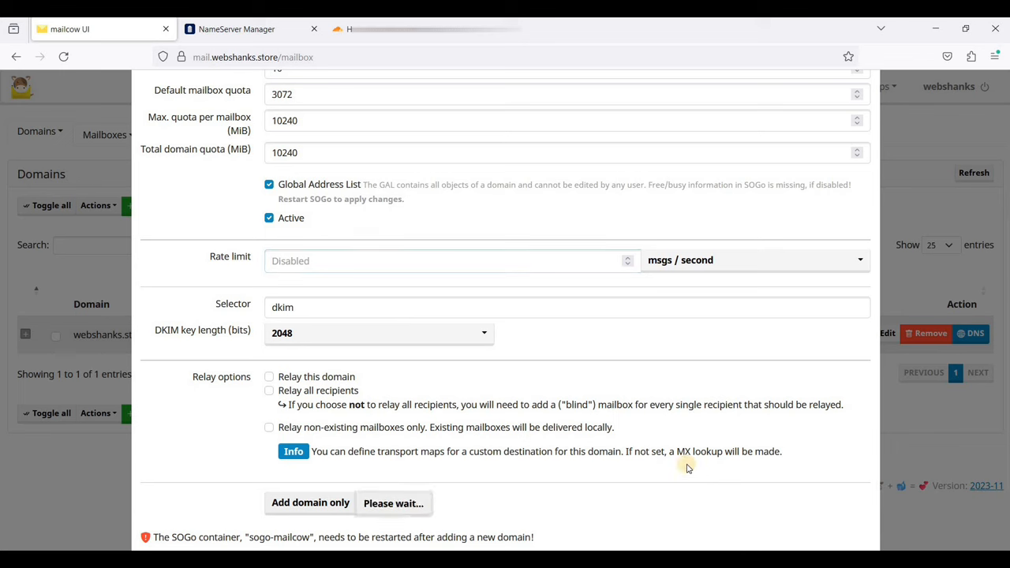
click(311, 502)
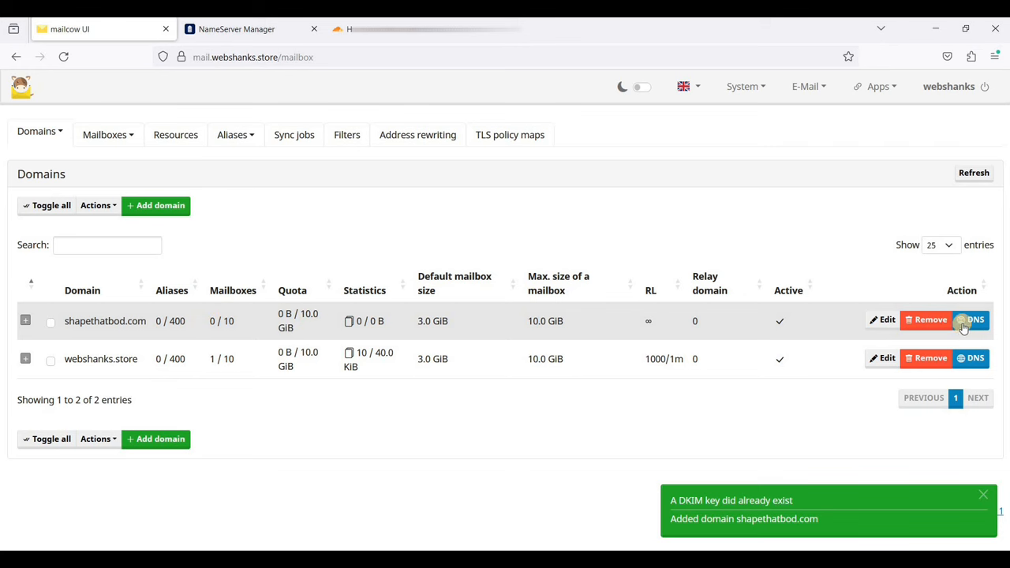
- View the DNS records mailcow requires for shapethatbod.com
click(972, 320)
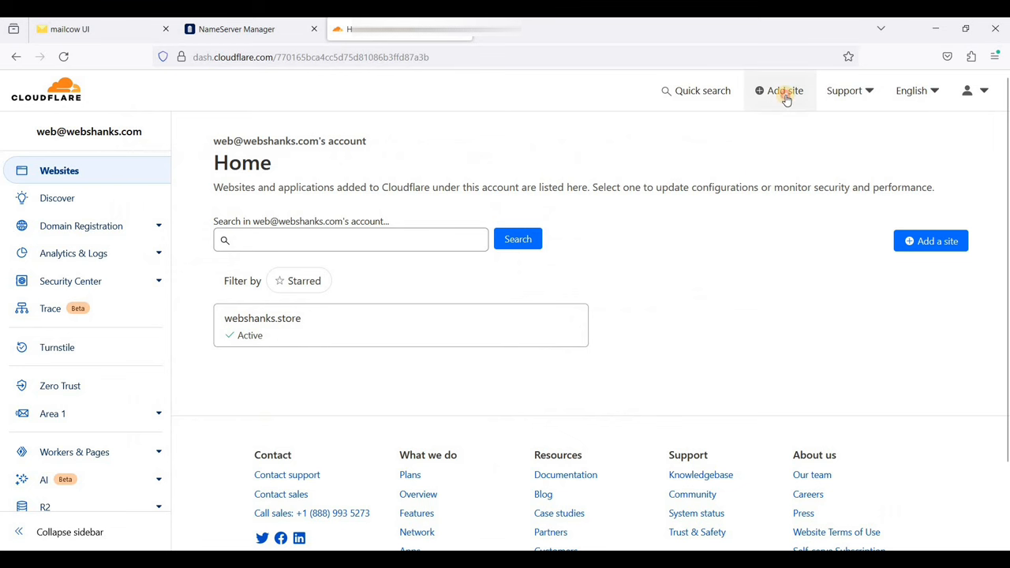
- Add shapethatbod.com as a new site in Cloudflare
click(784, 90)
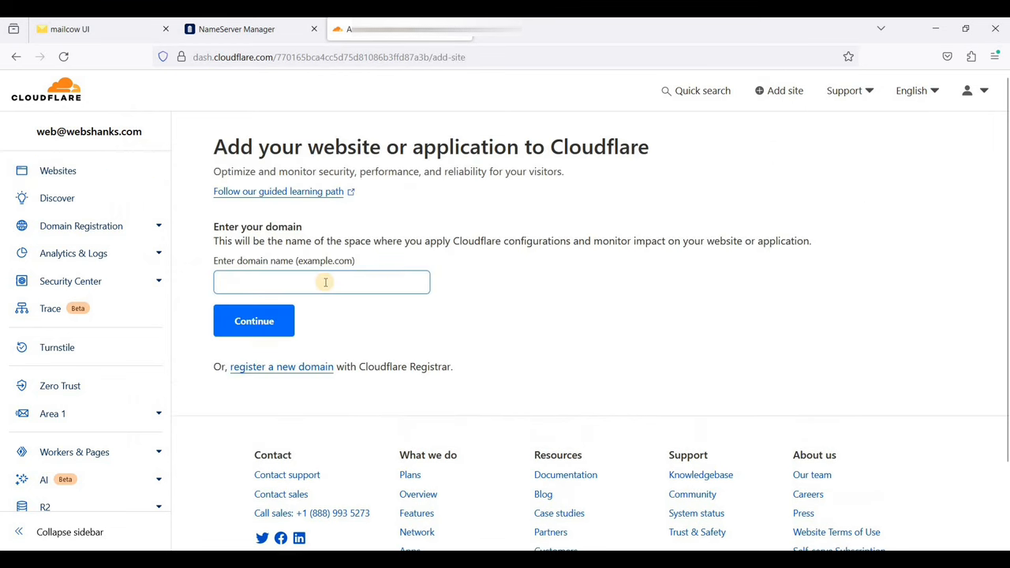
text(sha)
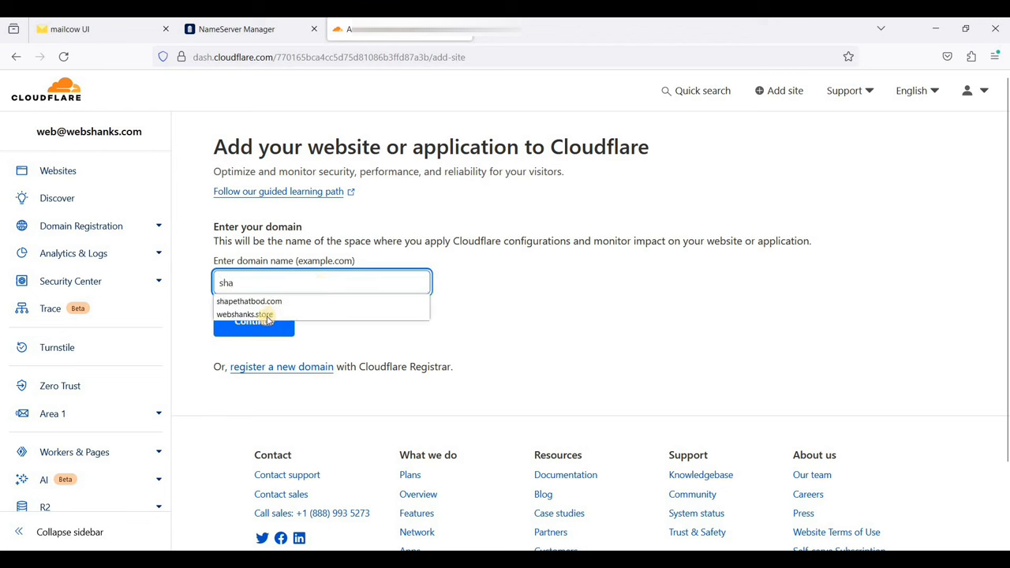
click(249, 300)
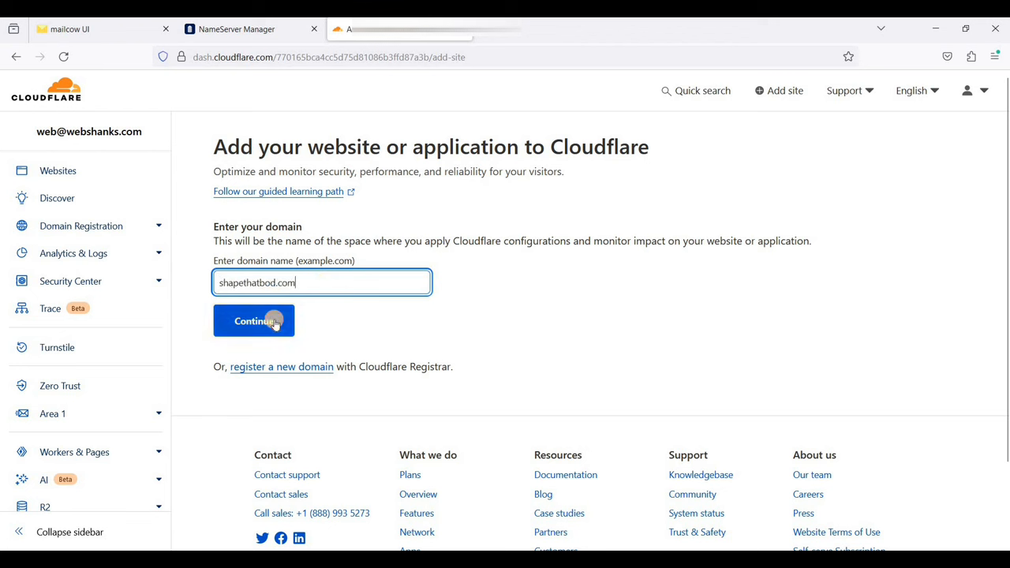
click(254, 320)
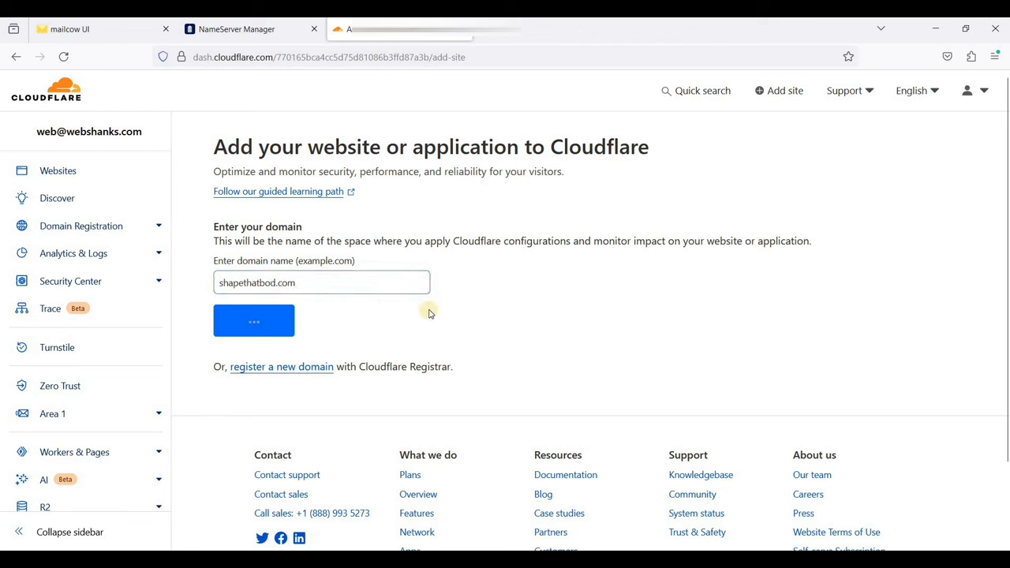
click(253, 320)
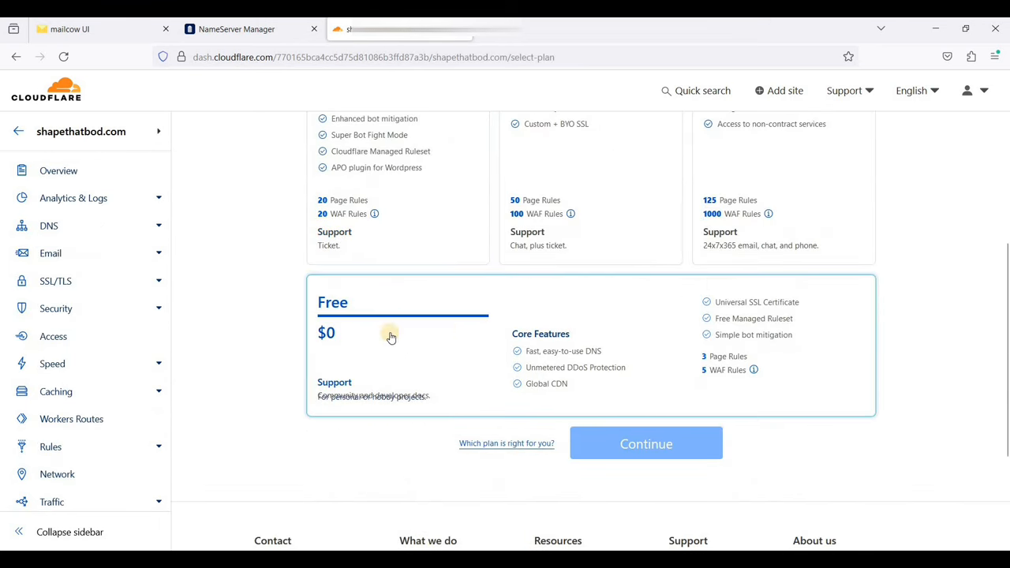
- Select the Free plan and proceed to the DNS records scan
click(391, 332)
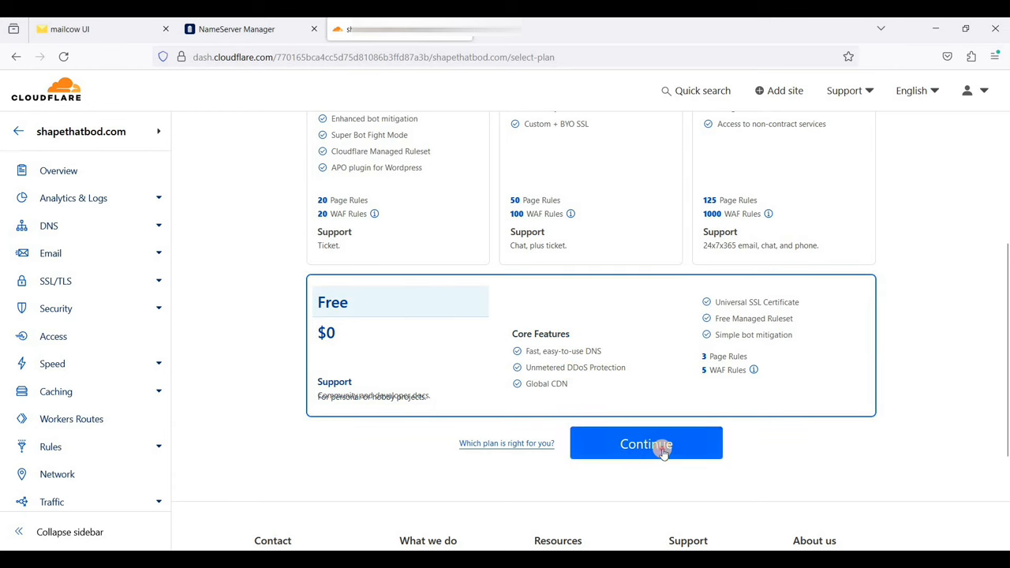
click(645, 443)
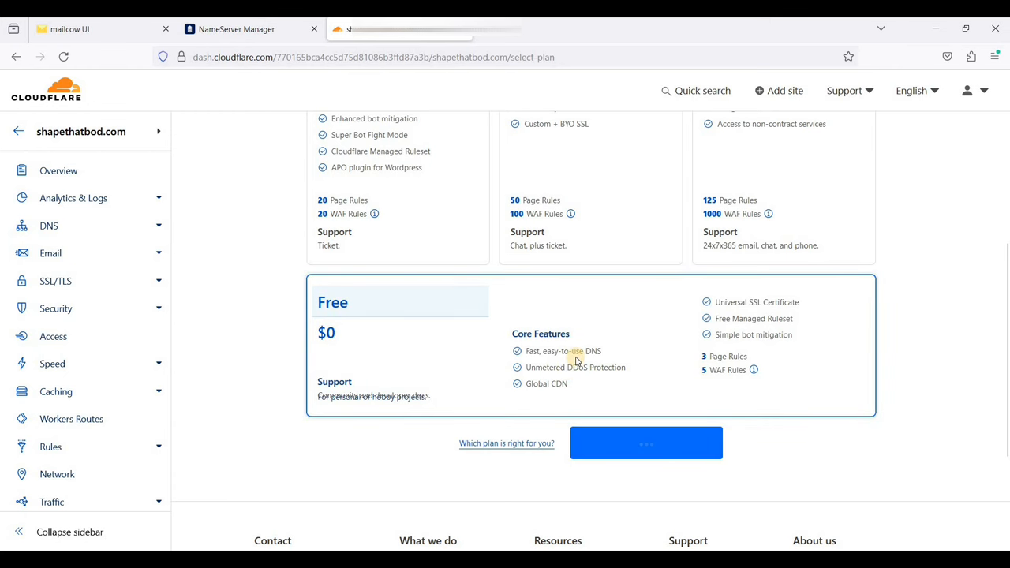
click(645, 442)
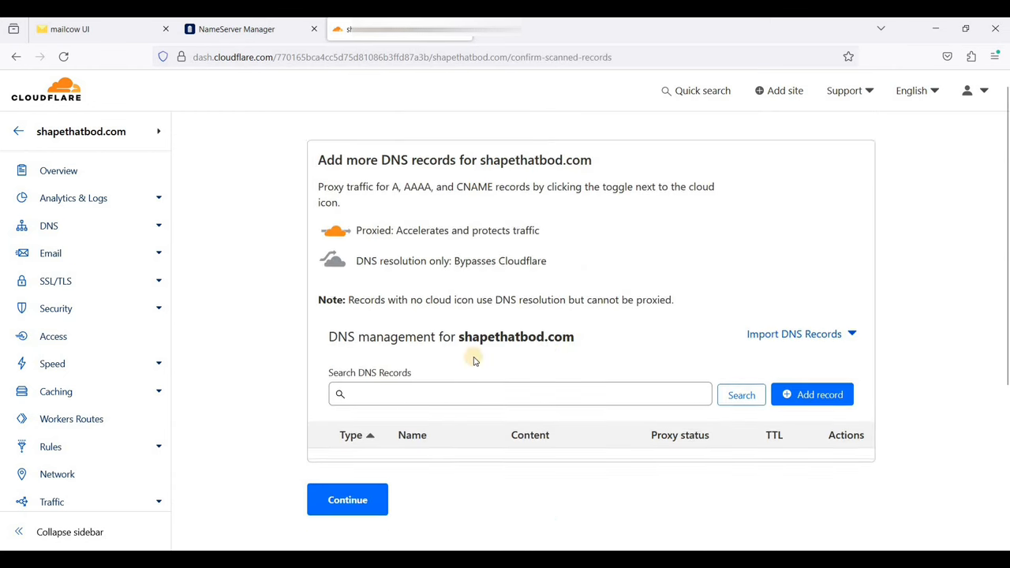
scroll(down, 3)
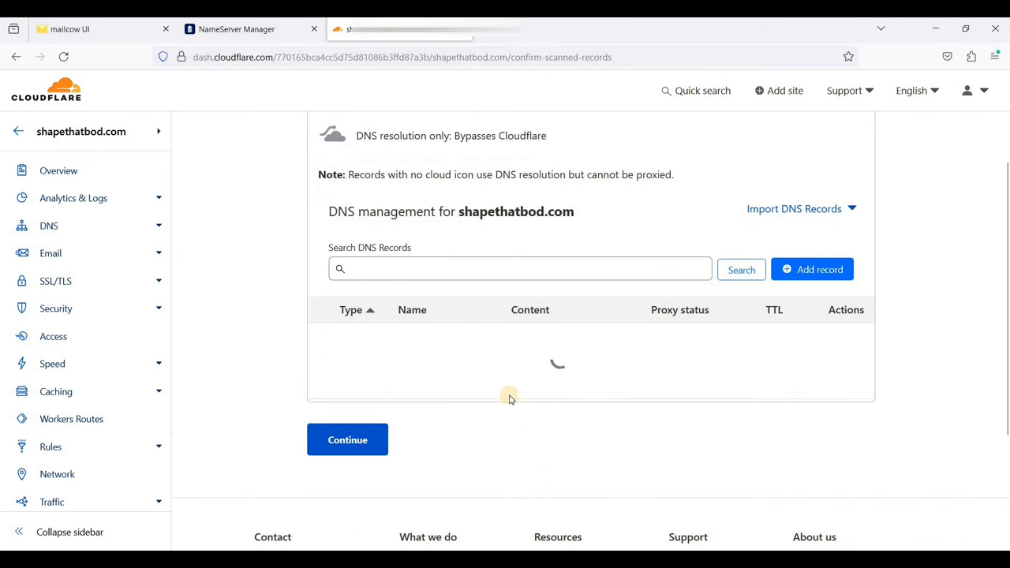
- Accept the scanned DNS records and copy the first nameserver, ashley.ns.cloudflare.com
click(347, 439)
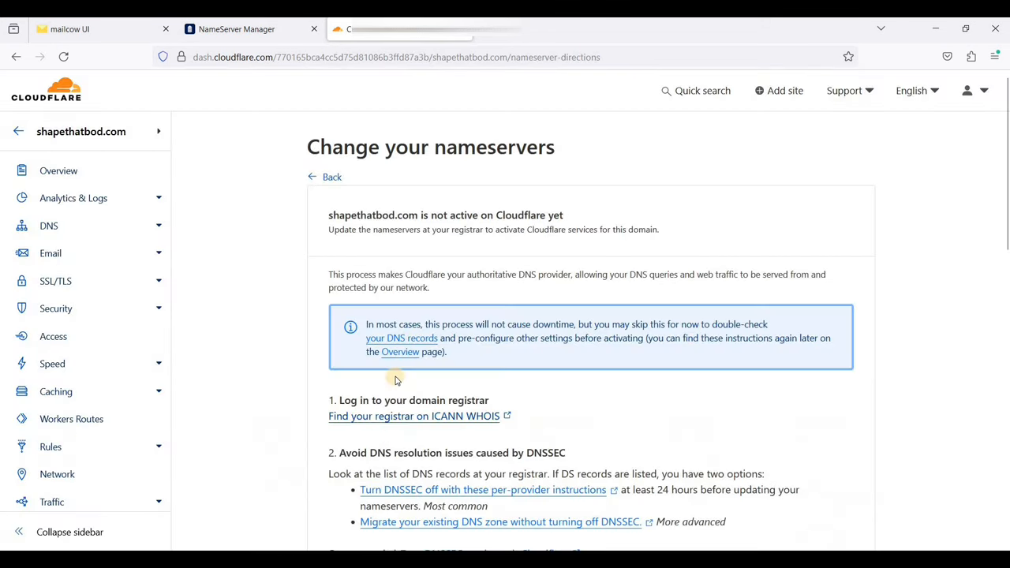
scroll(down, 3)
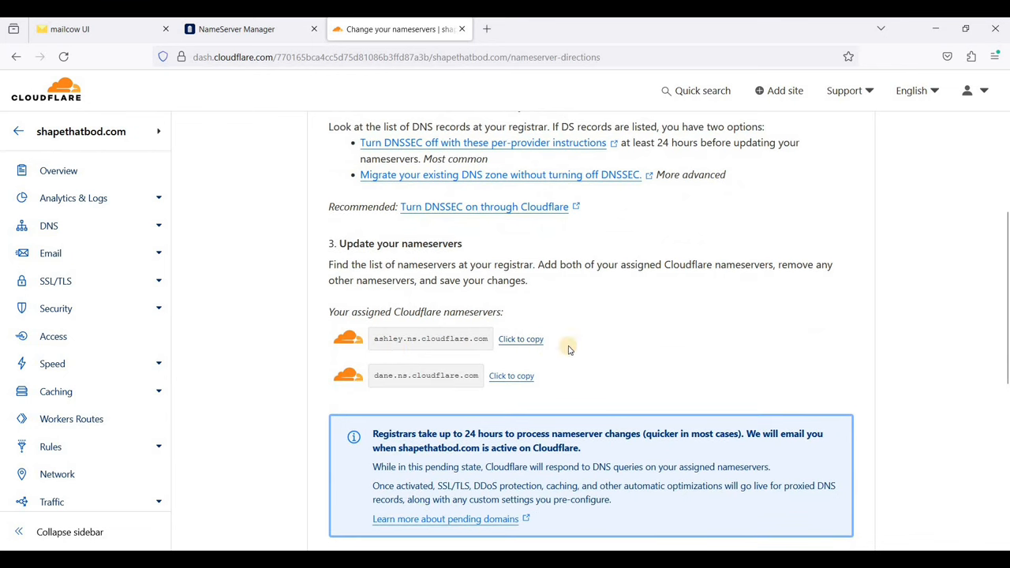
click(521, 338)
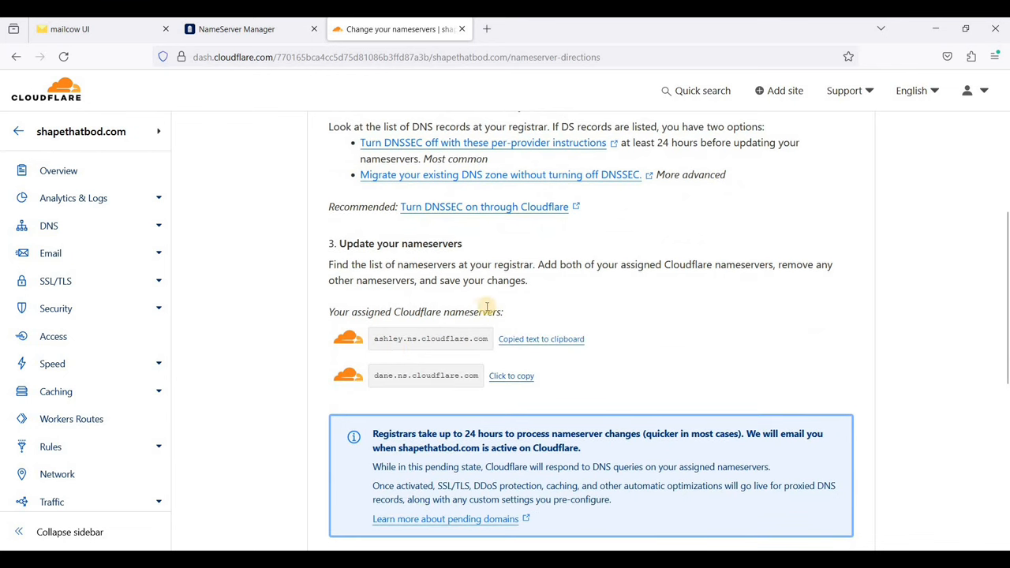
mouse_move(439, 338)
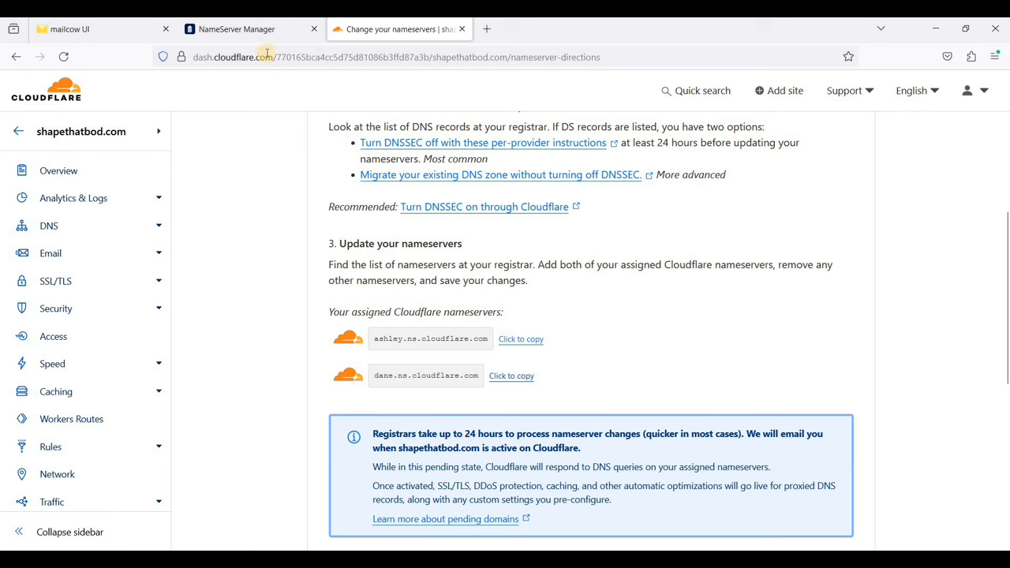
mouse_move(364, 404)
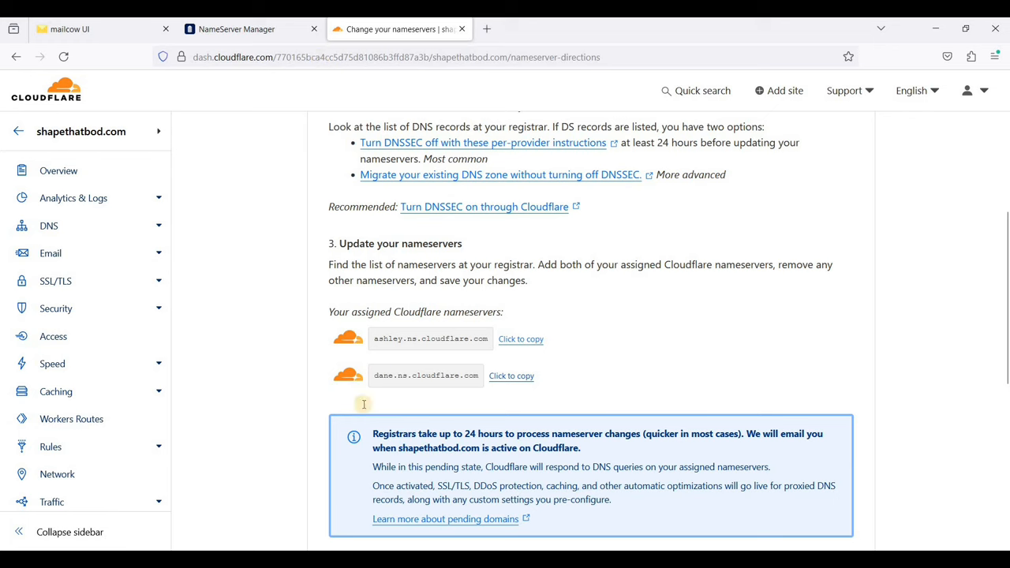
- Set shapethatbod.com's NameSilo nameservers to ashley and dane.ns.cloudflare.com and submit
click(237, 30)
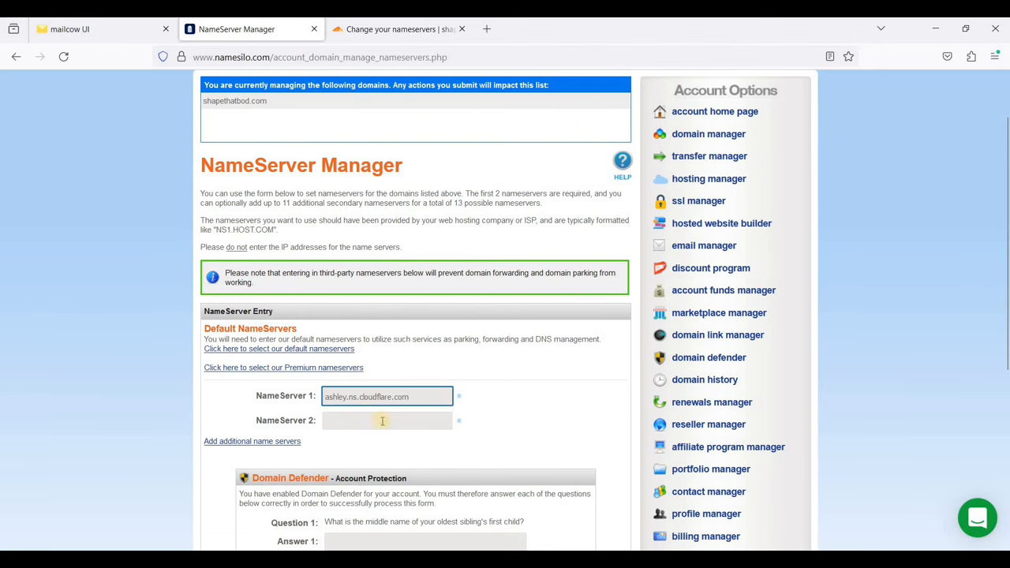
click(398, 29)
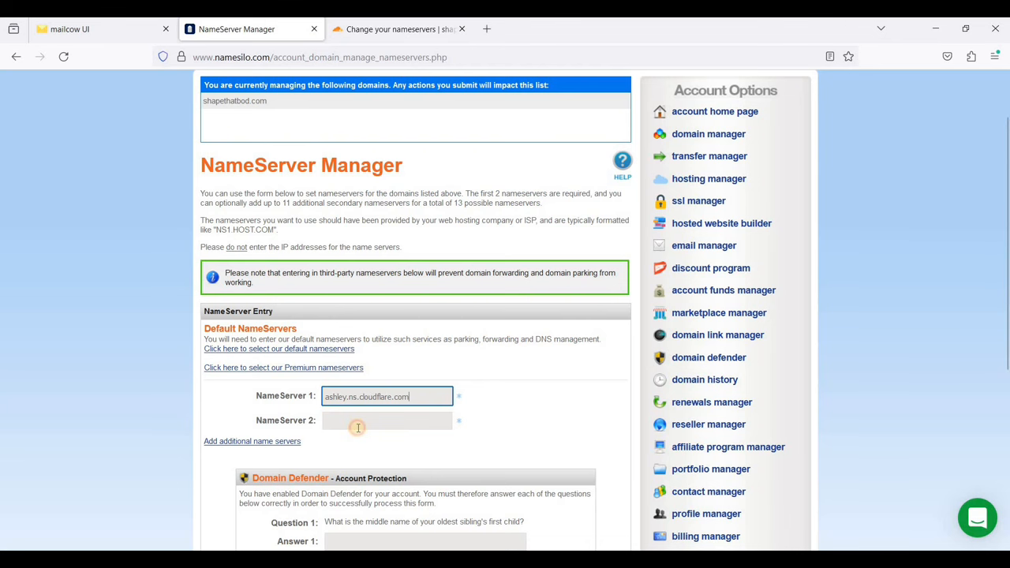
text(dane.ns.cloudflare.com)
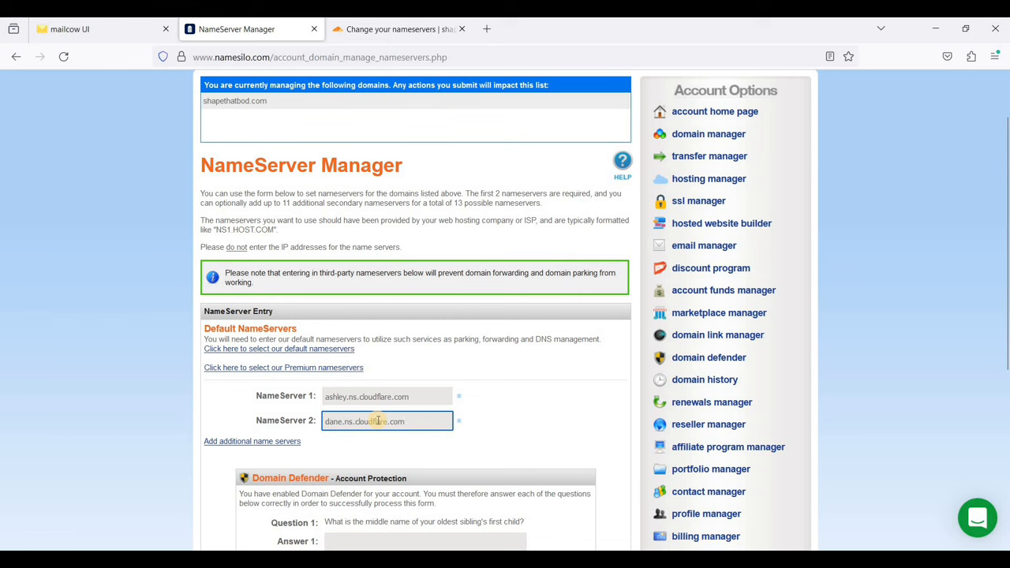
scroll(down, 3)
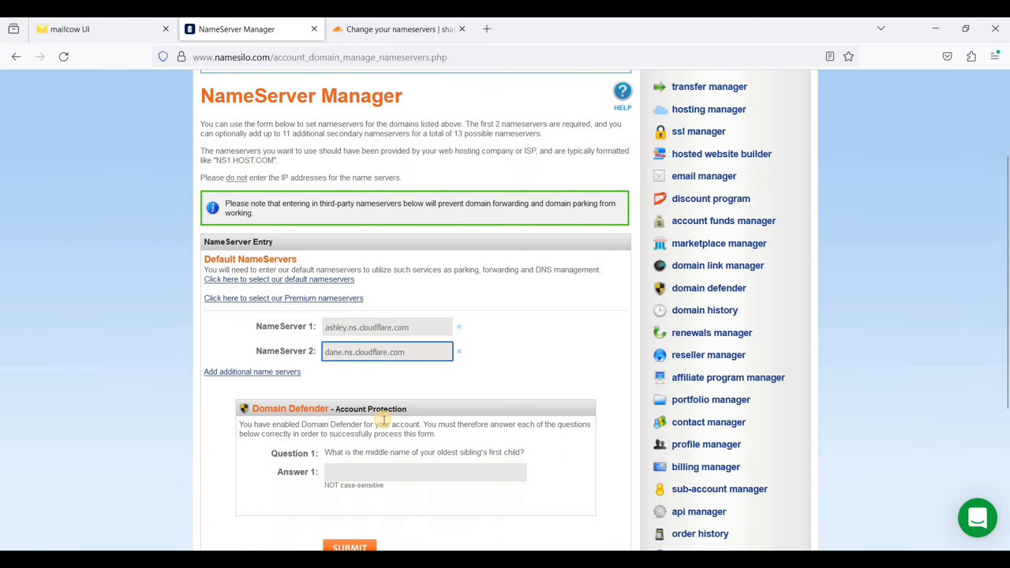
click(350, 547)
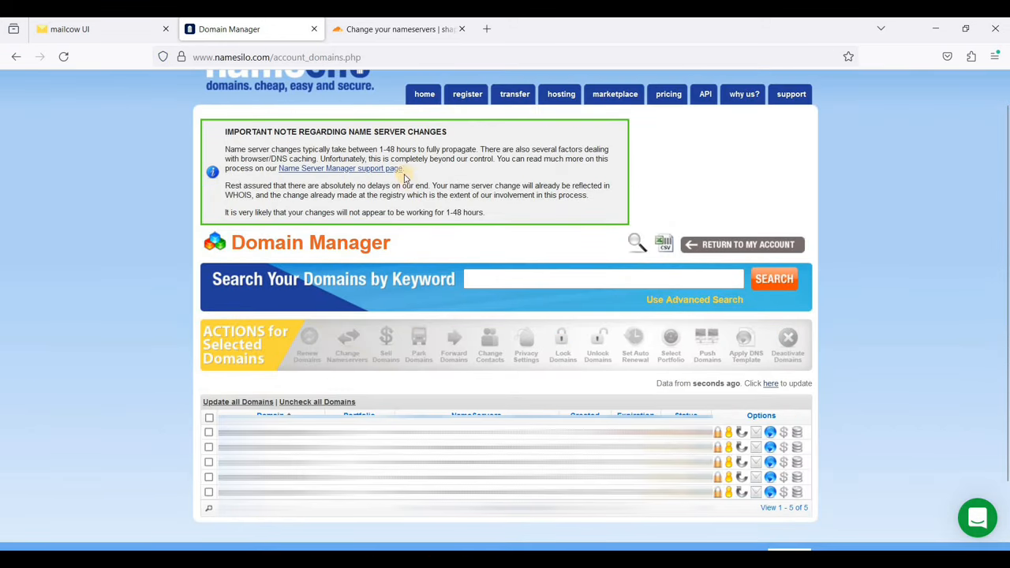
double_click(394, 149)
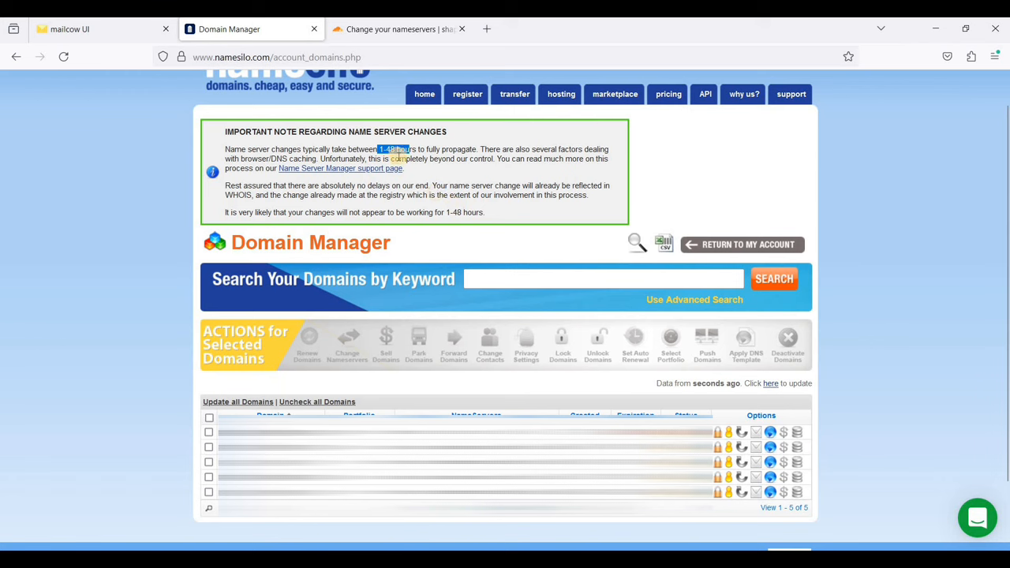
mouse_move(433, 170)
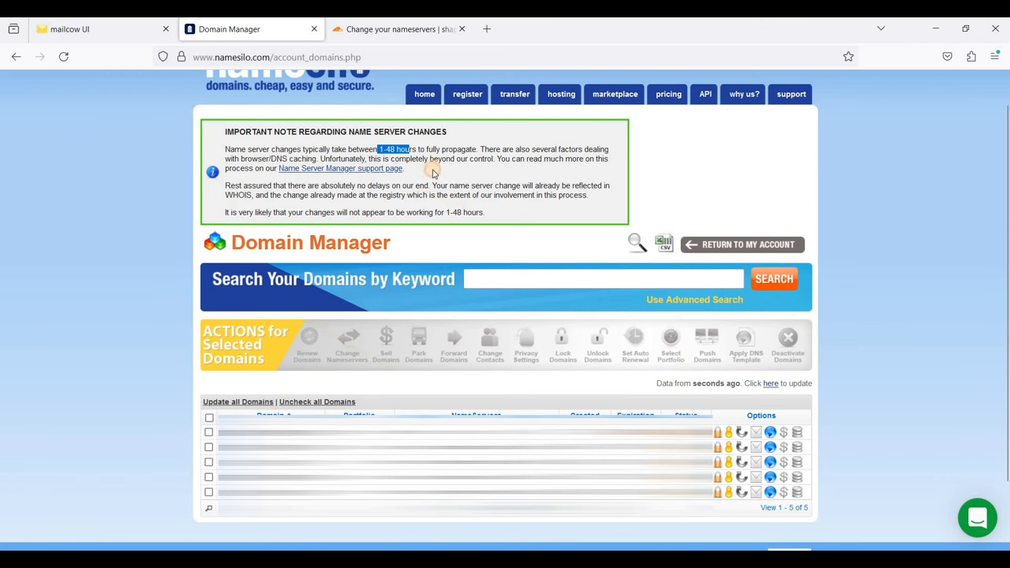
click(399, 29)
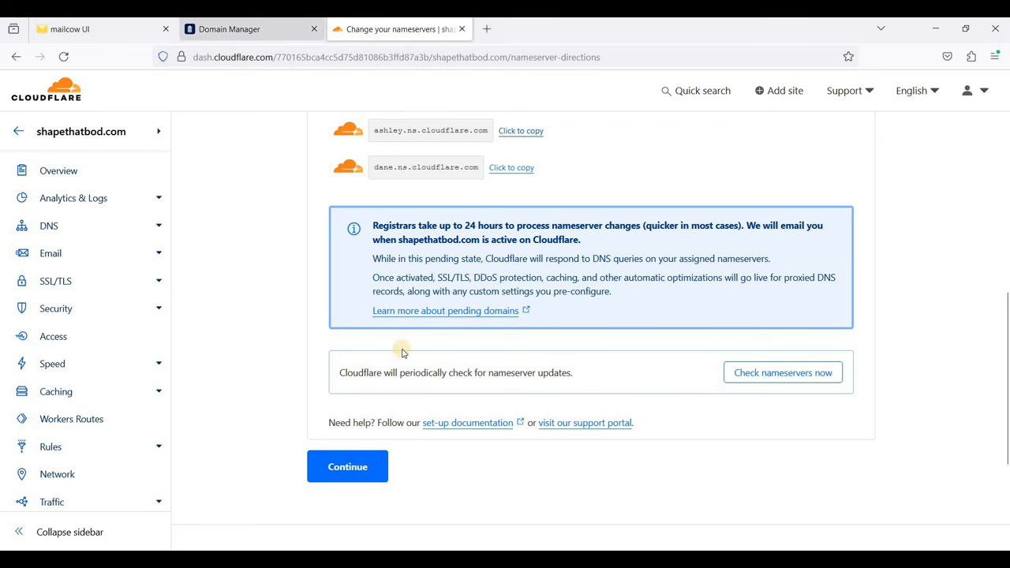
- Finish Cloudflare's nameserver steps, close NameSilo, and open shapethatbod.com's DNS records
click(347, 467)
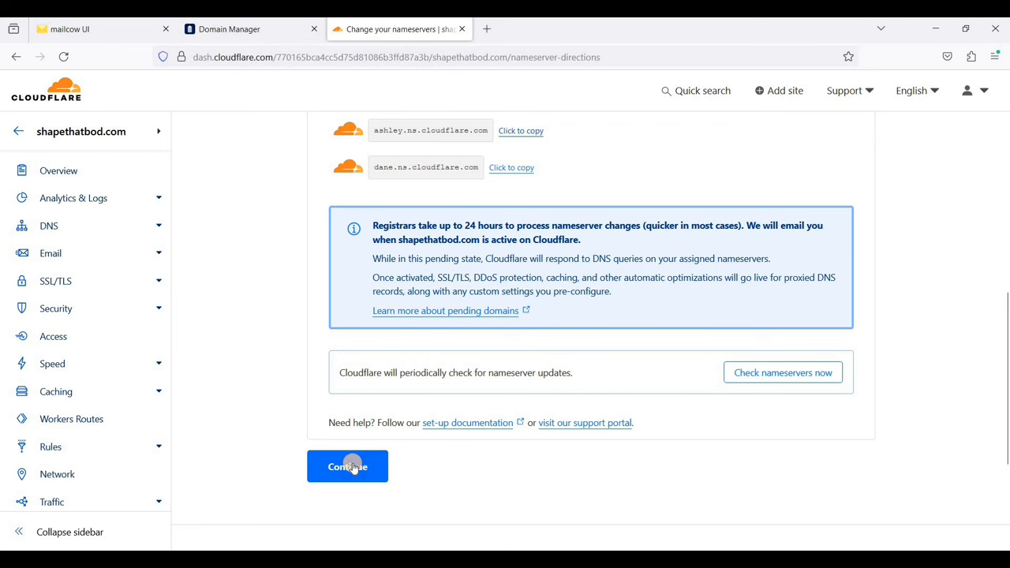
click(348, 467)
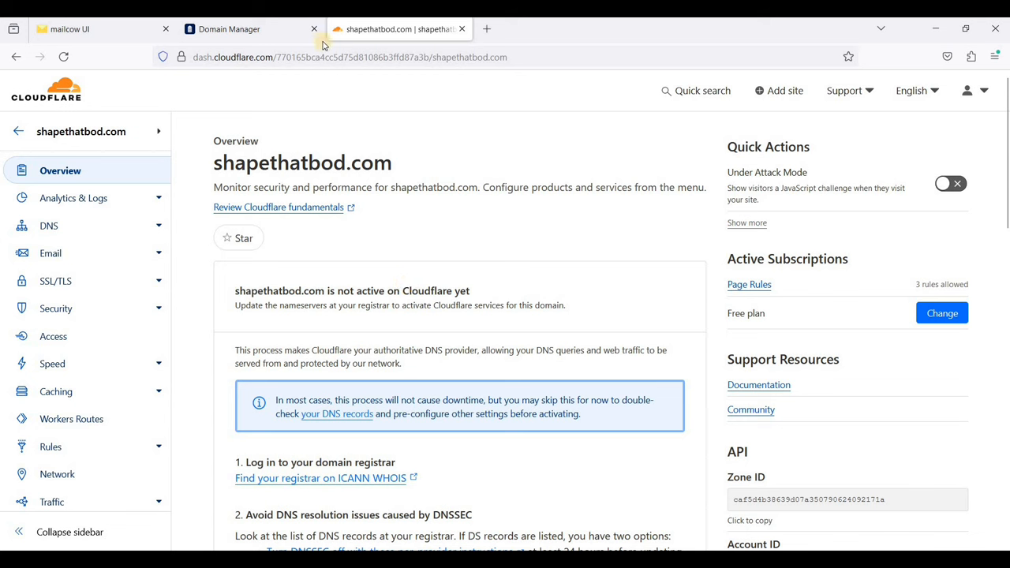
click(314, 29)
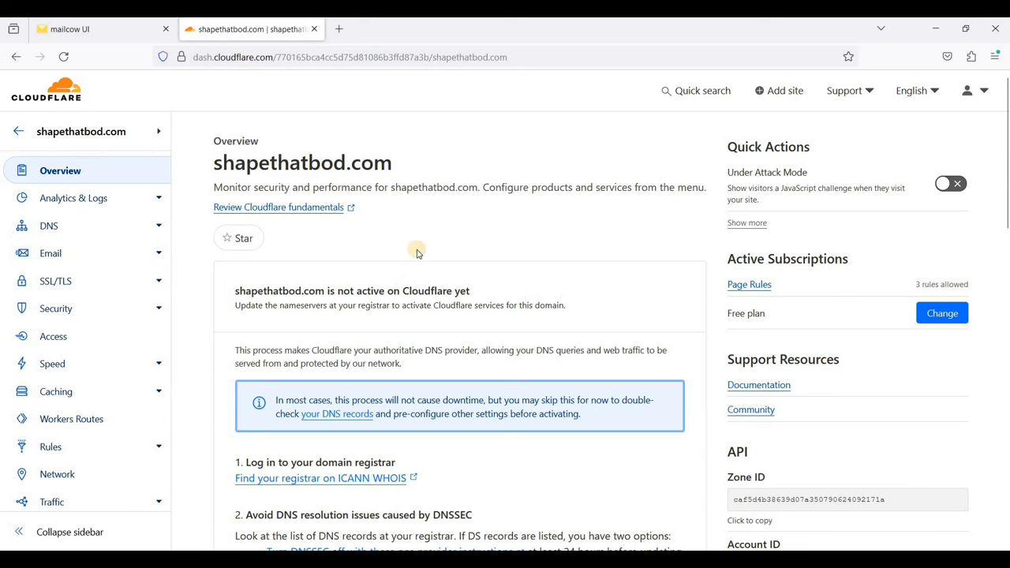
mouse_move(49, 226)
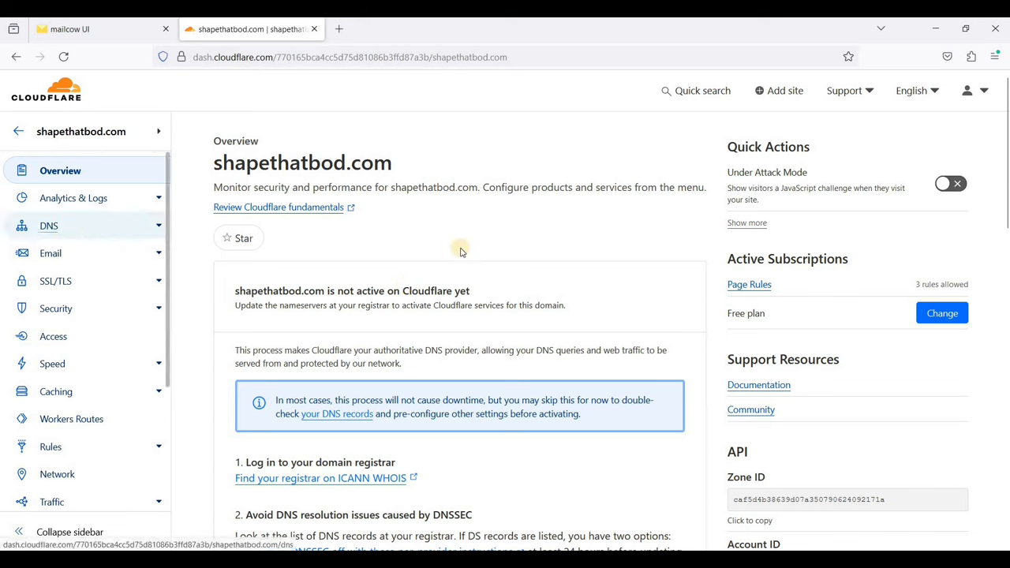
click(48, 226)
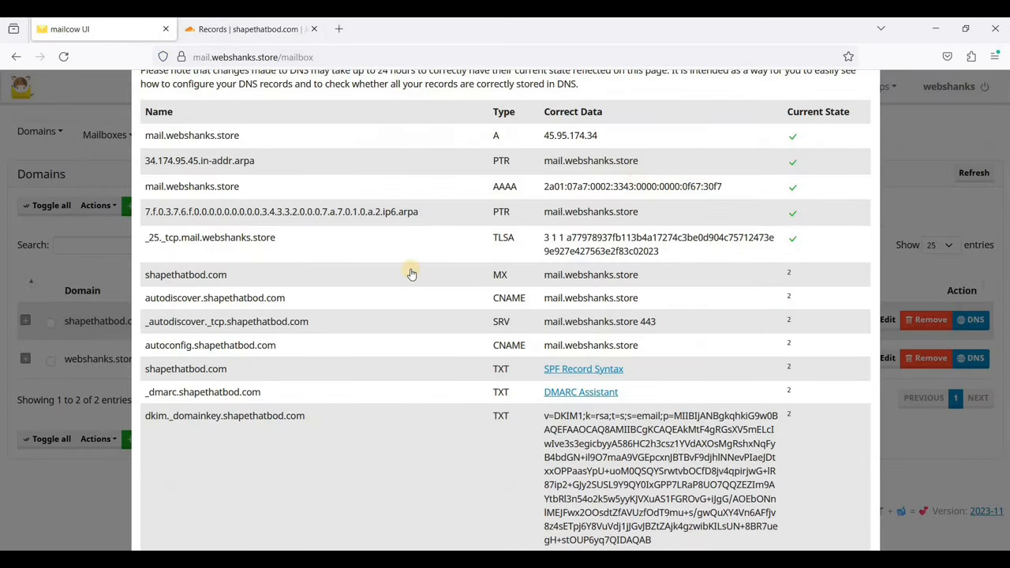
mouse_move(221, 275)
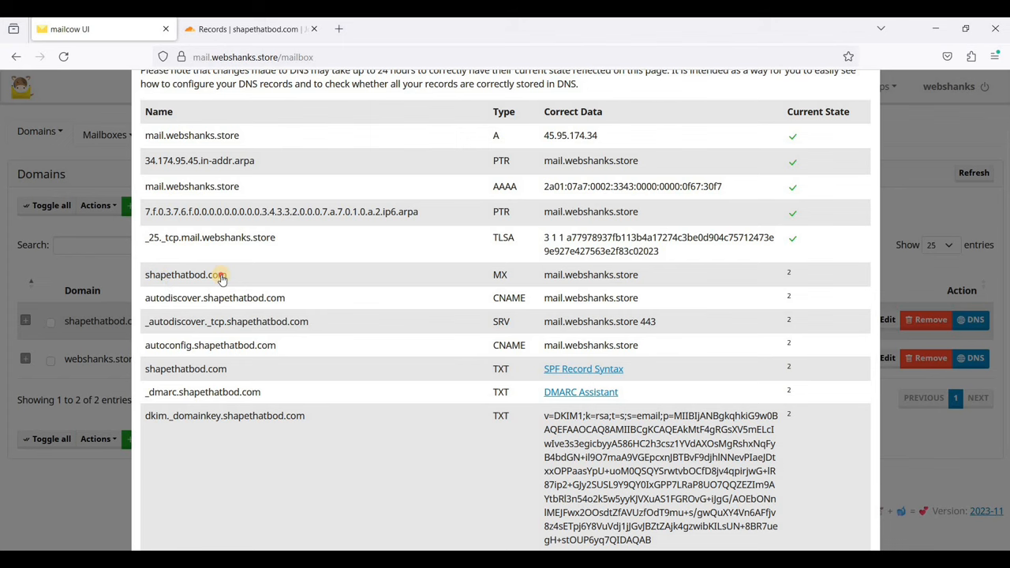
double_click(185, 273)
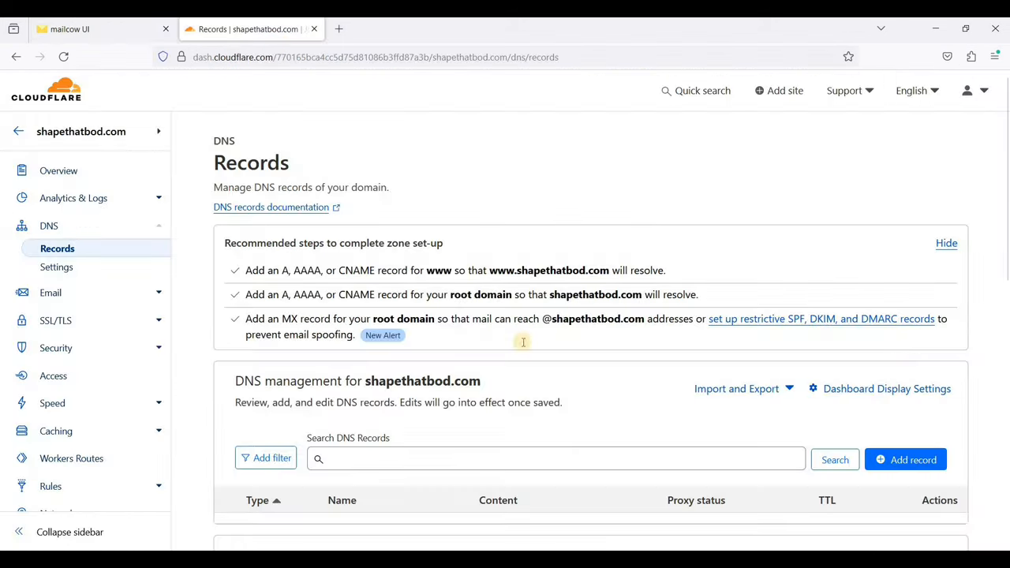
- Add a DNS-only MX record for shapethatbod.com to mail.webshanks.store with priority 9
click(905, 459)
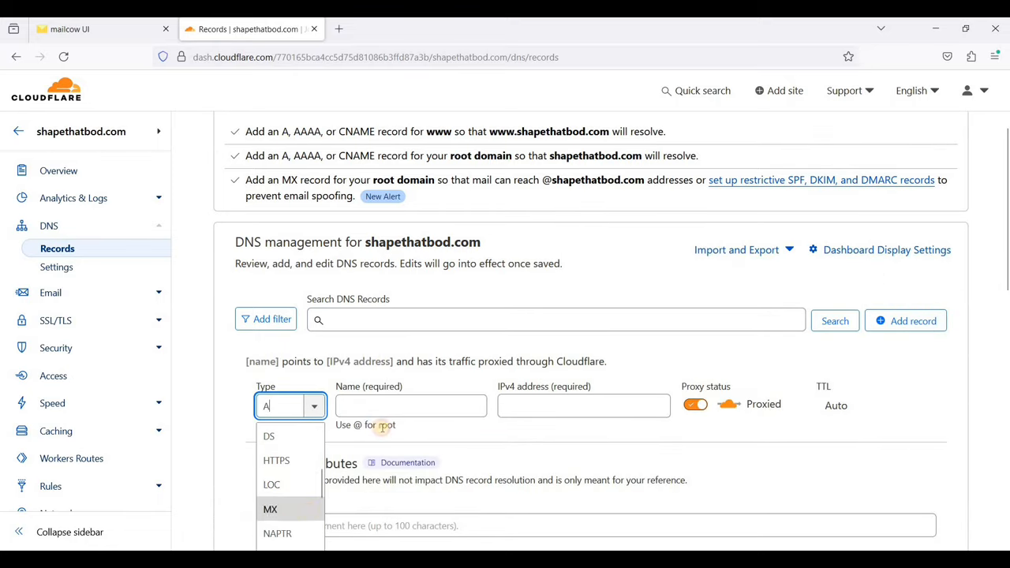
click(270, 509)
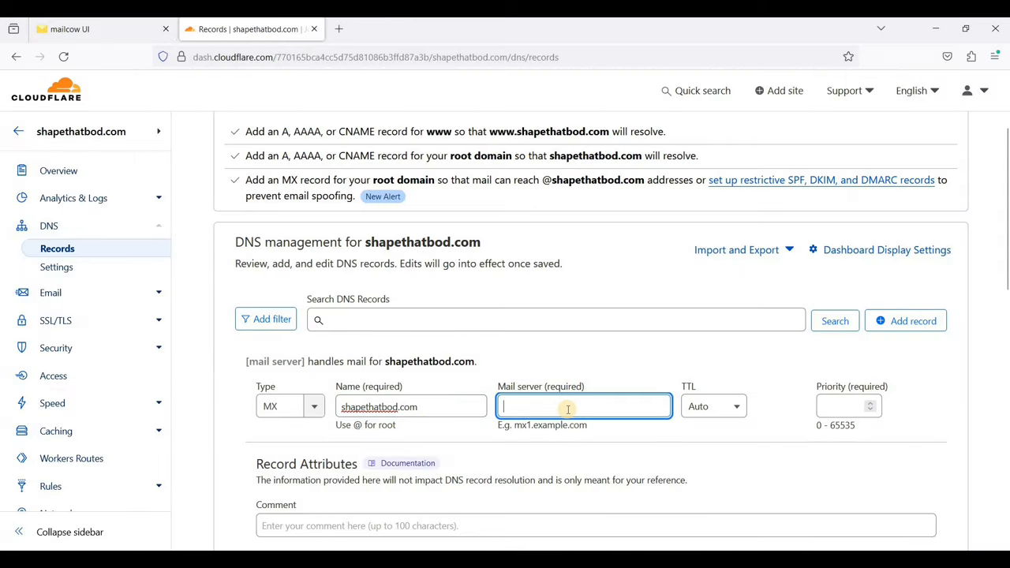
text(mail.webshanks.store)
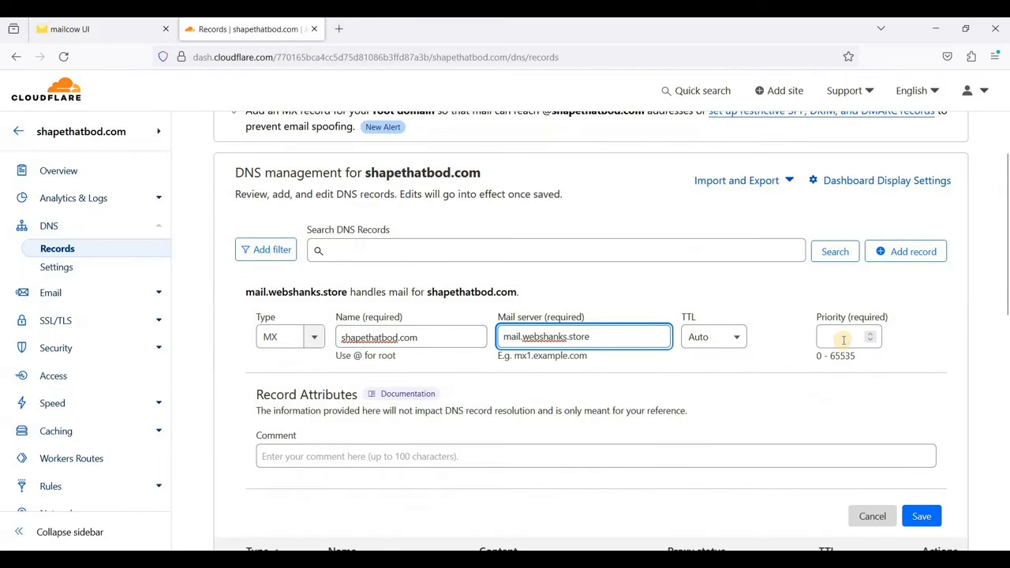
text(10)
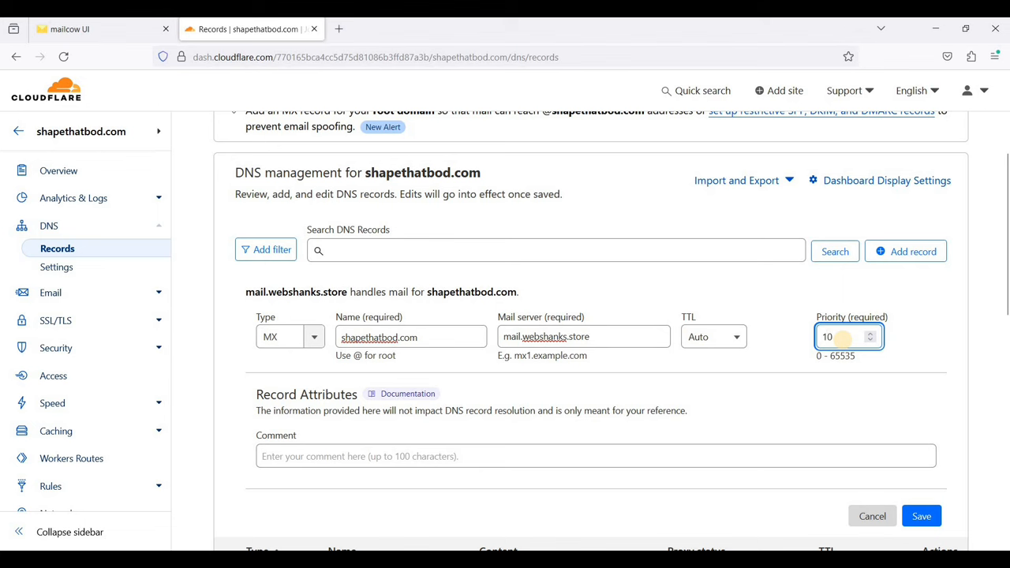
click(869, 340)
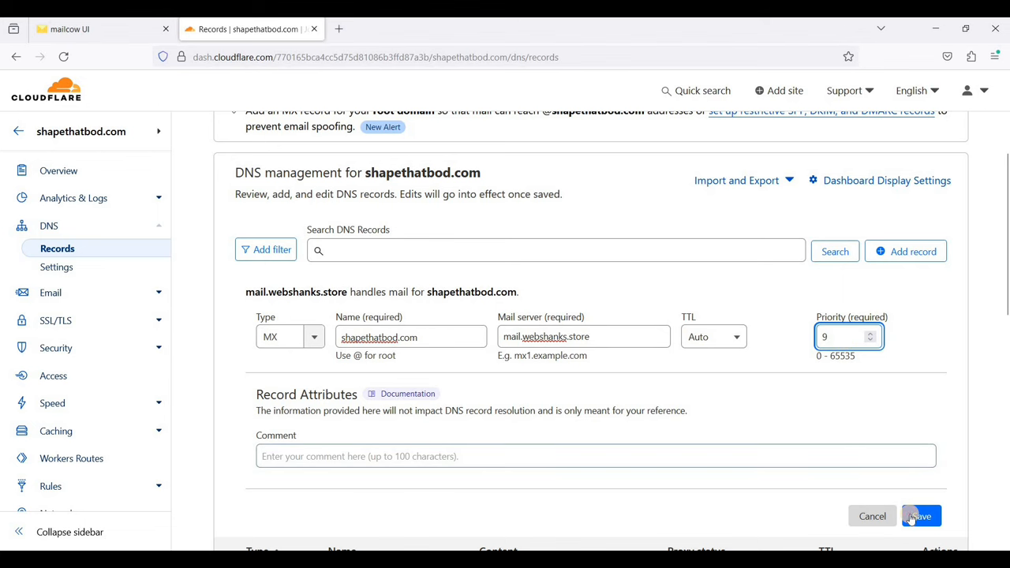
click(921, 516)
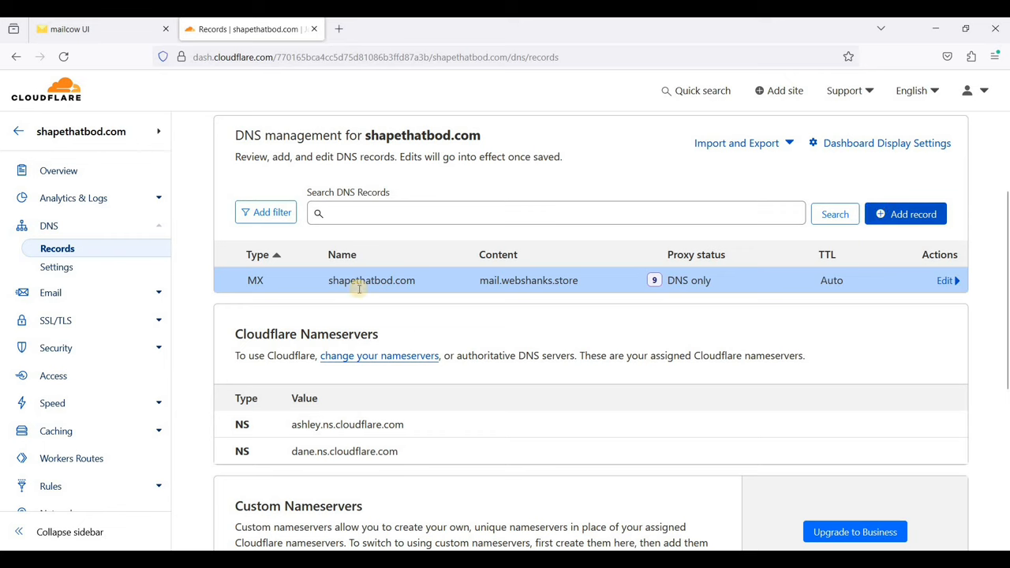
- Add a DNS-only autodiscover CNAME record pointing to mail.webshanks.store
click(905, 214)
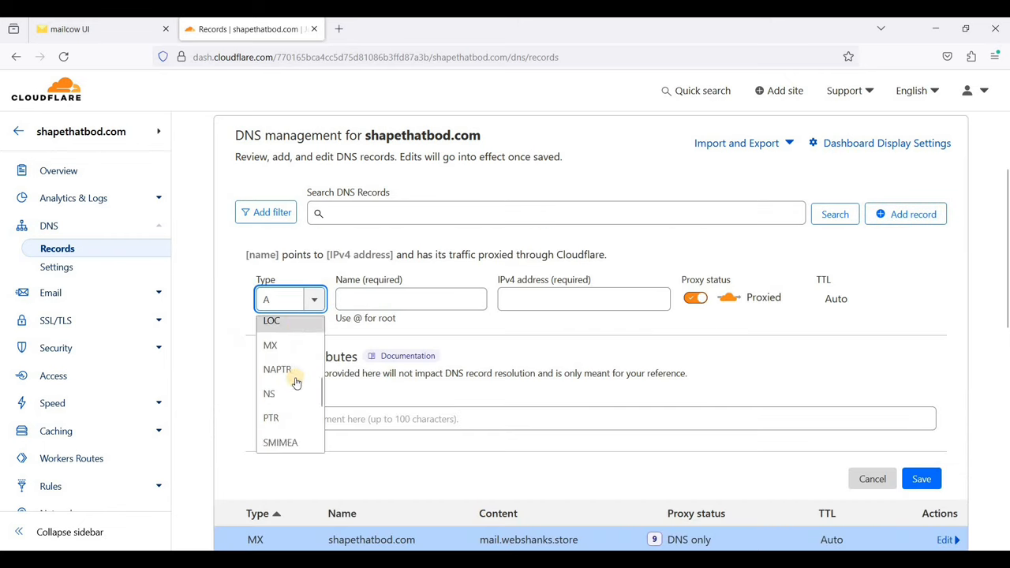
click(278, 321)
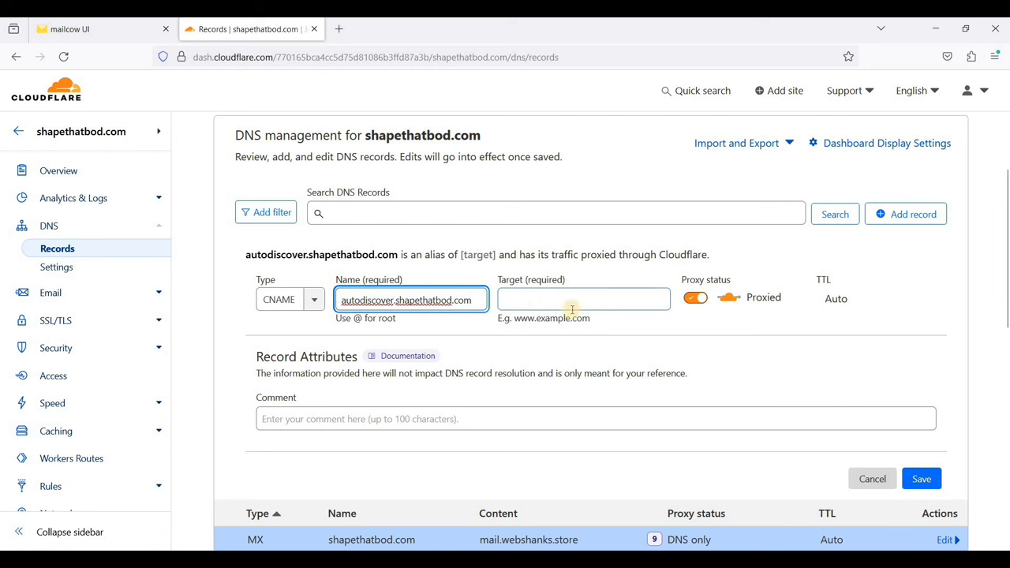
text(mail.webshanks.store)
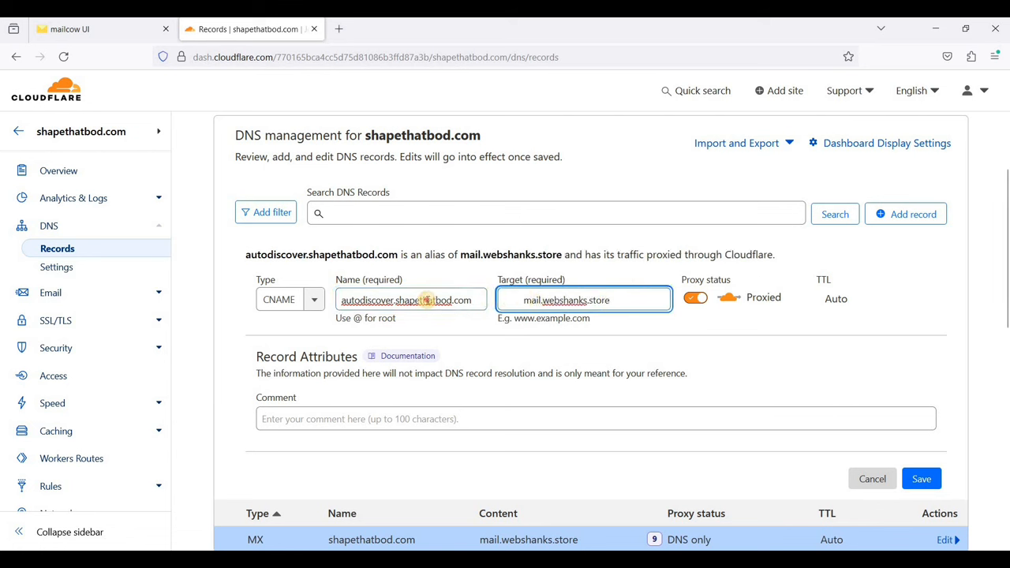
click(696, 298)
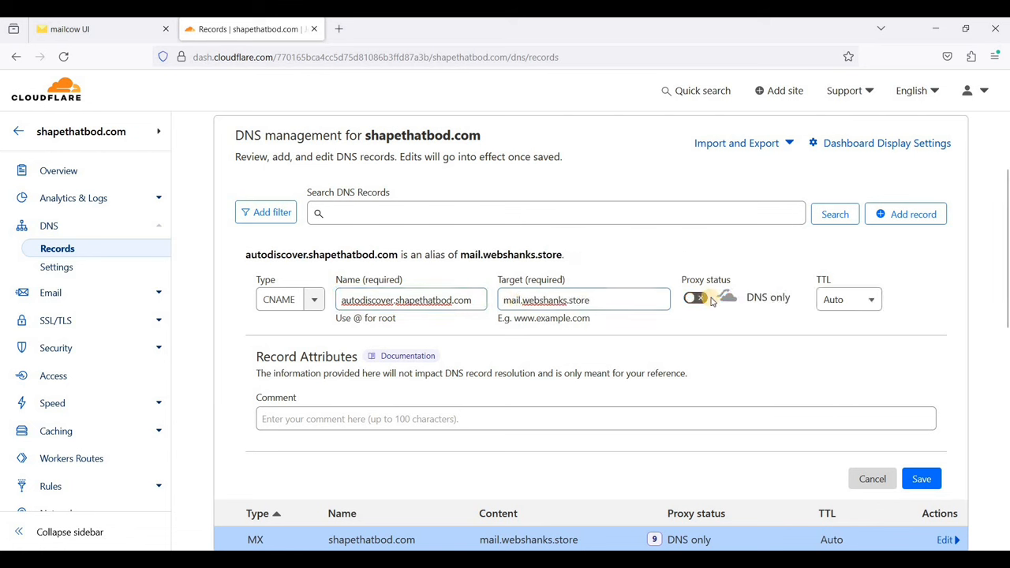
click(695, 298)
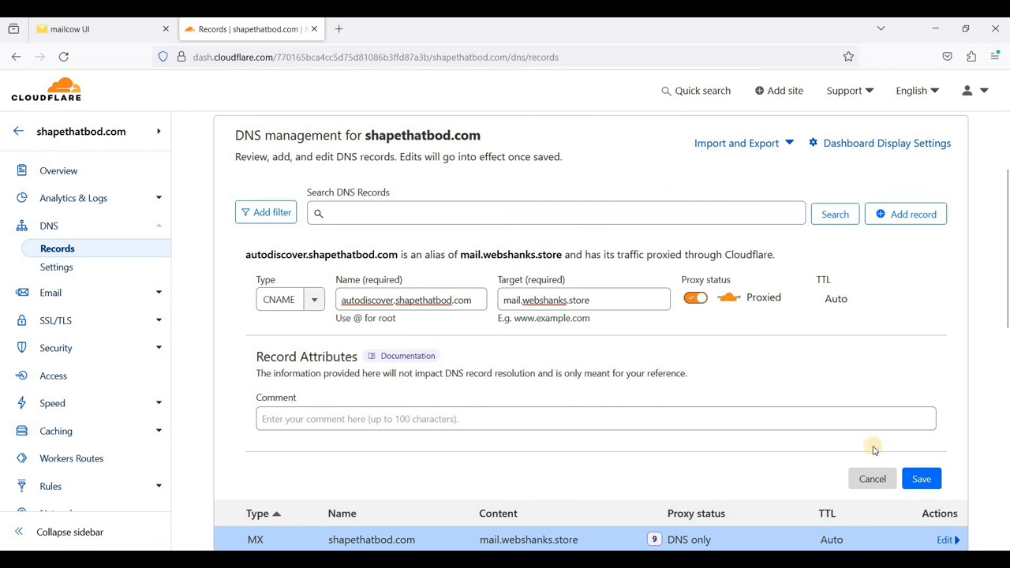
click(694, 298)
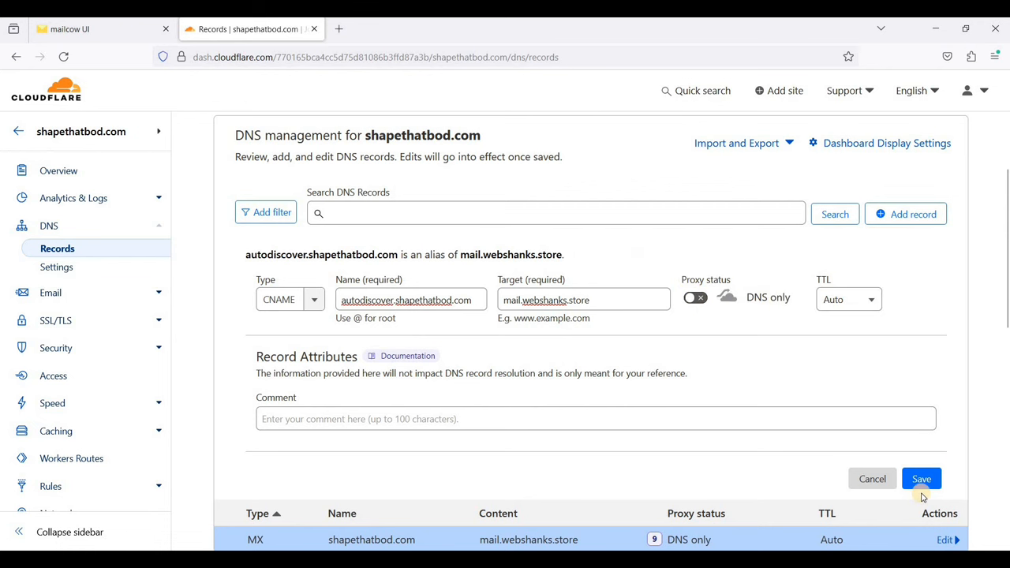
click(920, 478)
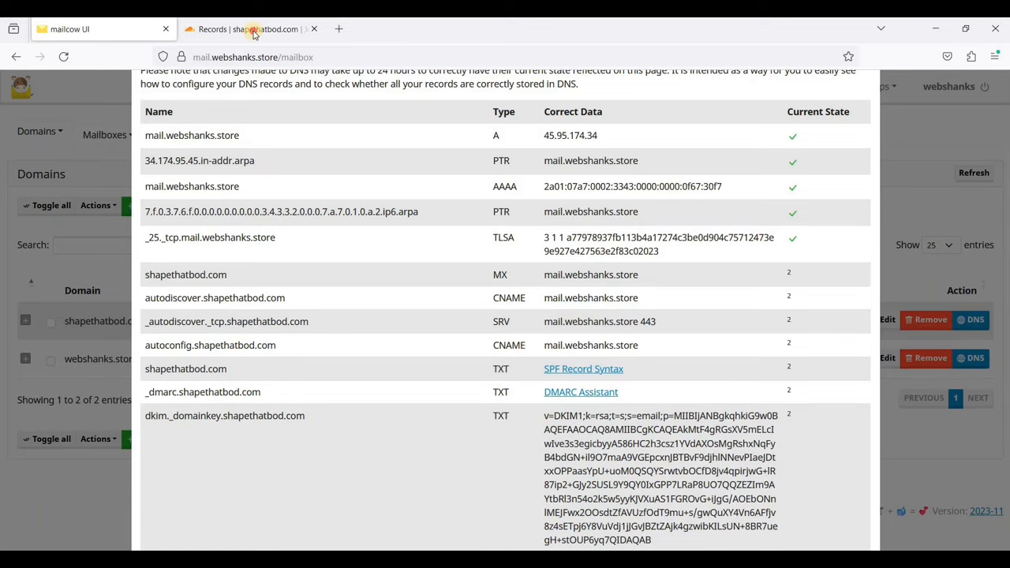
- Start a new SRV record in Cloudflare named shapethatbod.com
click(251, 29)
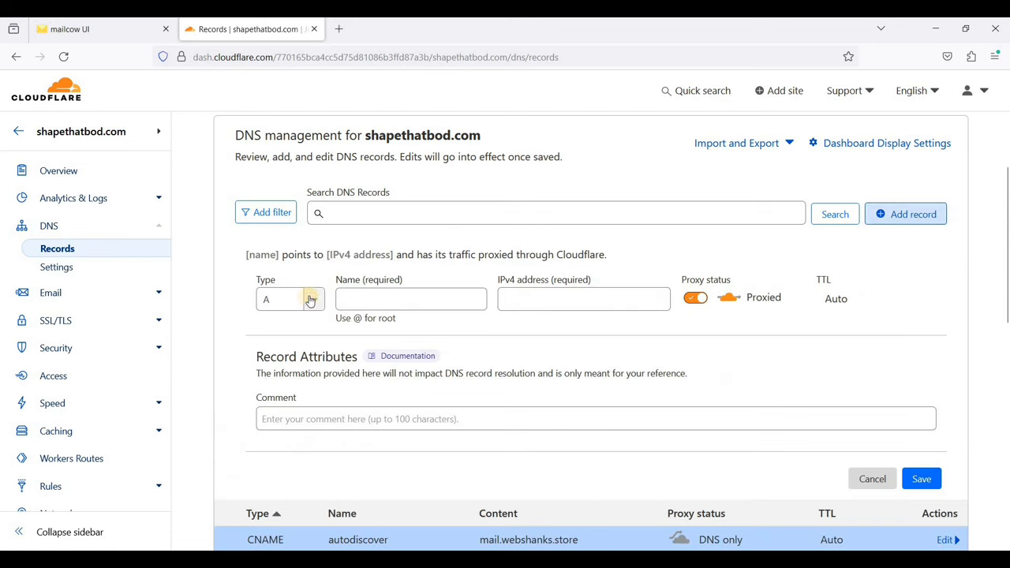
click(290, 299)
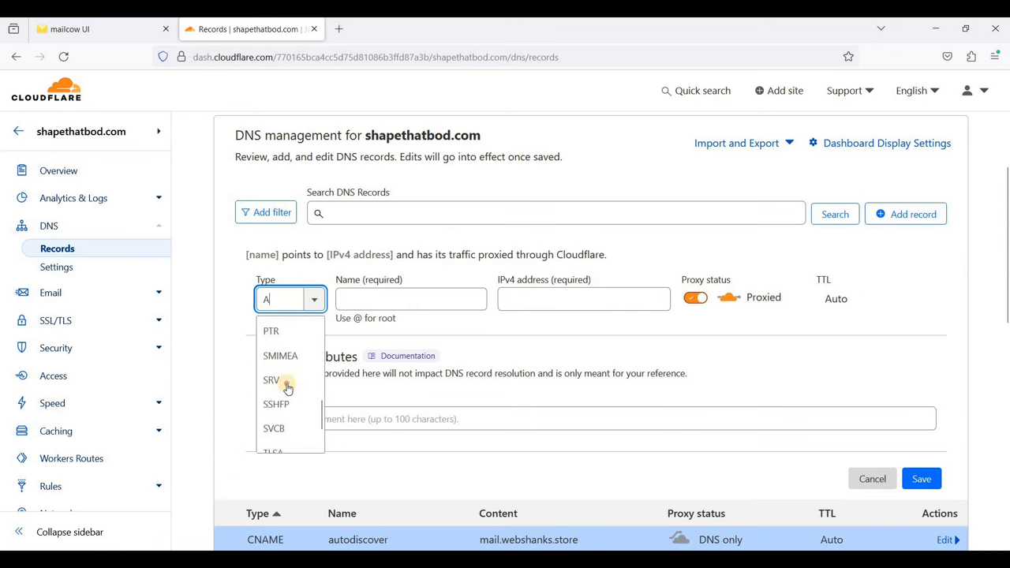
click(271, 380)
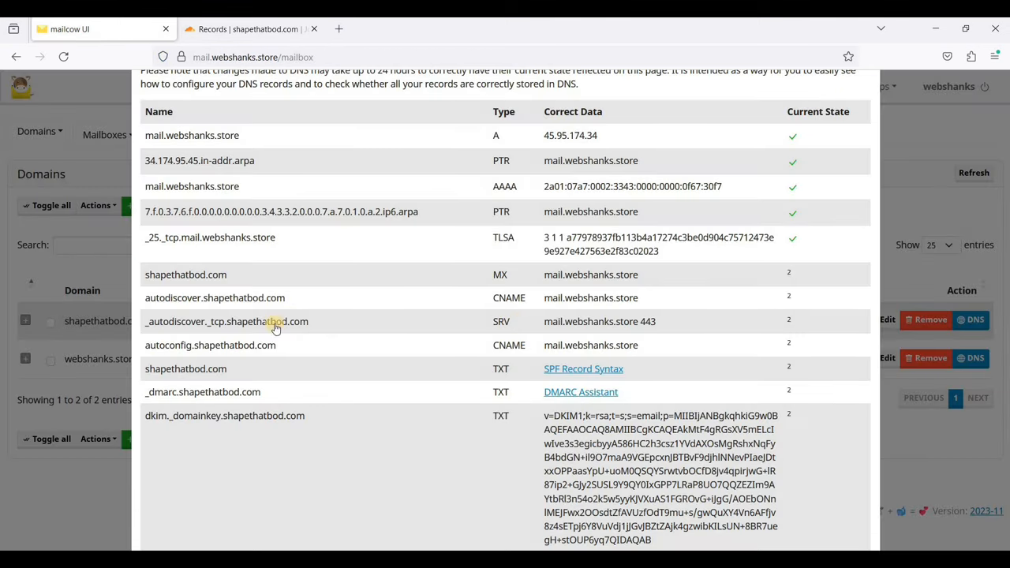
double_click(267, 321)
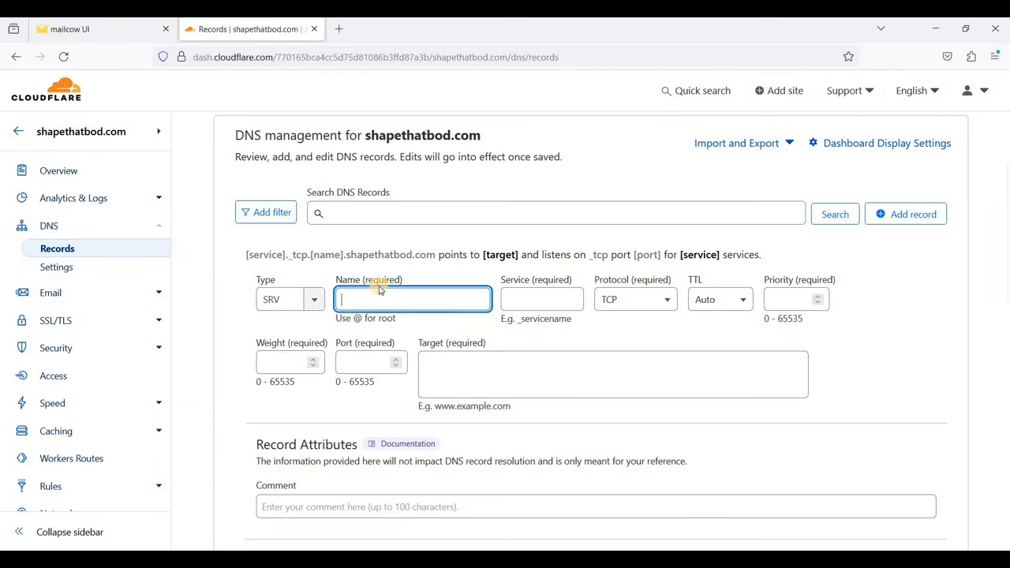
text(shapethatbod.com)
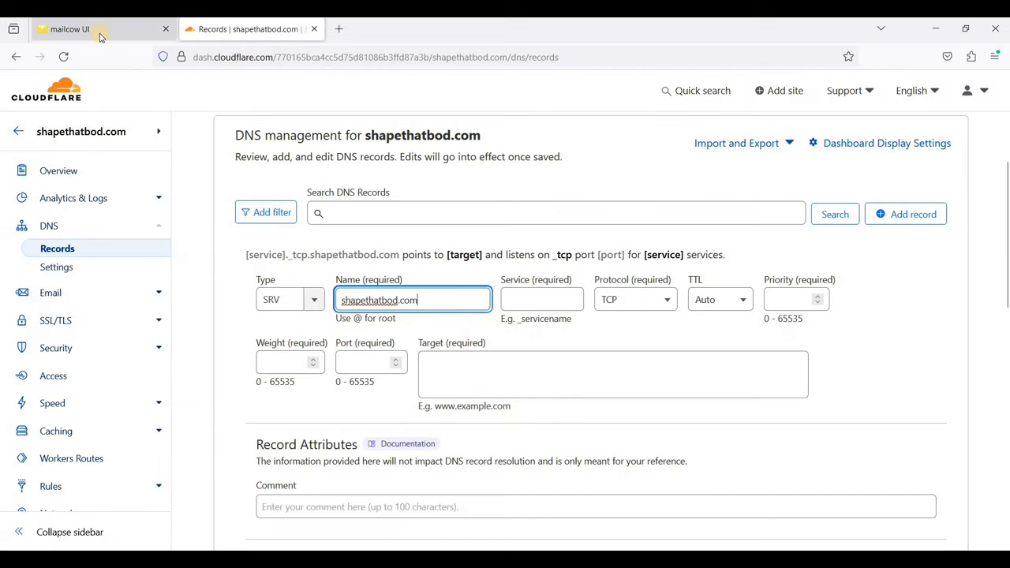
- Fill in the _autodiscover service and mail.webshanks.store target from mailcow, then save
click(68, 29)
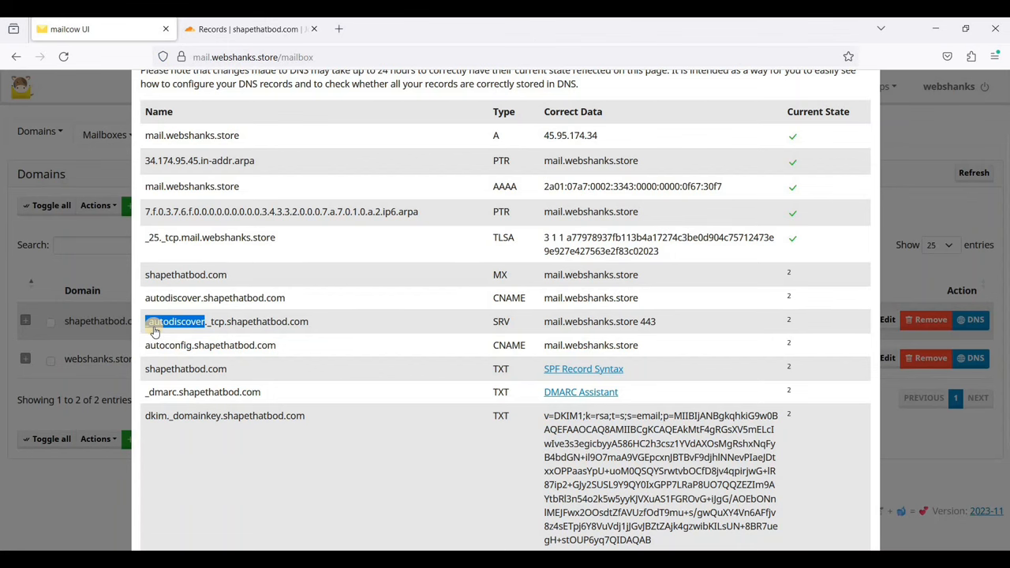
double_click(174, 322)
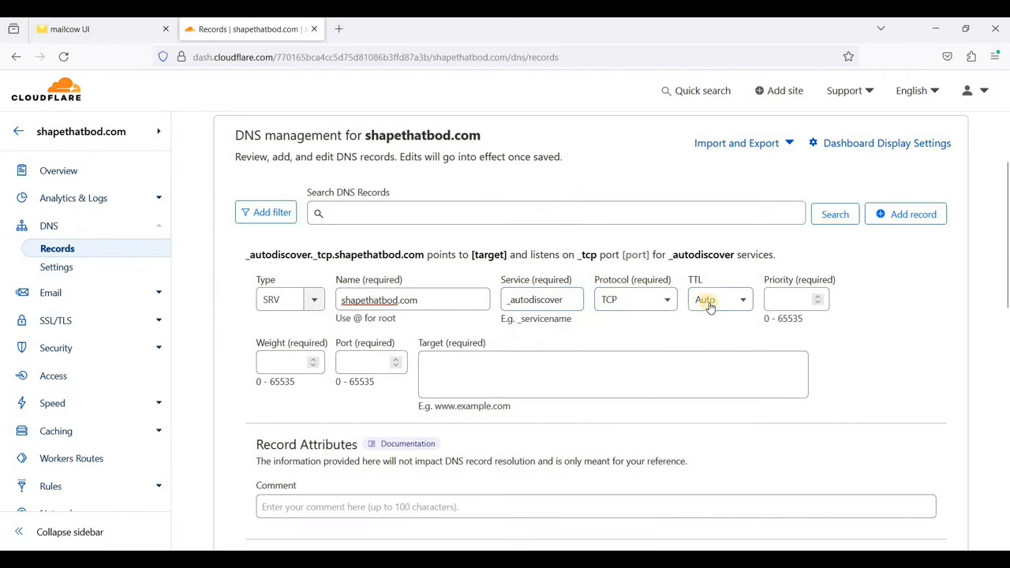
mouse_move(108, 42)
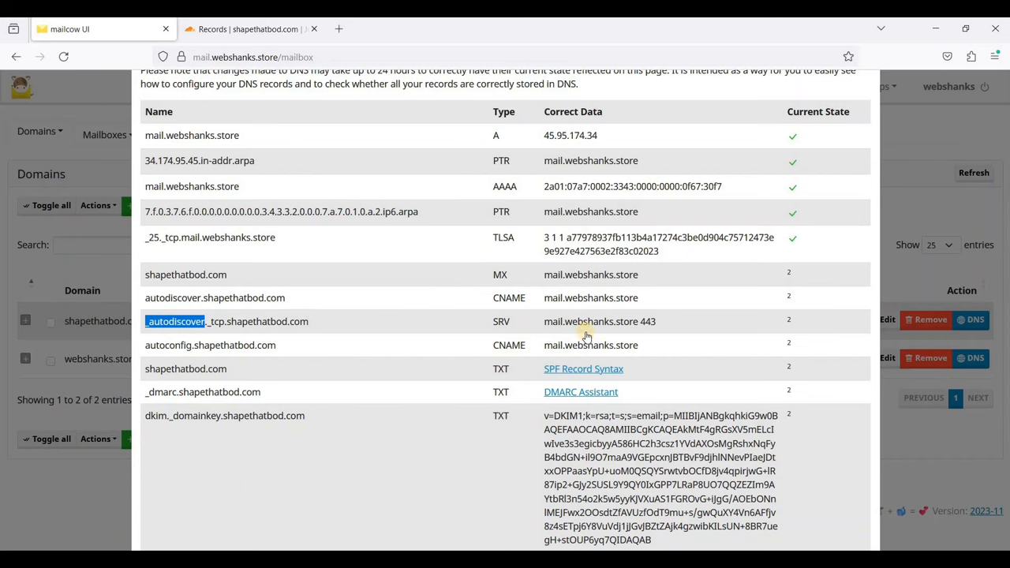
mouse_move(555, 323)
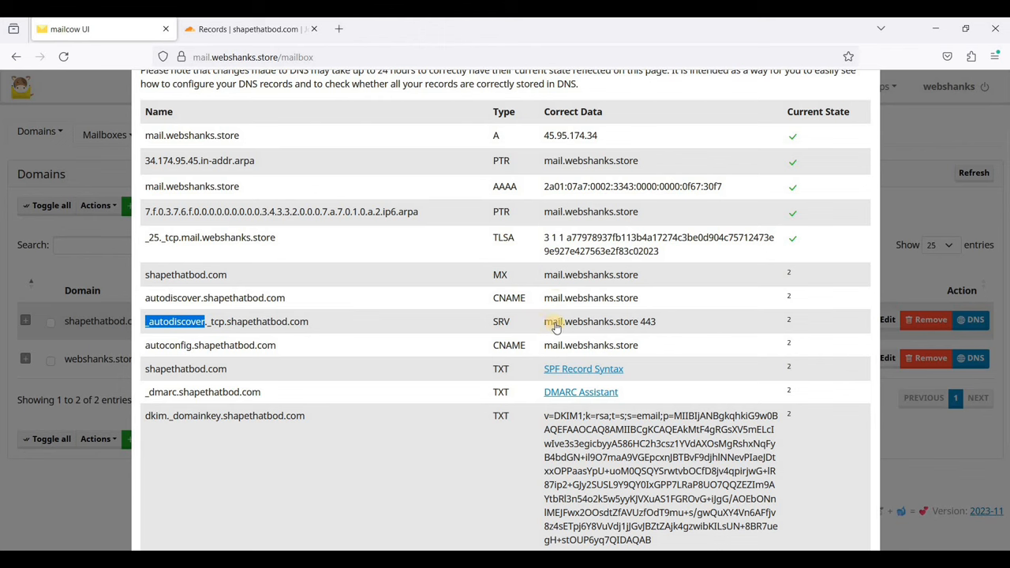
mouse_move(313, 75)
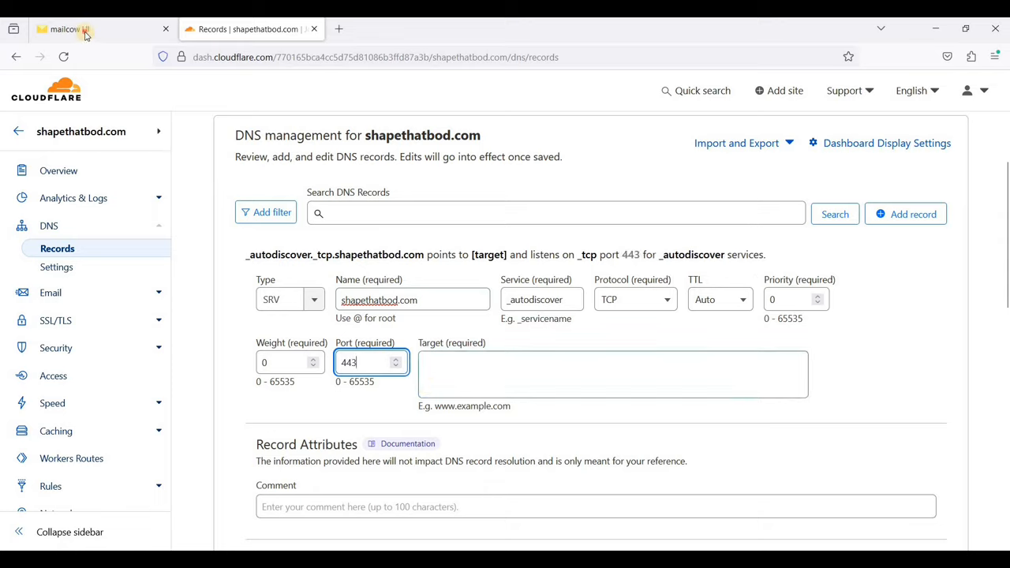
click(63, 30)
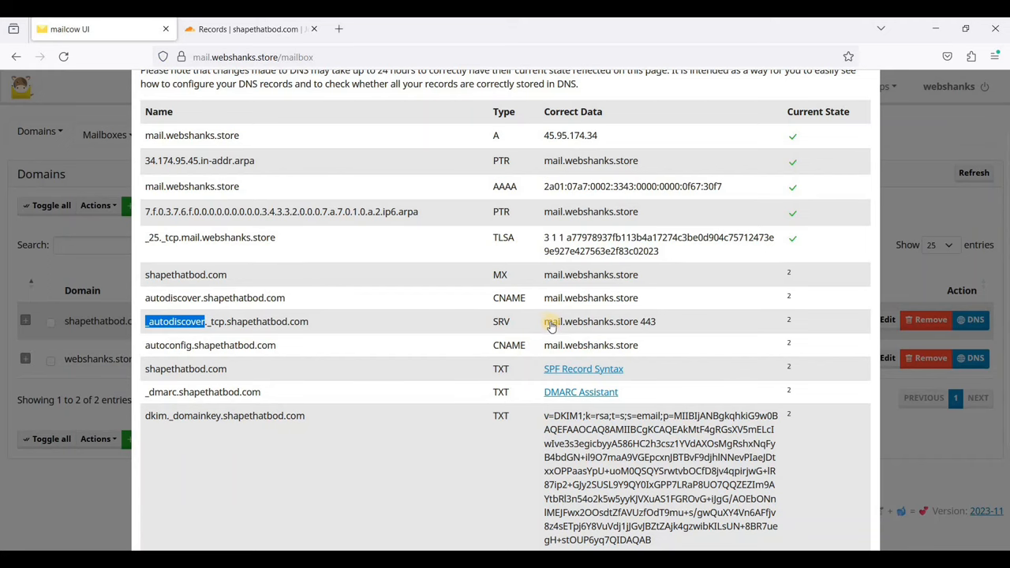
double_click(590, 321)
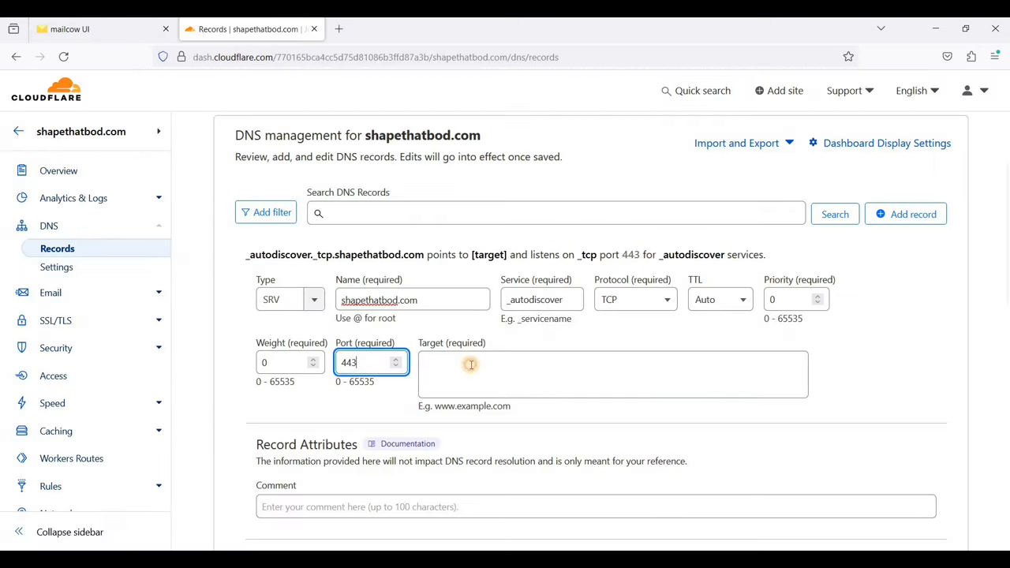
text(mail.webshanks.store)
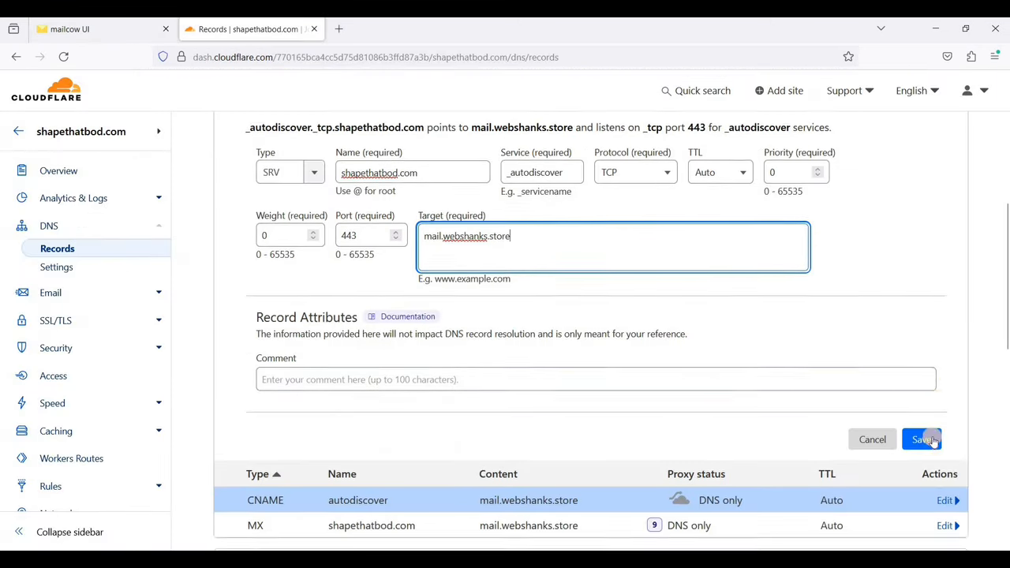
click(922, 440)
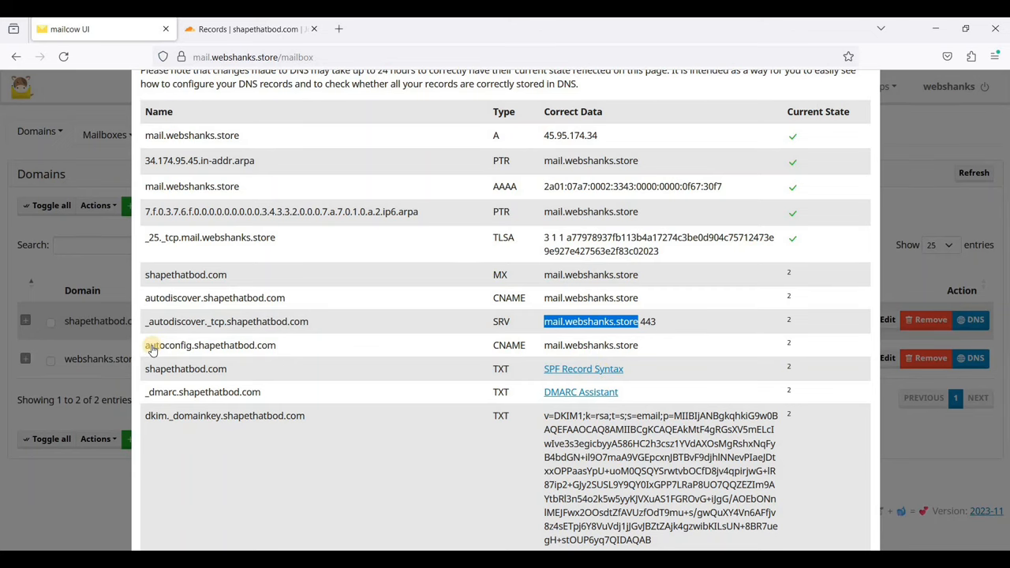
double_click(209, 344)
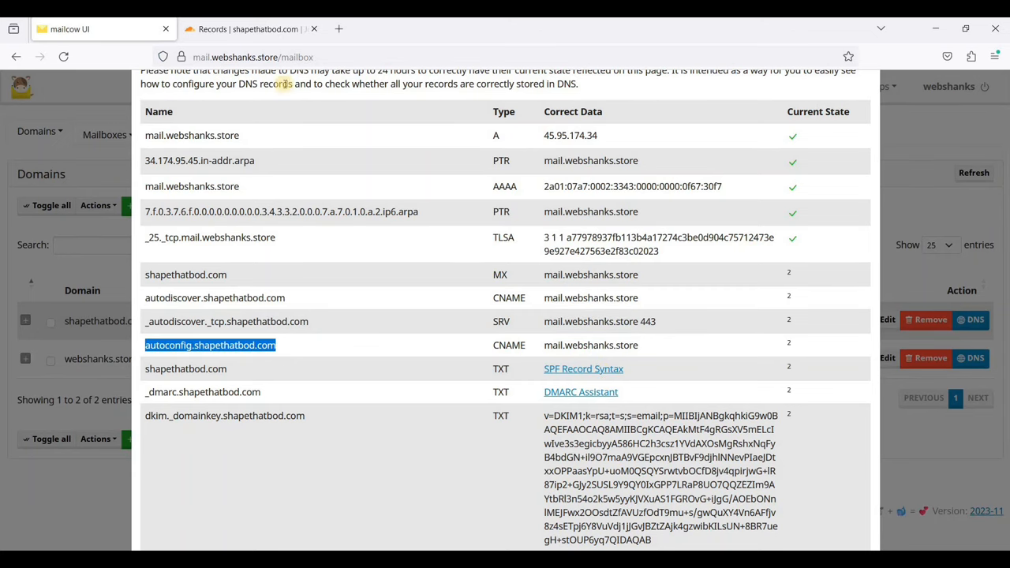
- Back in Cloudflare's DNS records, start a new record with type CNAME
click(250, 29)
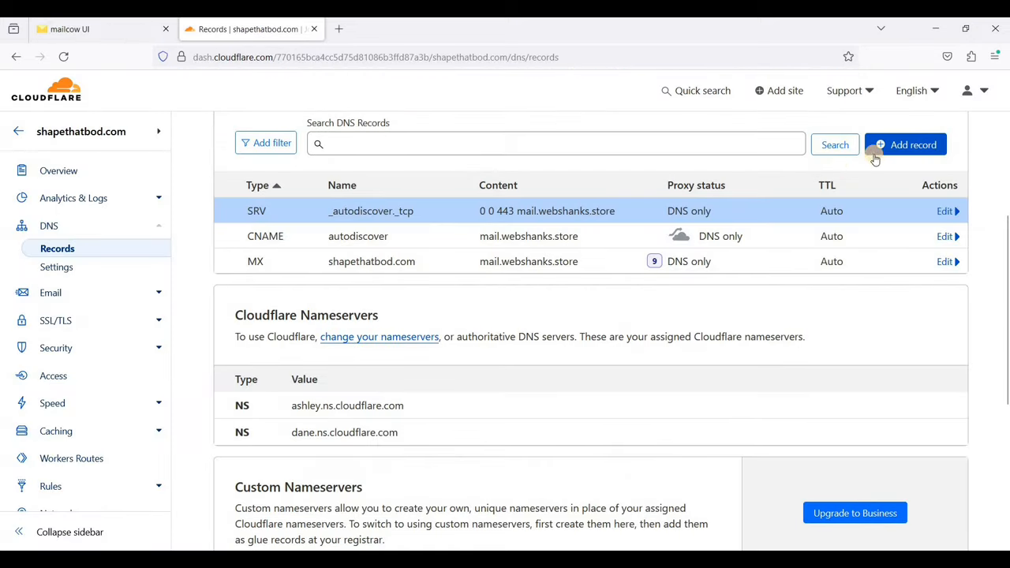
click(904, 144)
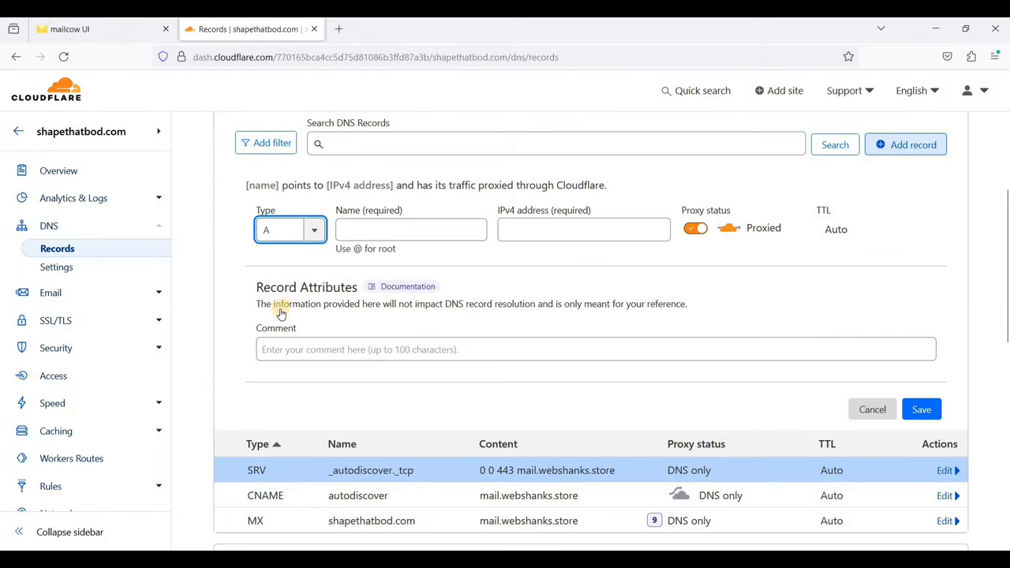
click(290, 229)
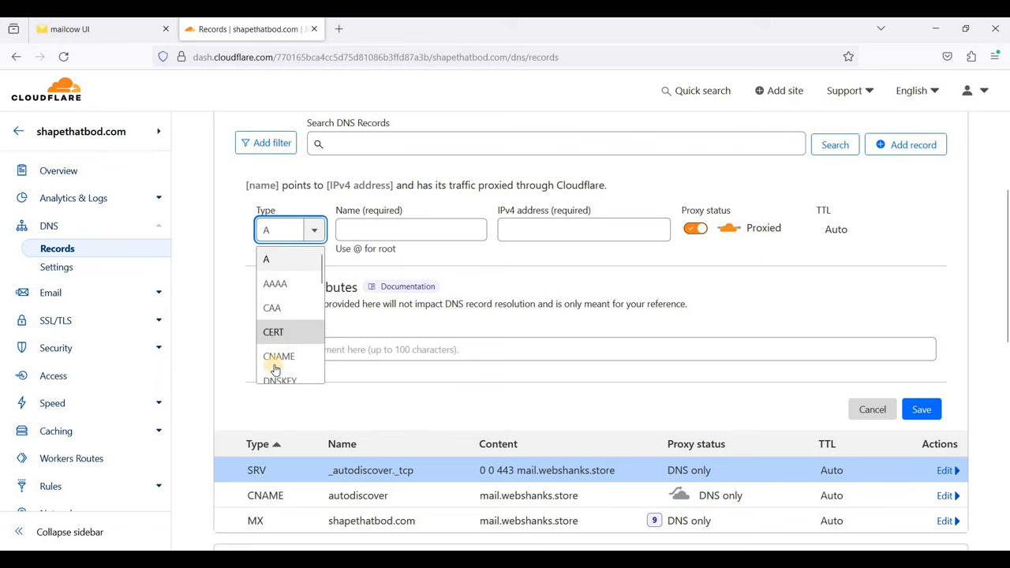
click(278, 356)
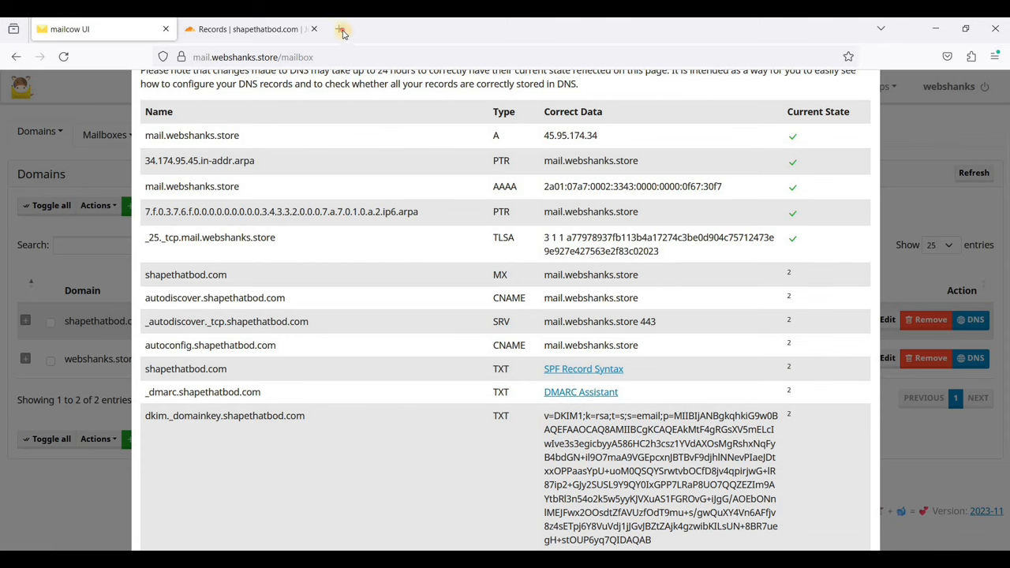
- Open the webshanks.com mailcow-and-RackNerd tutorial in a new tab and scroll through it
click(343, 29)
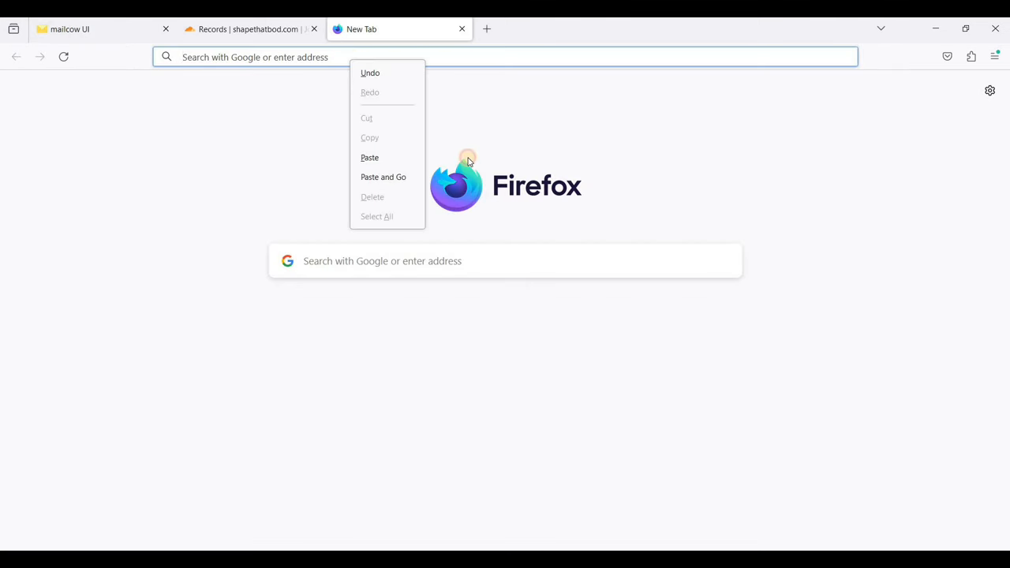
click(382, 177)
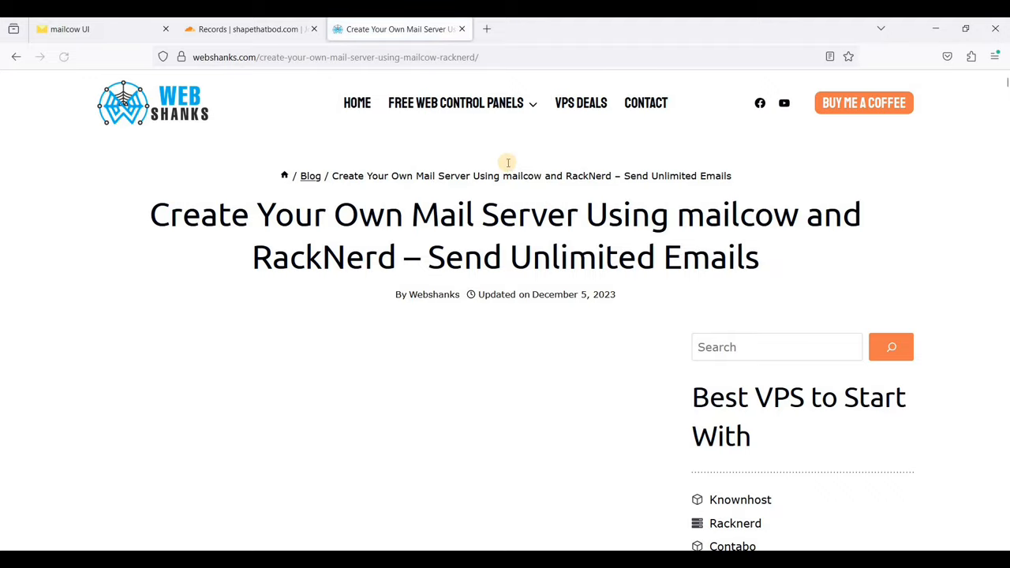
scroll(down, 3)
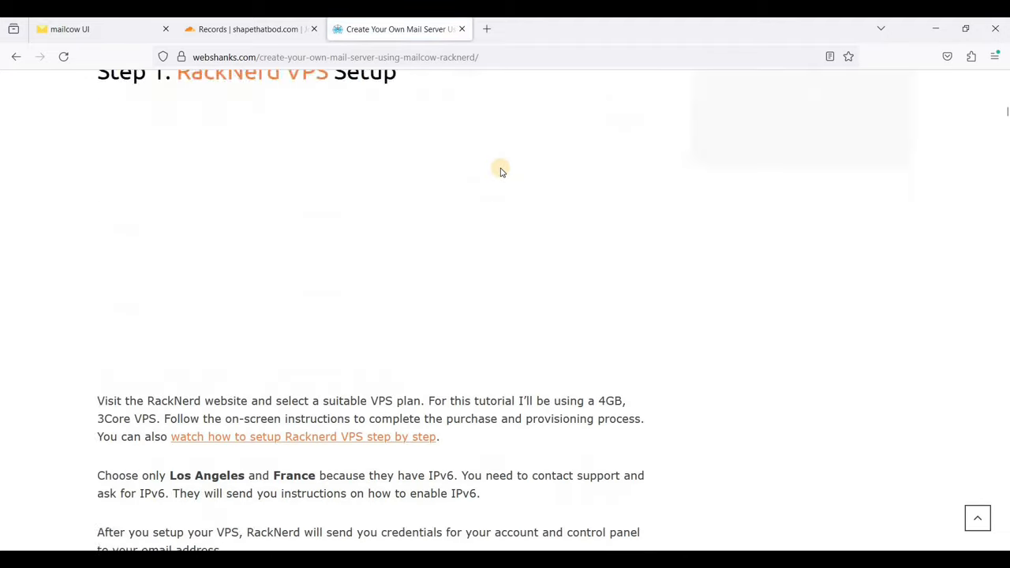
scroll(down, 3)
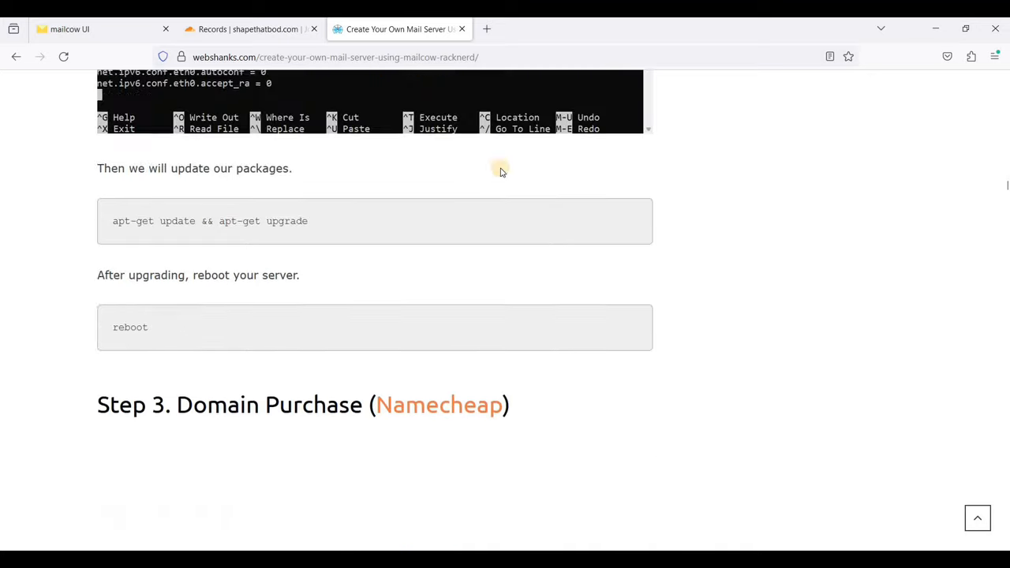
scroll(down, 3)
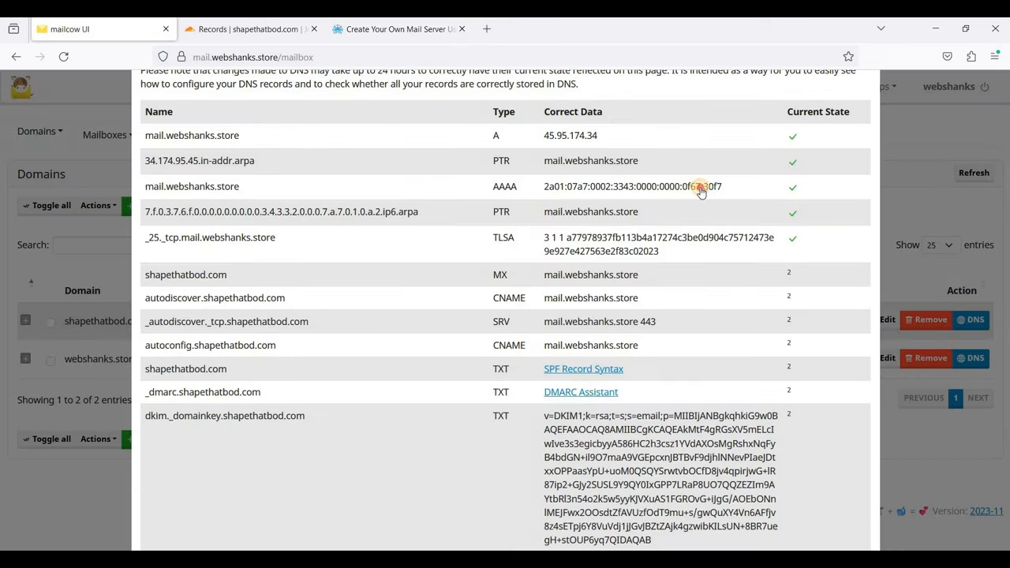
- Start a new TXT record for shapethatbod.com in Cloudflare's DNS records
click(247, 29)
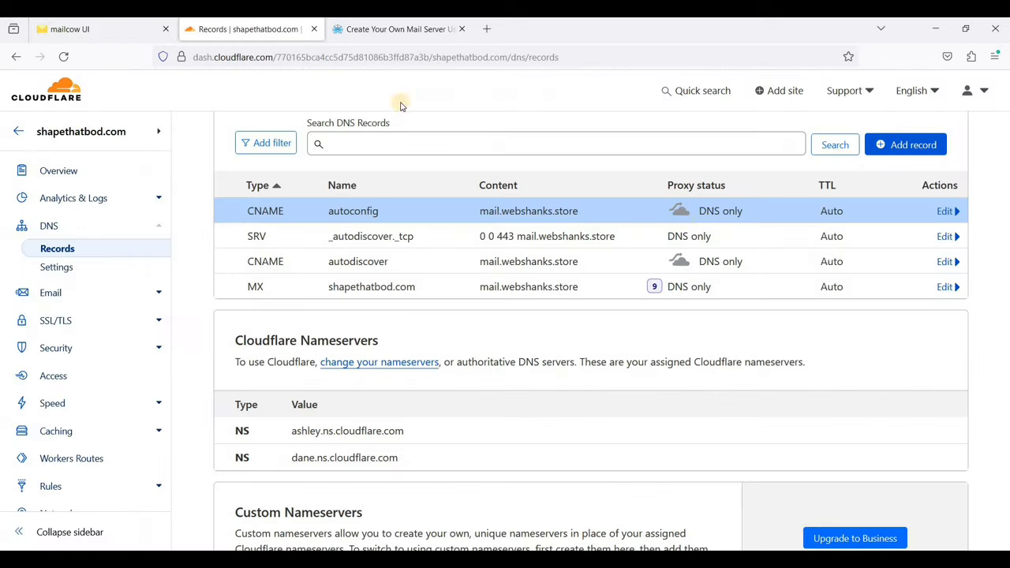
click(905, 144)
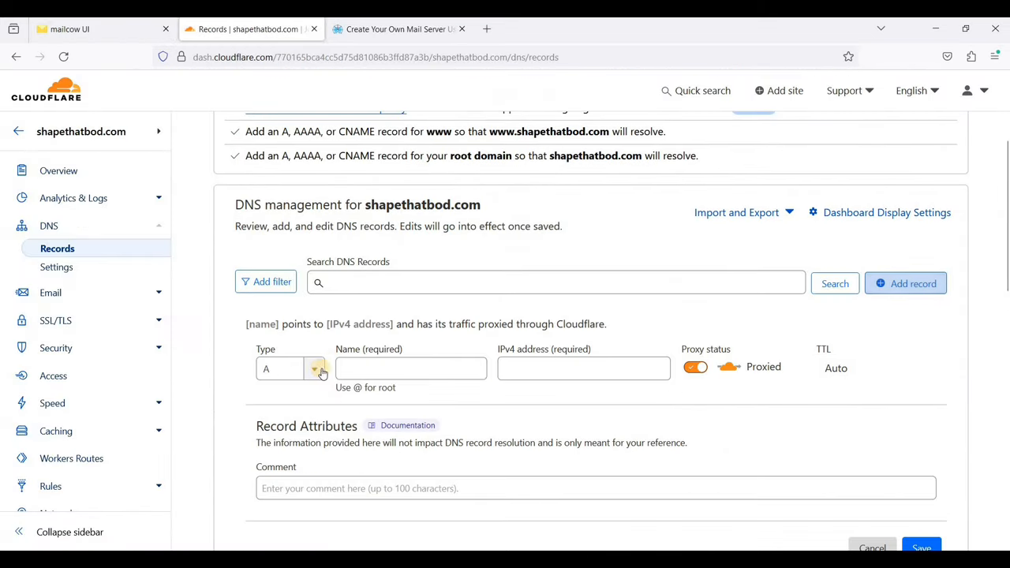
click(289, 368)
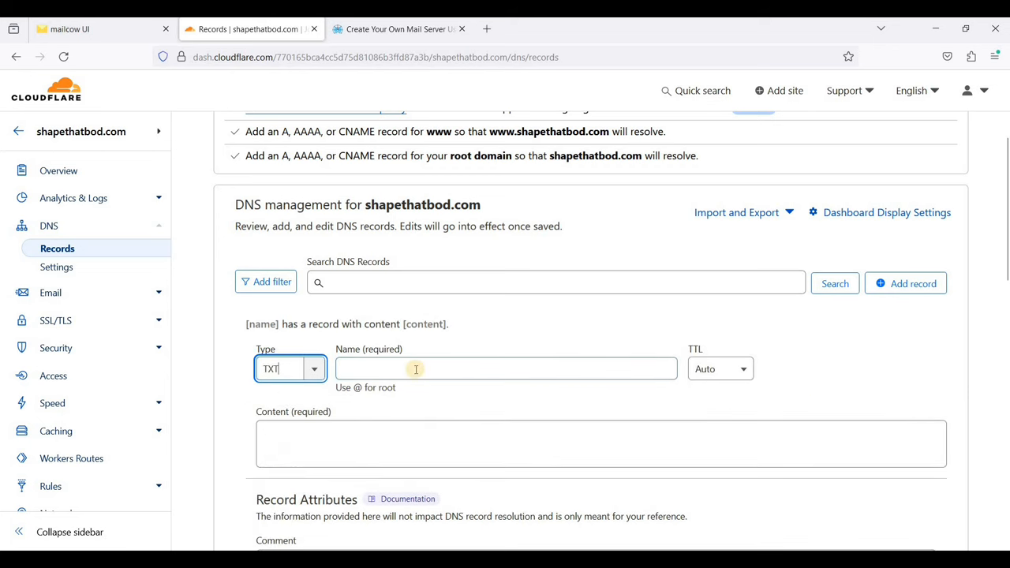
click(506, 369)
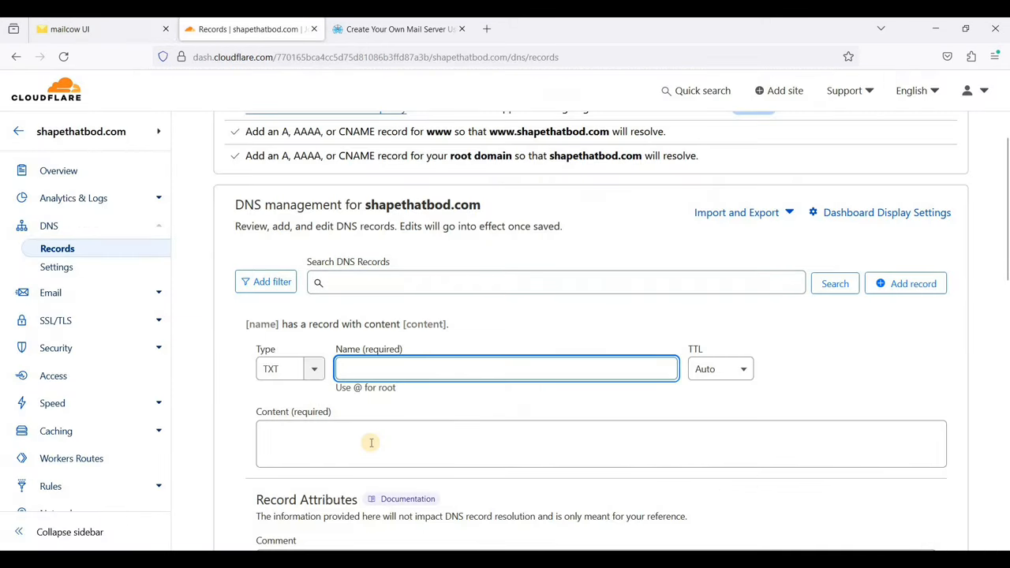
- Enter SPF content 'v=spf1 a mx ip6:… ip4:45.95.174.34 -all' and select the short IPv6
click(399, 29)
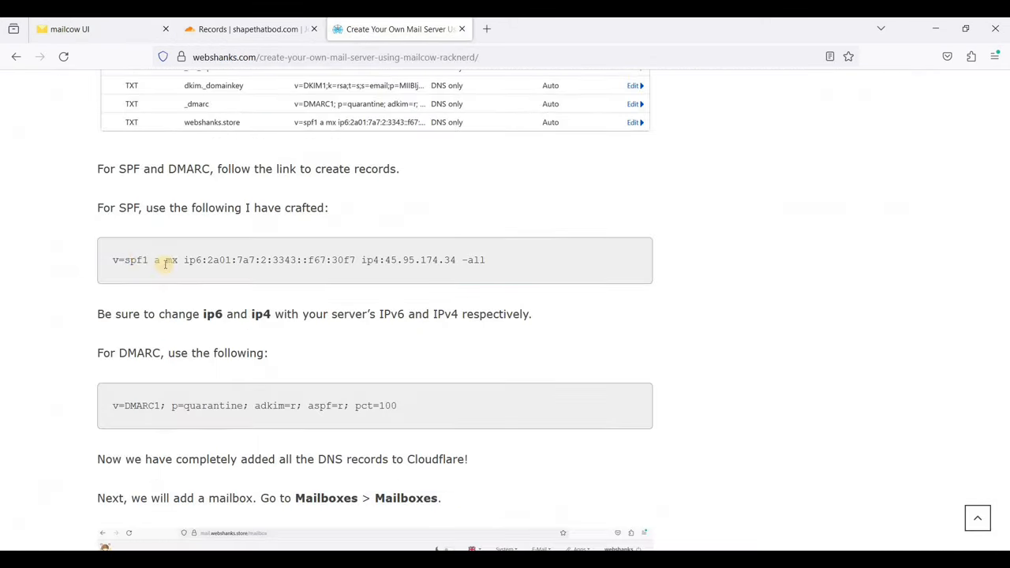
drag(112, 259, 487, 259)
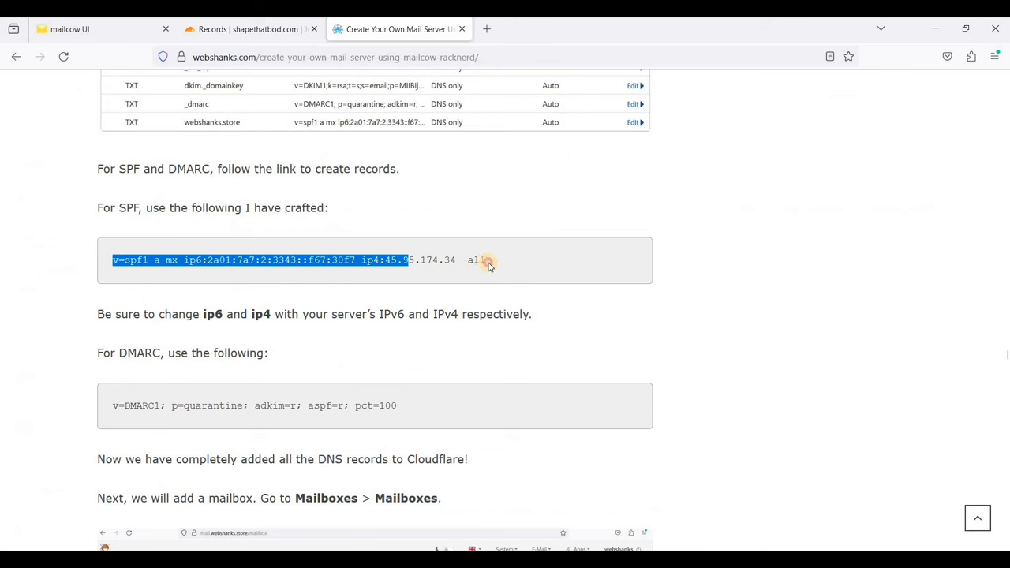
click(248, 29)
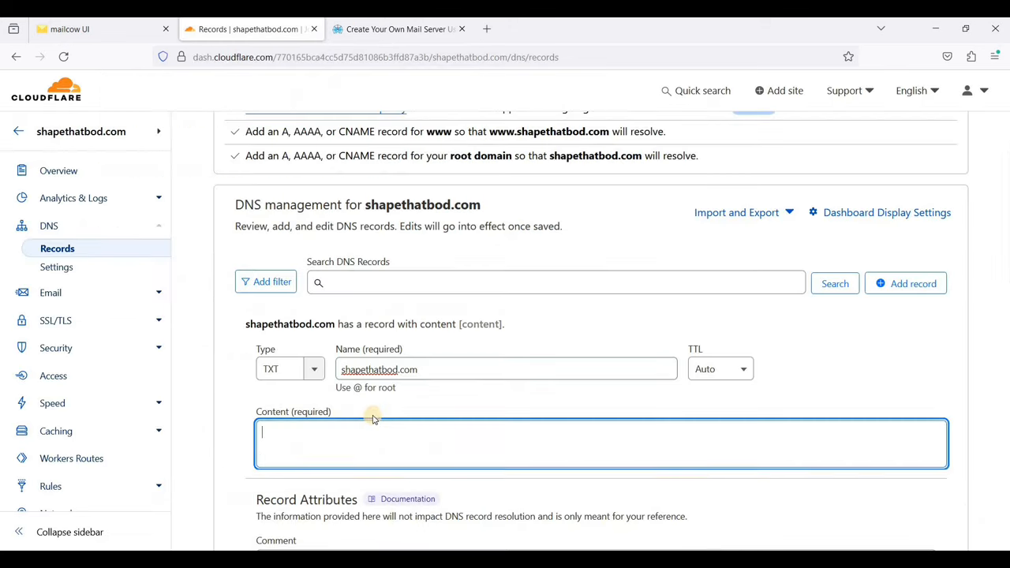
text(v=spf1 a mx ip6:2a01:7a7:2:3343::f67:30f7 ip4:45.95.174.34 -all)
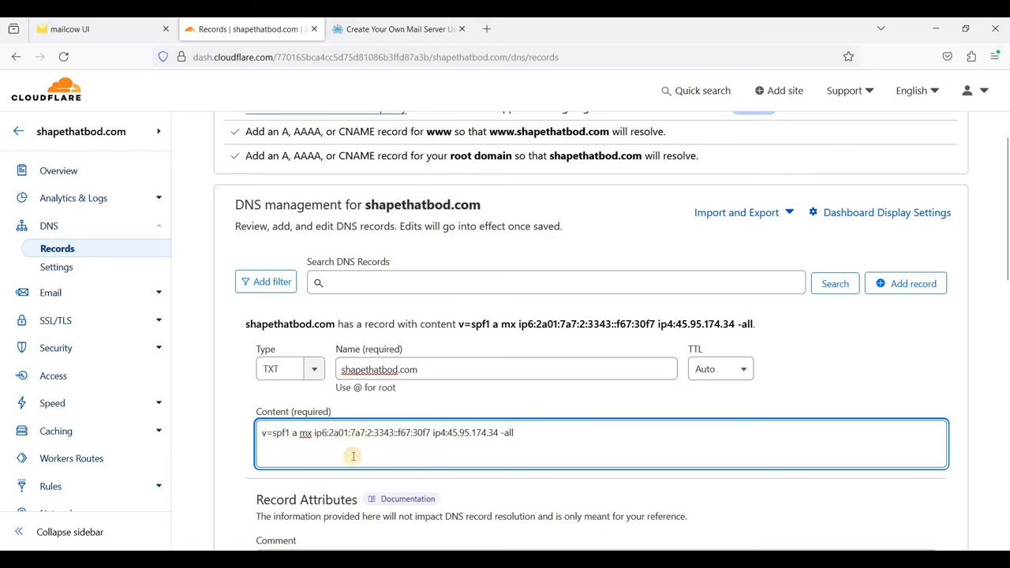
click(71, 29)
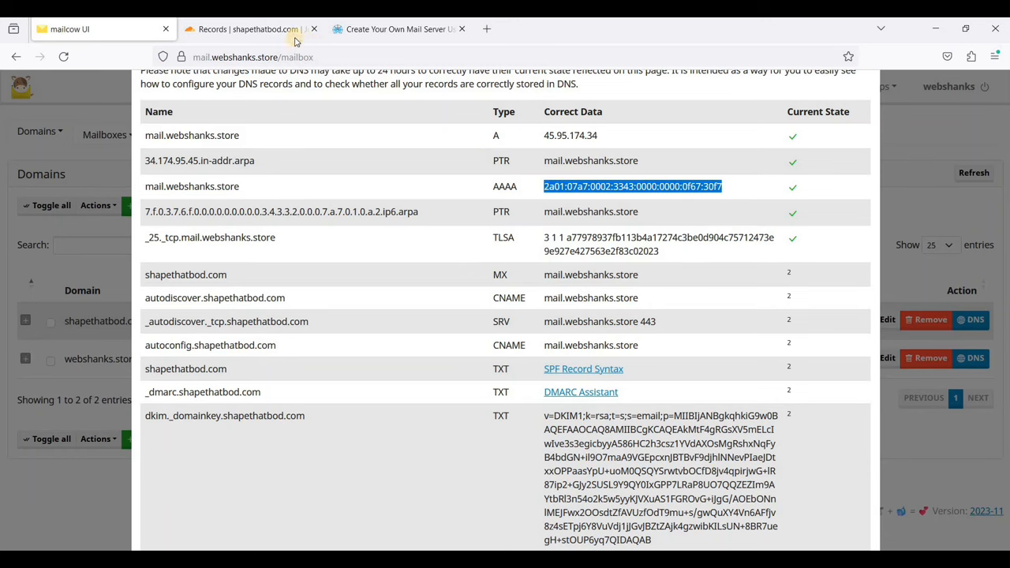
click(251, 29)
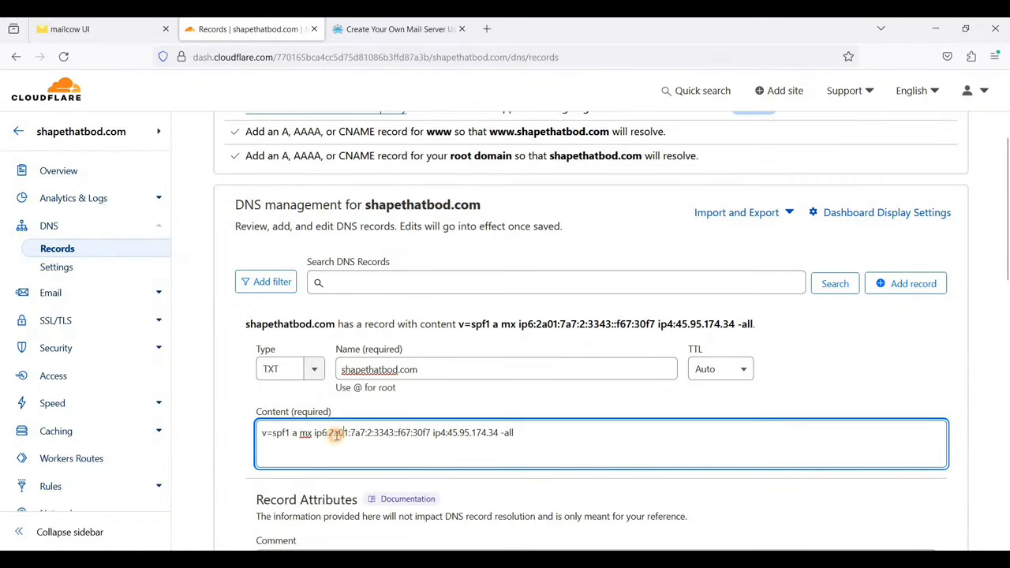
drag(330, 433, 432, 433)
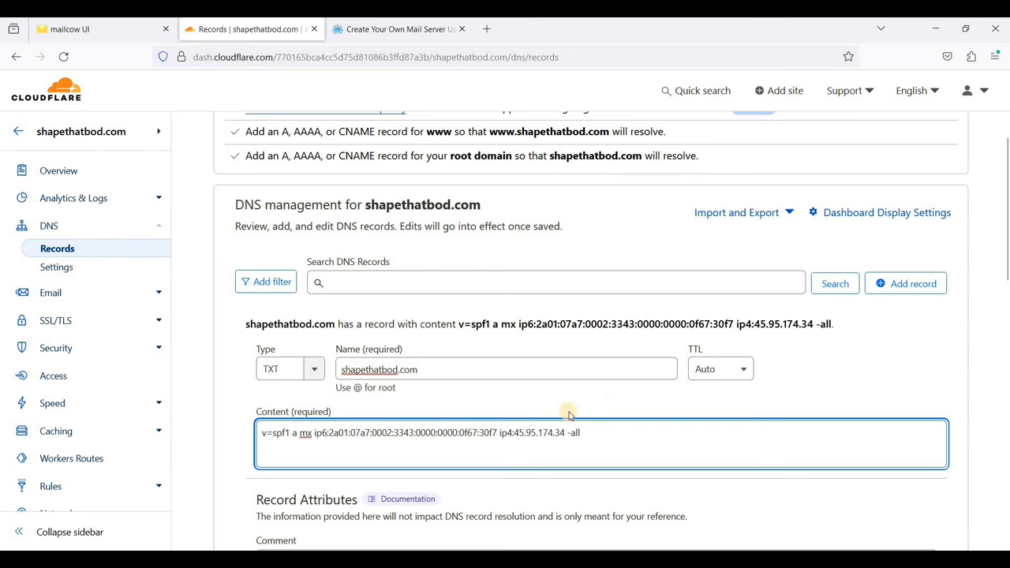
scroll(down, 3)
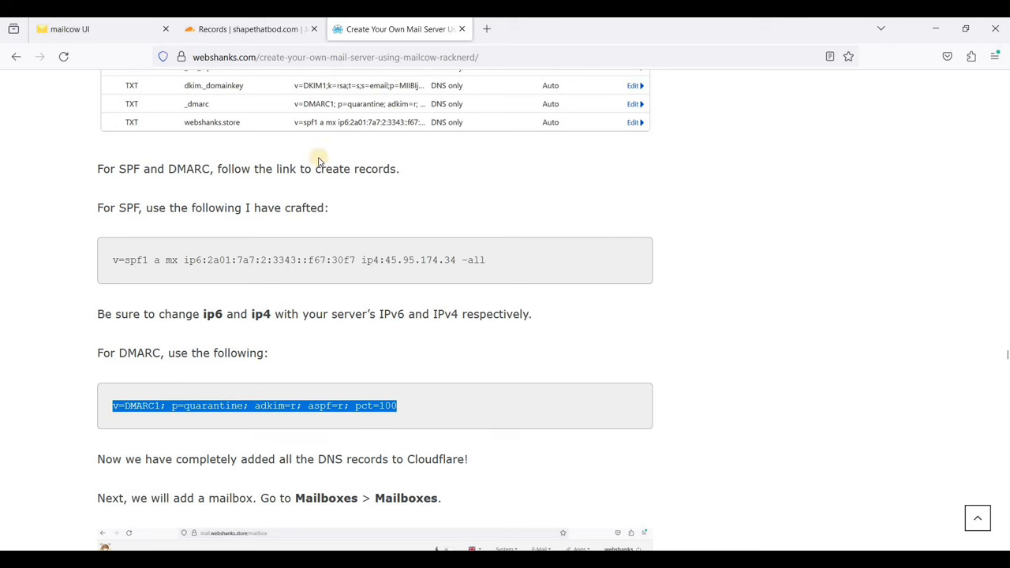
- Add a TXT record named _dmarc.shapethatbod.com with the DMARC quarantine policy
click(250, 29)
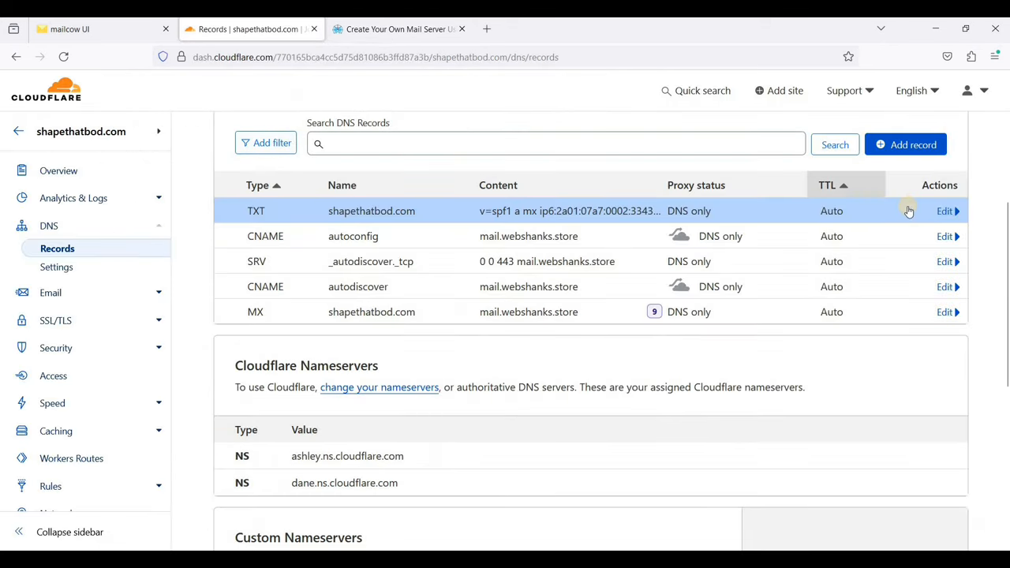
click(905, 144)
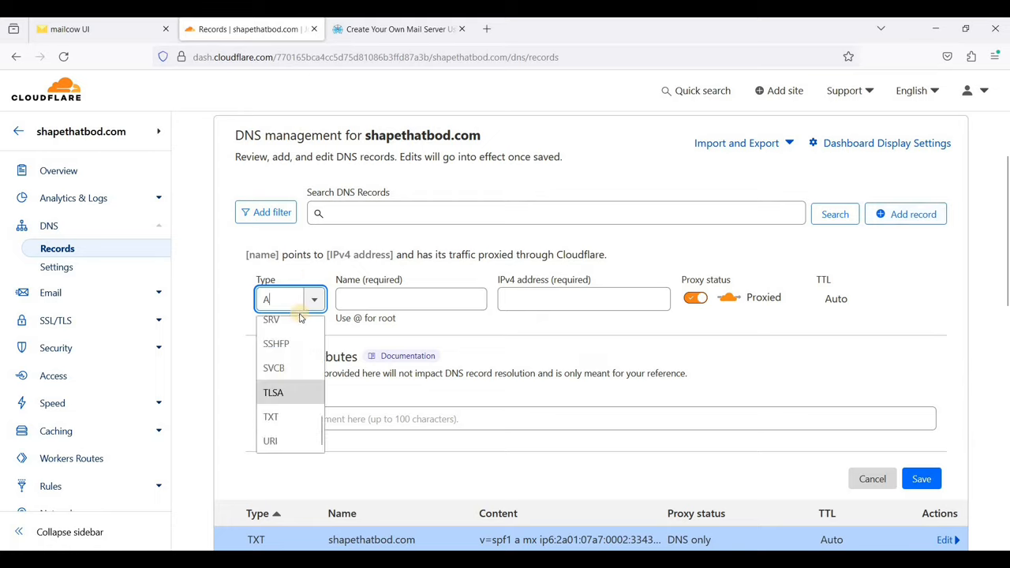
click(271, 417)
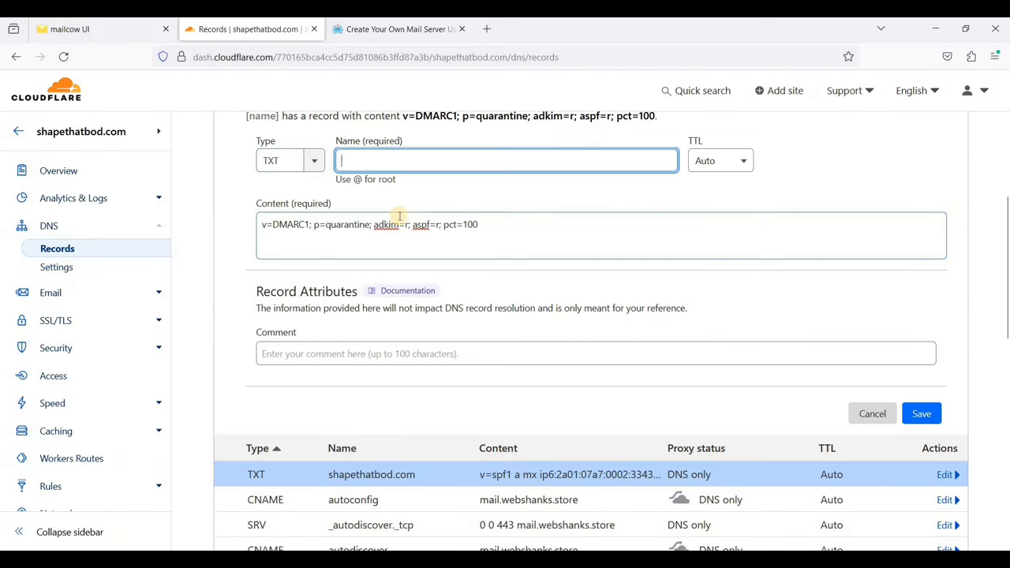
text(_dmarc.shapethatbod.com)
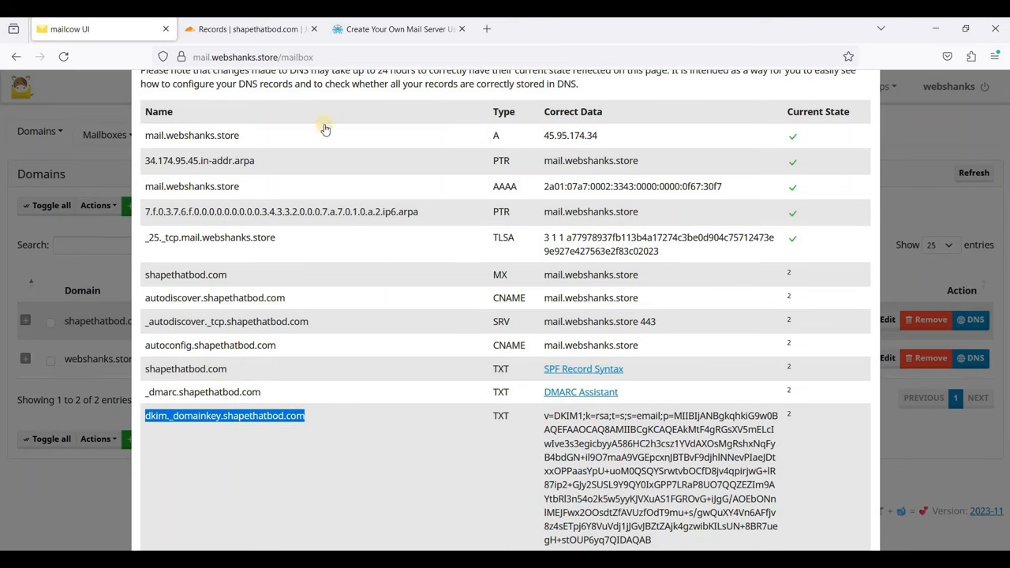
- Add and save the dkim._domainkey TXT record with mailcow's DKIM key
click(249, 29)
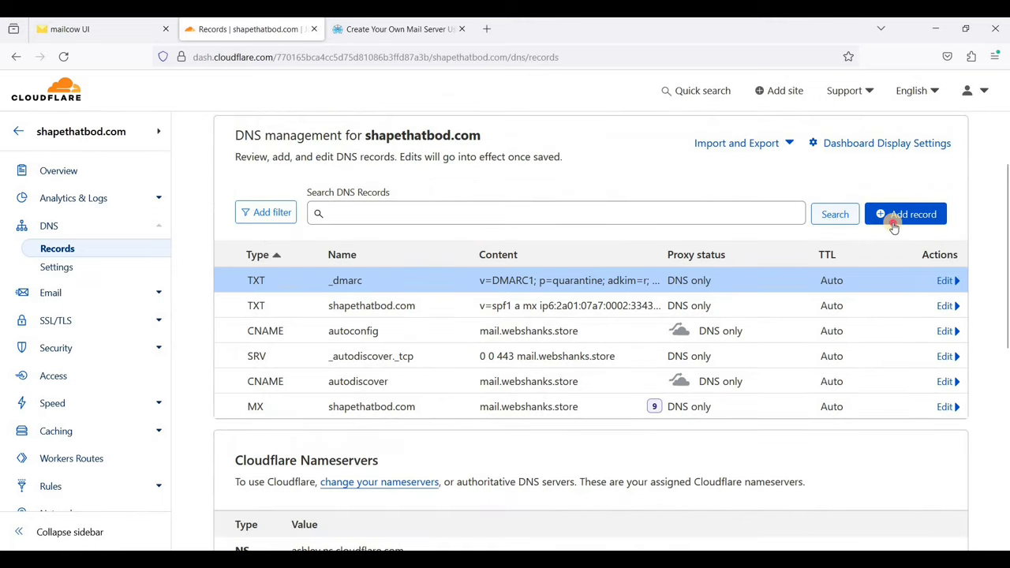
click(905, 214)
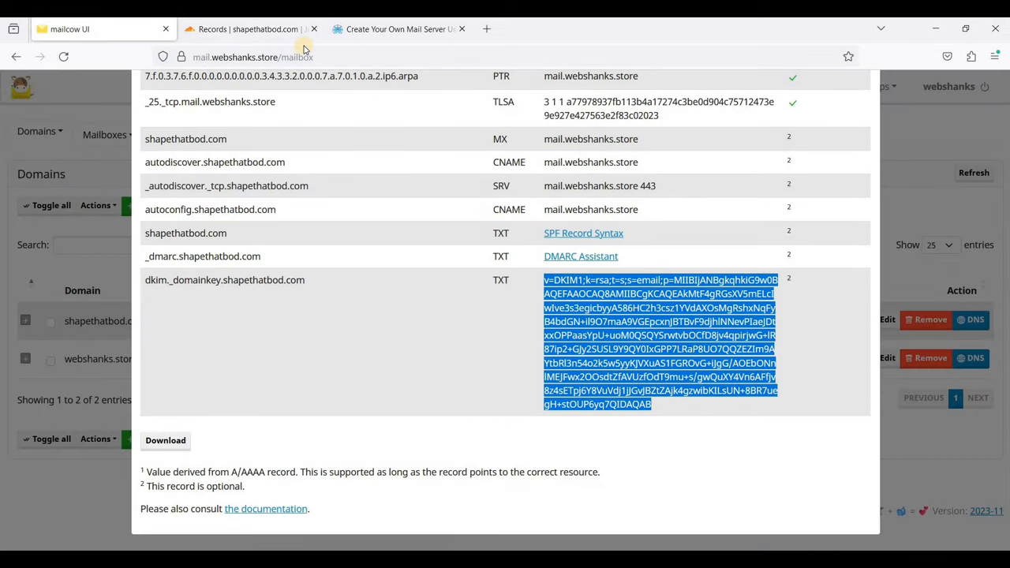
click(251, 29)
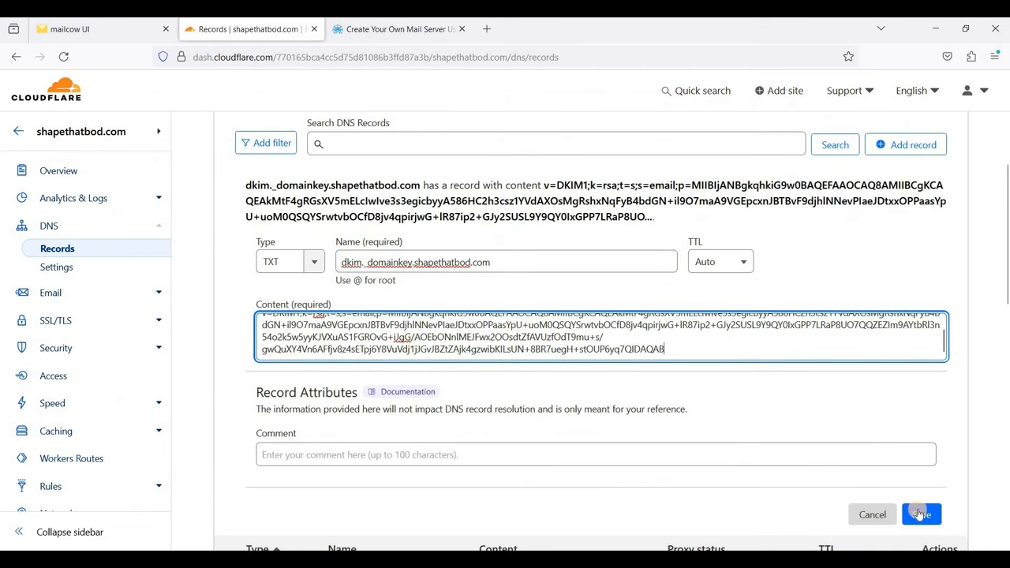
click(922, 514)
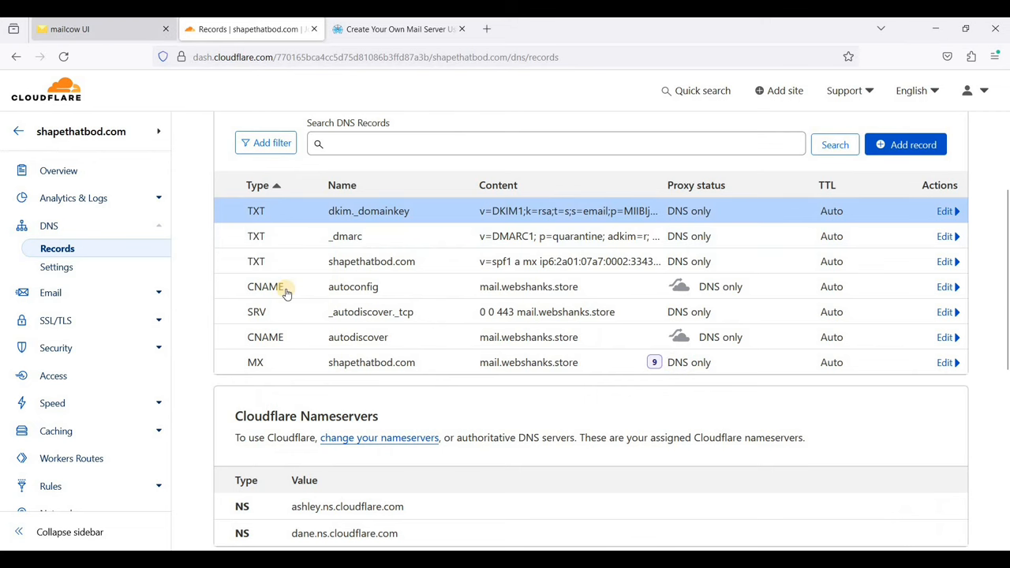
- Reload mailcow's DNS check for shapethatbod.com and review the record results
click(70, 30)
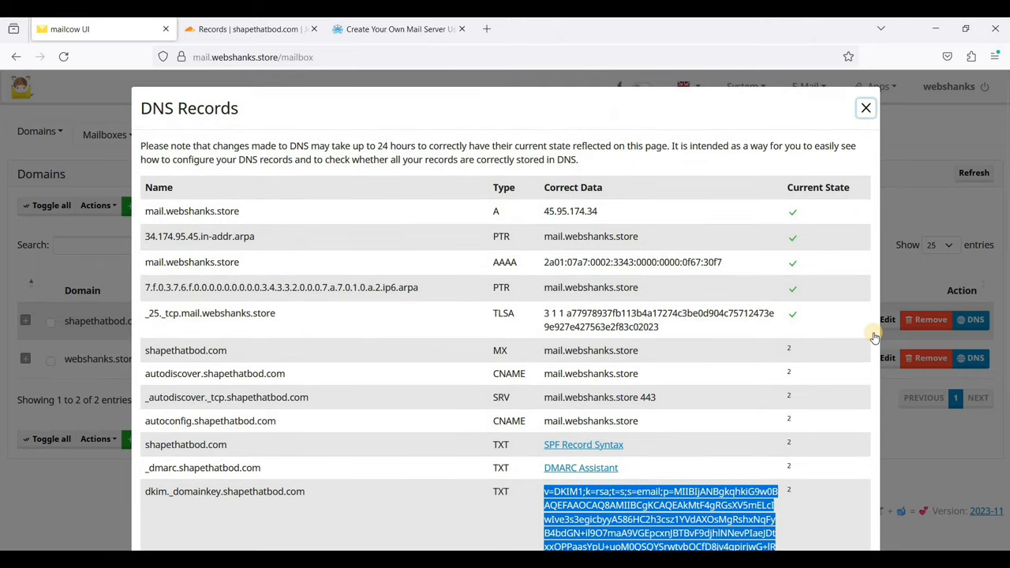
click(974, 173)
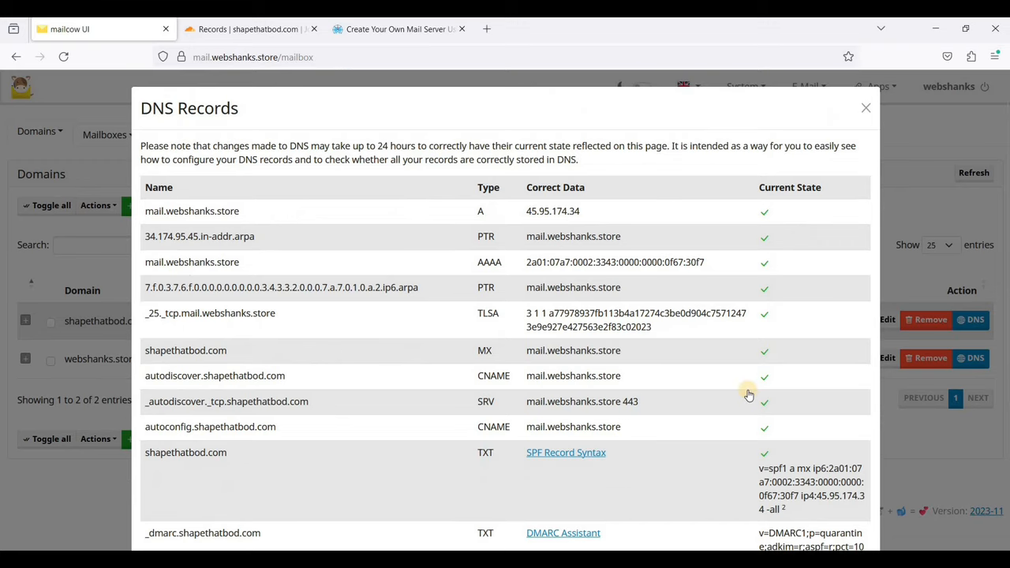
scroll(down, 3)
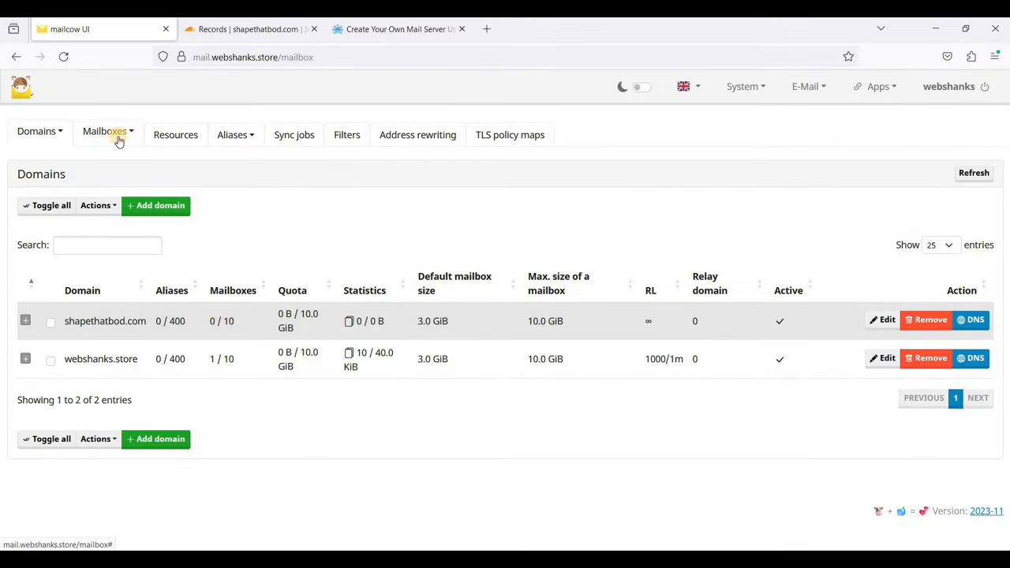
- Begin a new mailbox with username hi, a generated password, and name Bruc
click(104, 131)
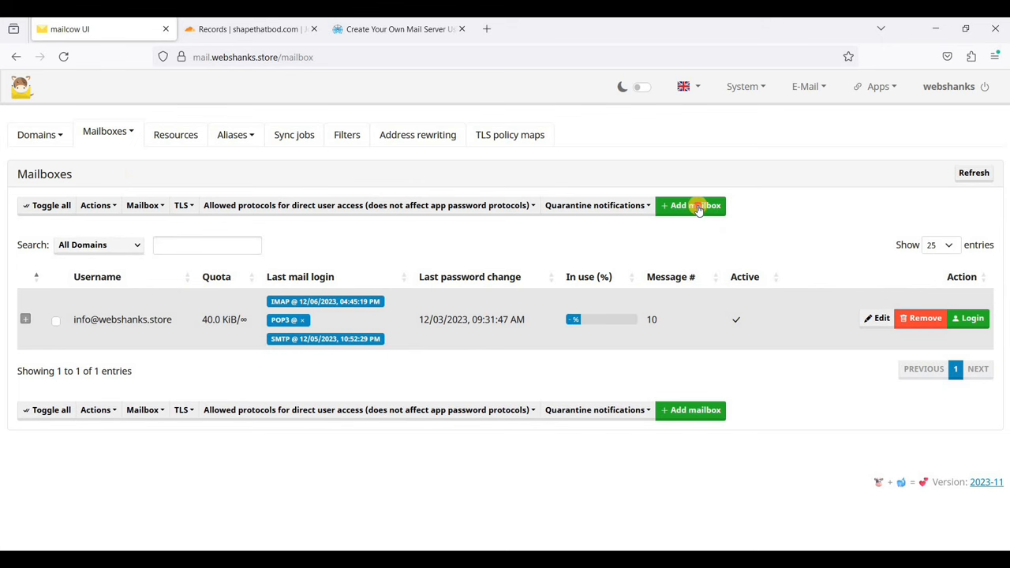
click(689, 205)
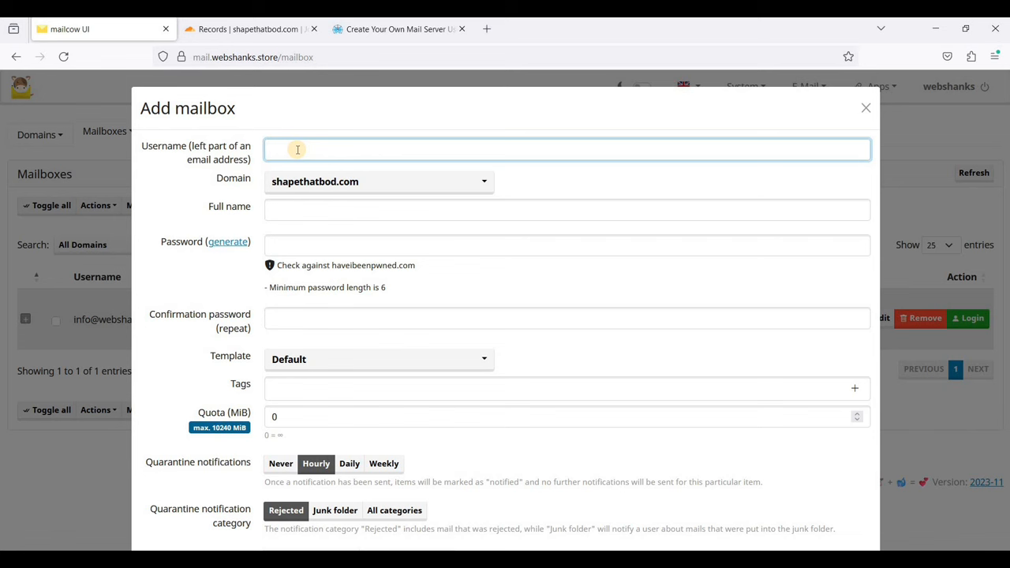
text(hi)
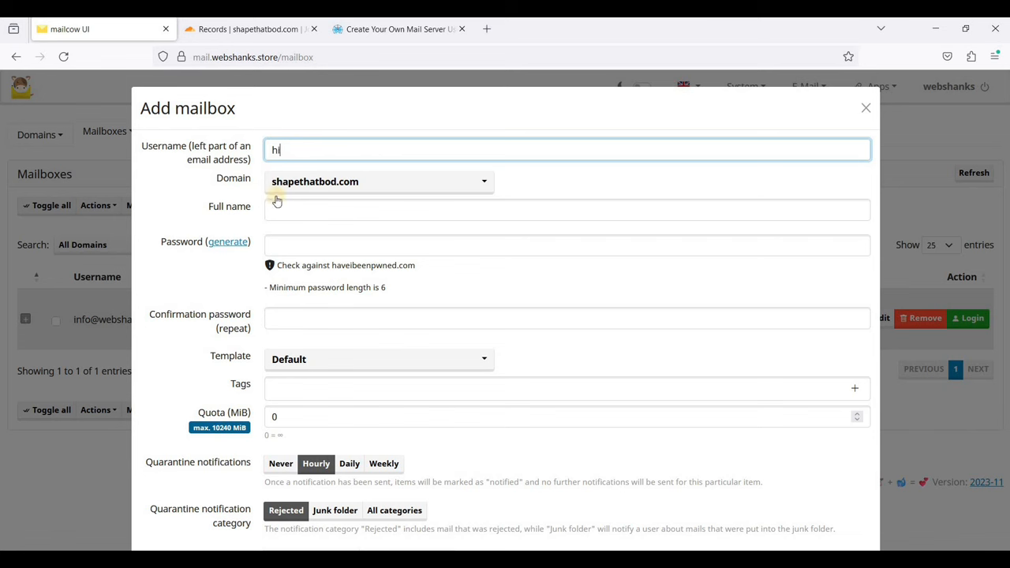
click(227, 241)
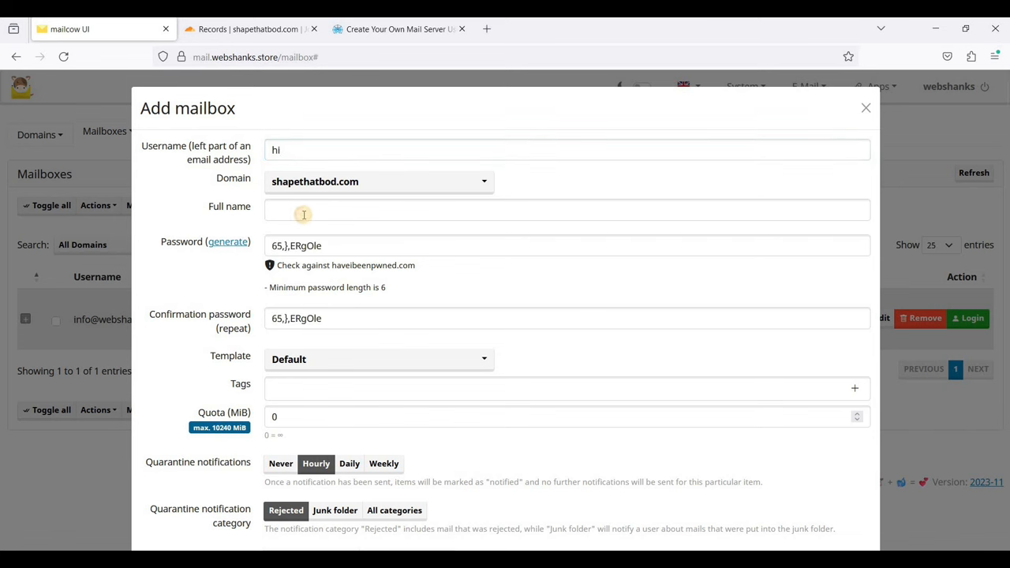
text(Bruce Banner)
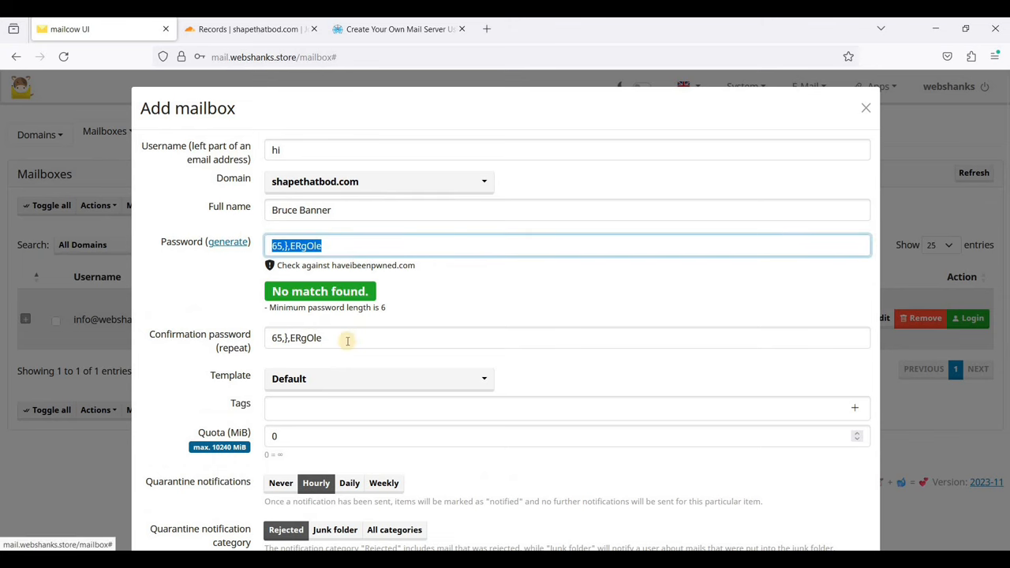
- Enforce TLS for the mailbox, create it, and decline the browser's password save
scroll(down, 3)
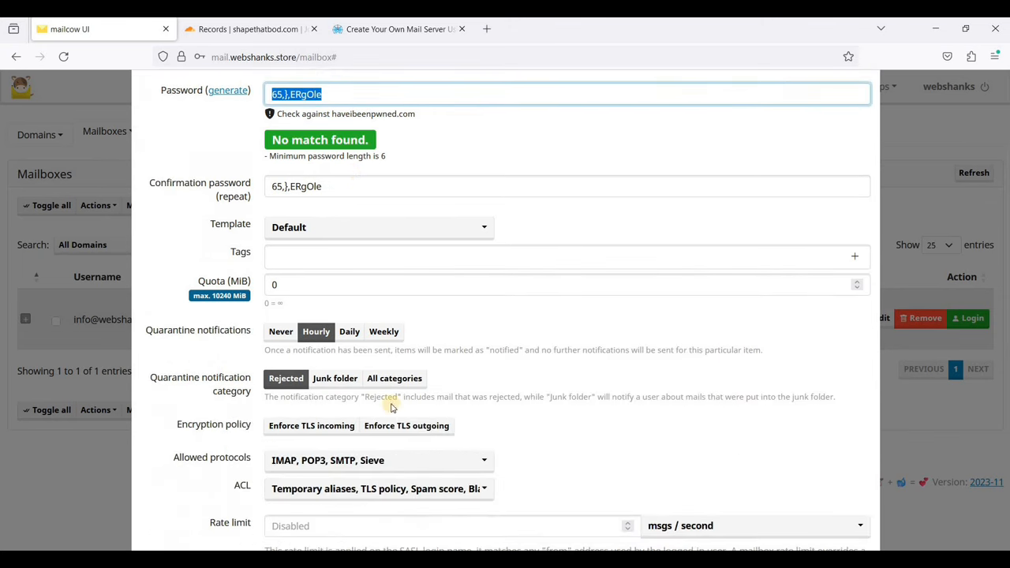
scroll(down, 3)
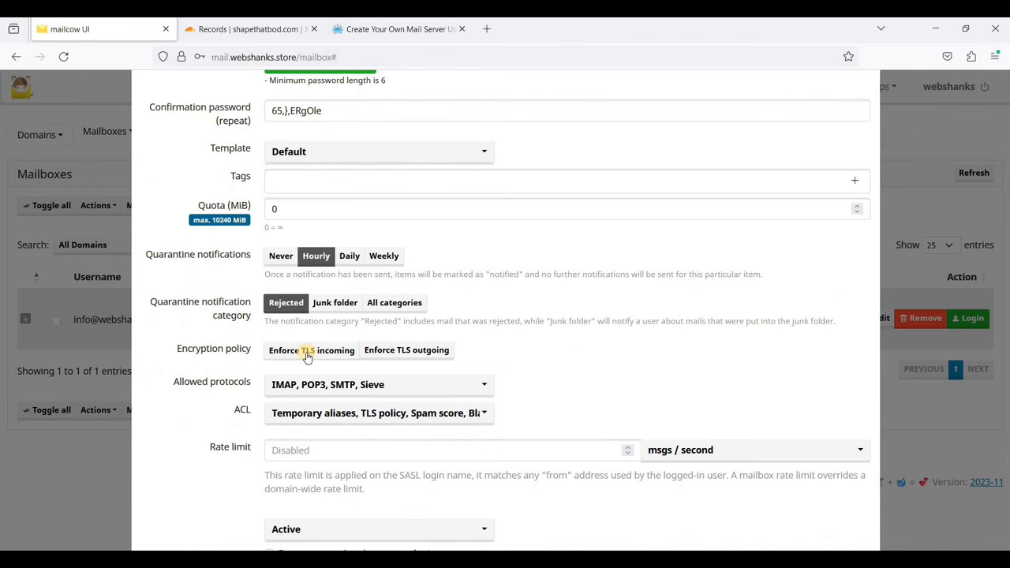
mouse_move(406, 367)
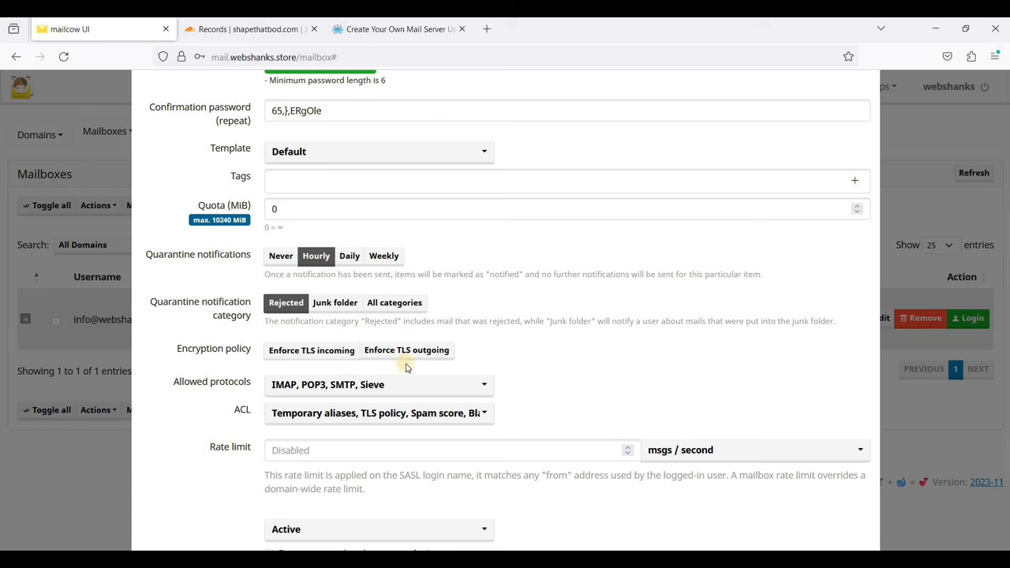
click(406, 349)
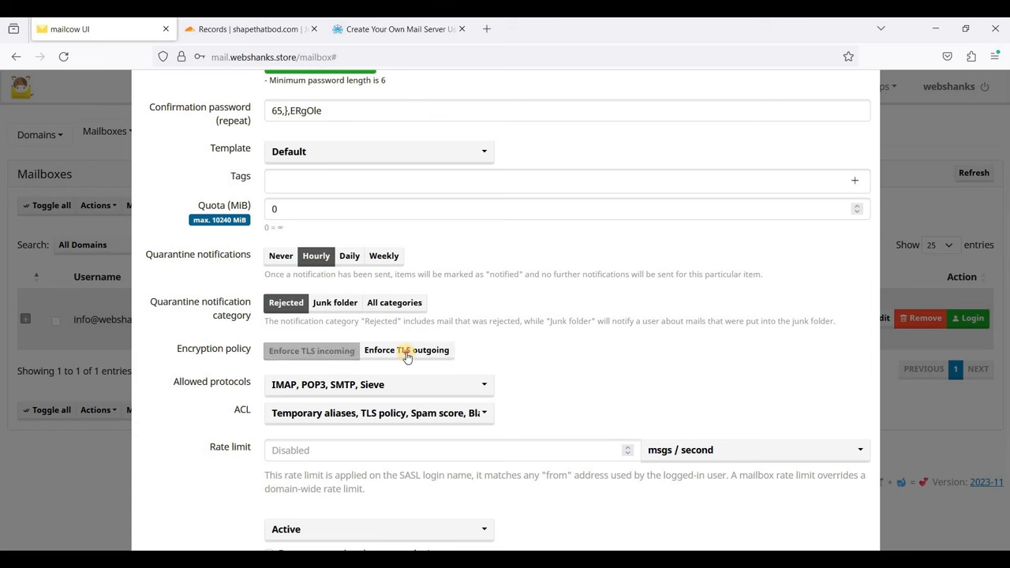
scroll(down, 3)
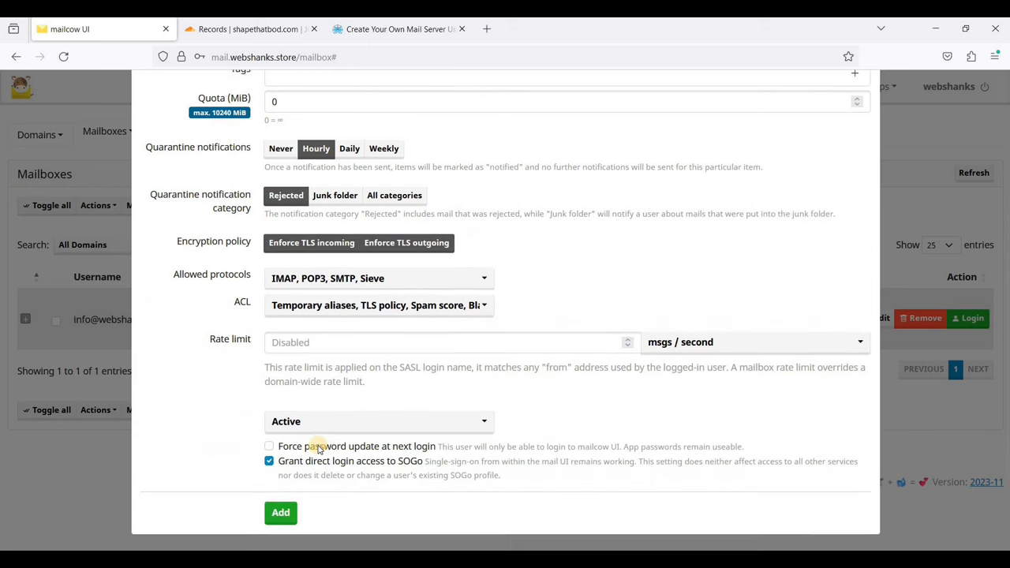
click(280, 512)
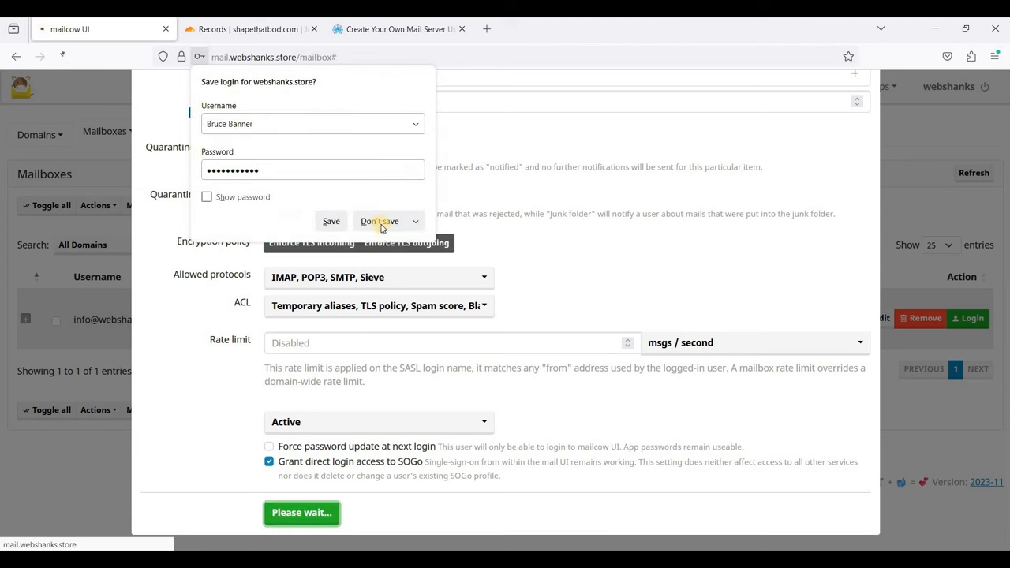
click(301, 512)
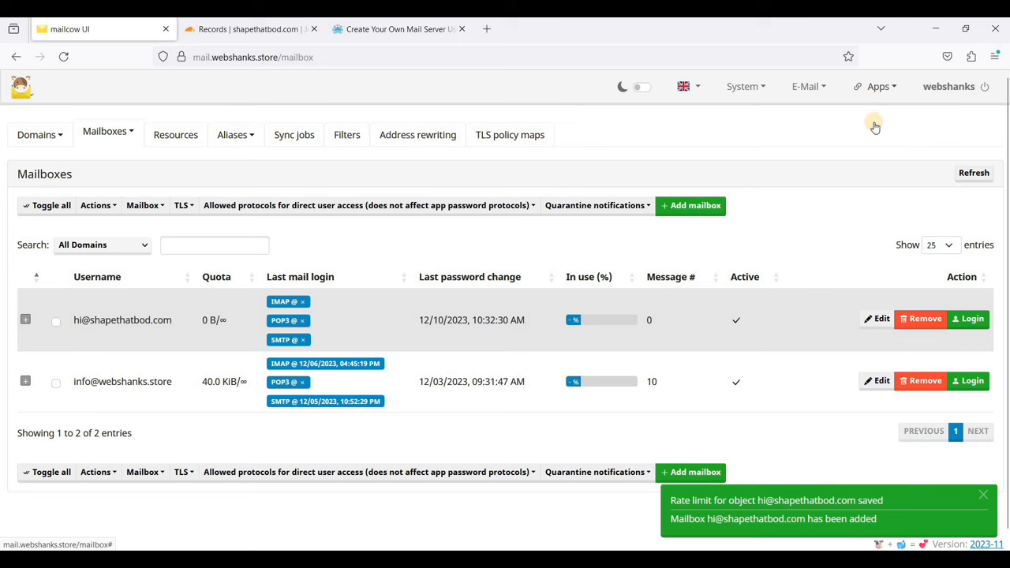
right_click(875, 126)
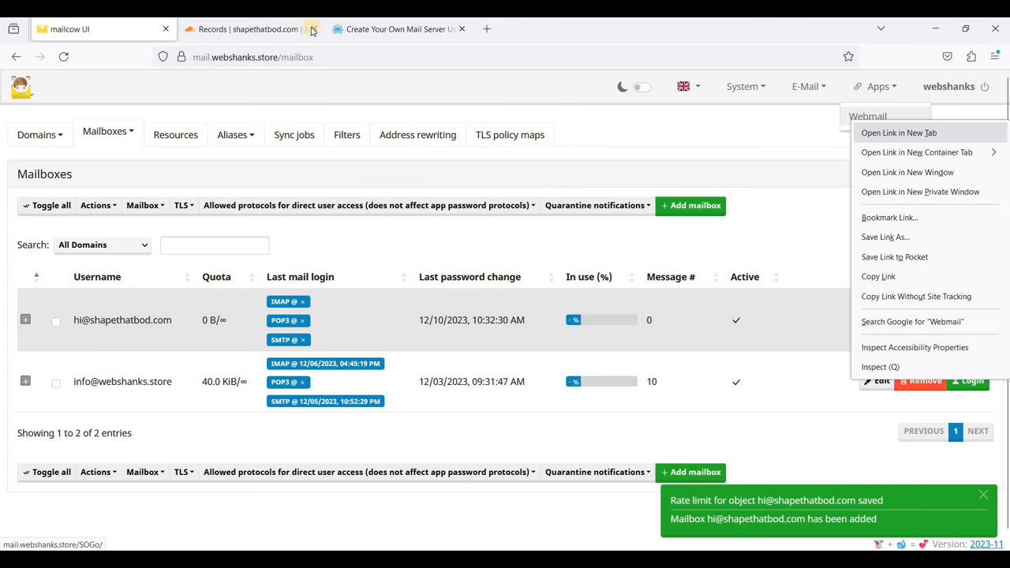
click(898, 132)
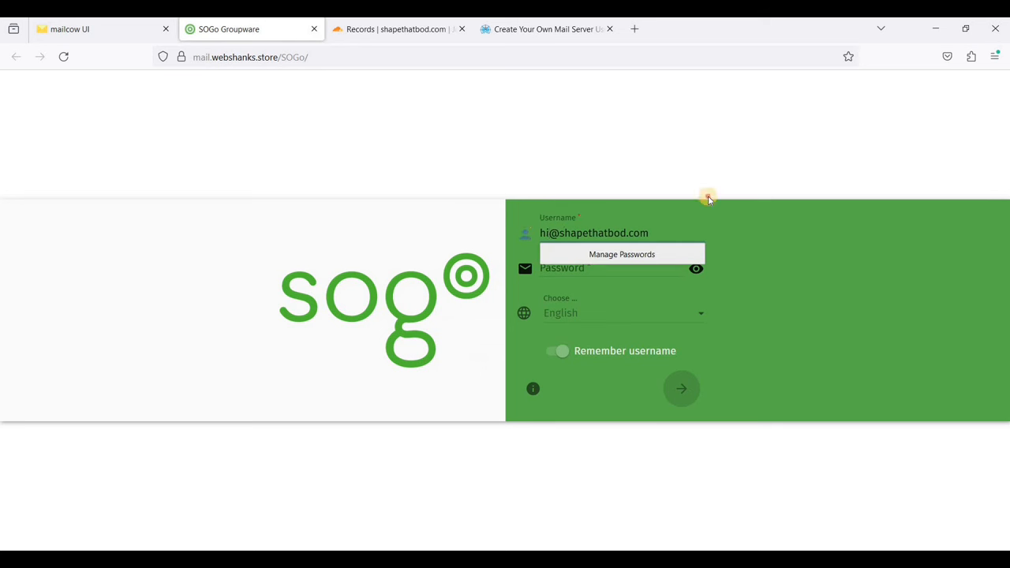
click(616, 268)
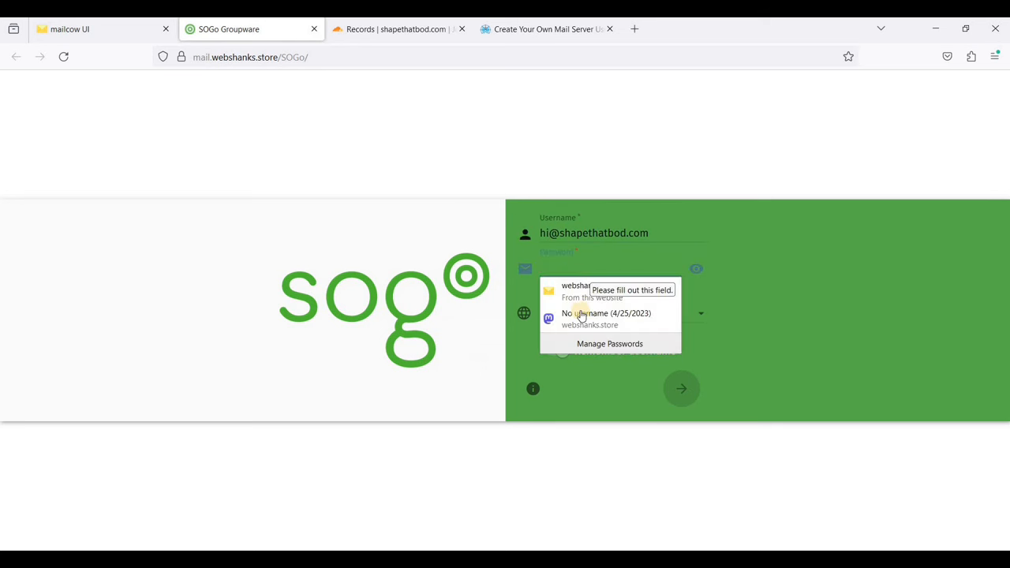
click(681, 388)
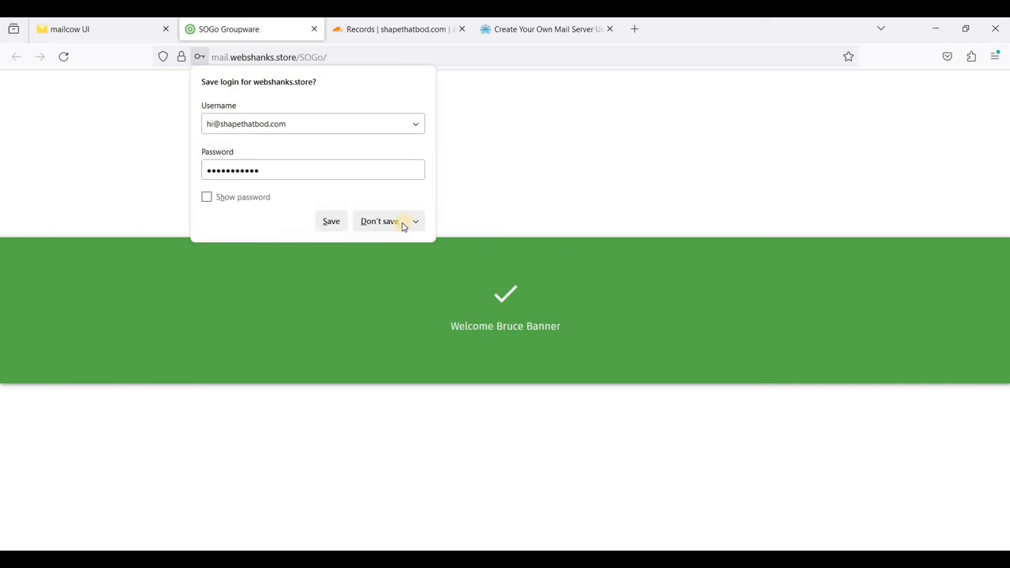
click(382, 221)
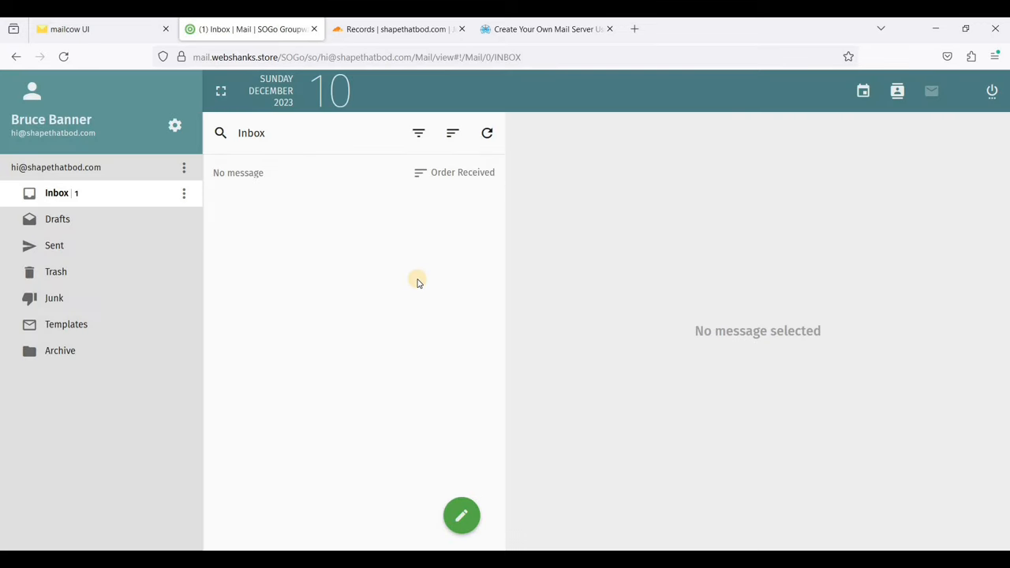
mouse_move(454, 399)
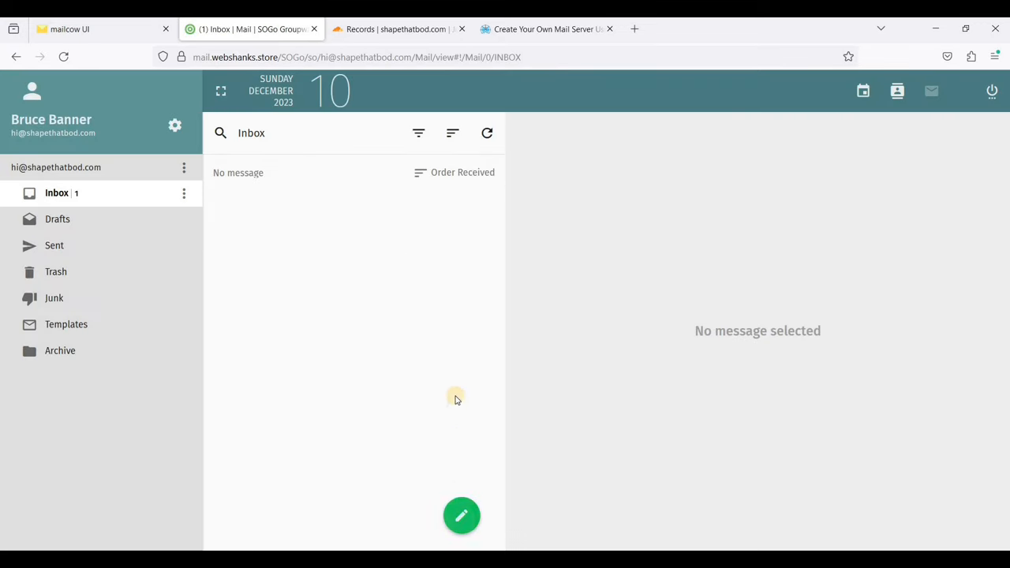
- Copy a mail-tester.com test address and open the Personal Calendar notification in SOGo
click(462, 515)
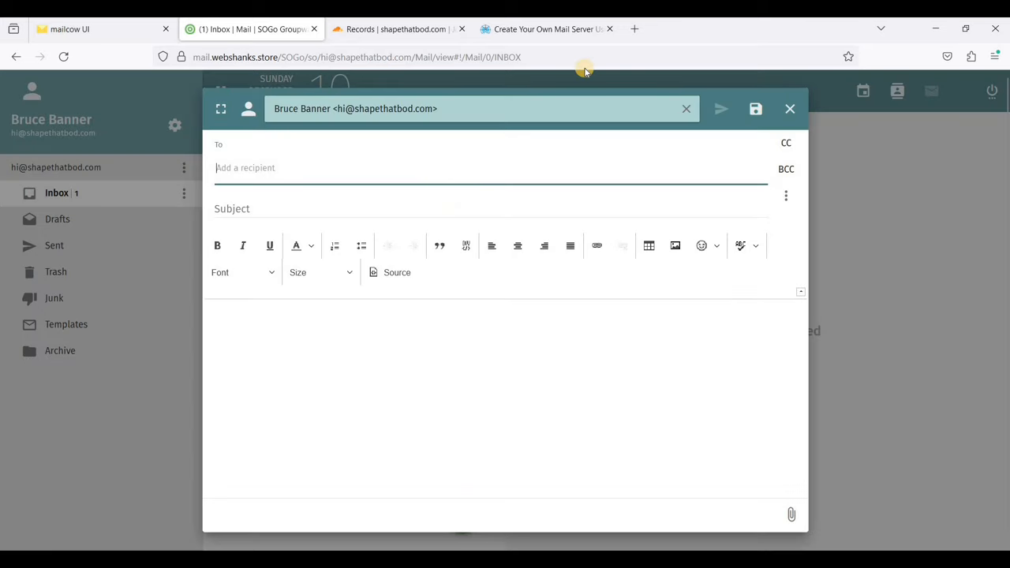
mouse_move(634, 30)
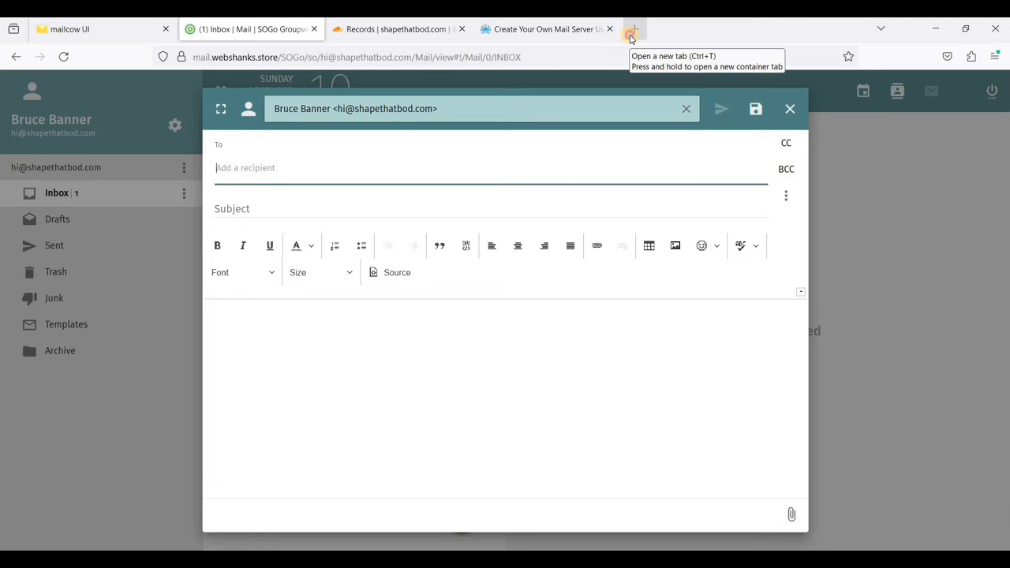
click(634, 29)
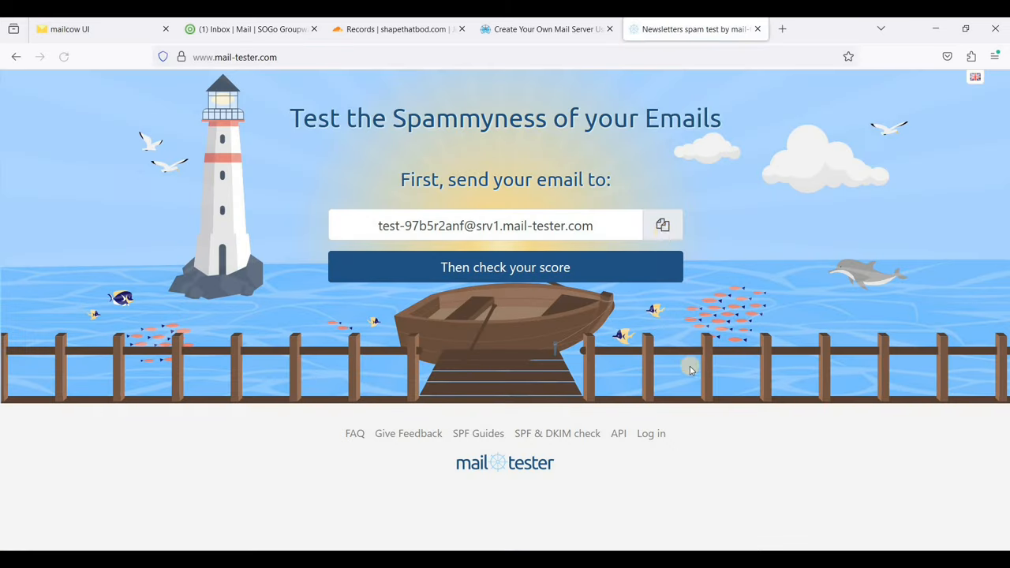
triple_click(485, 226)
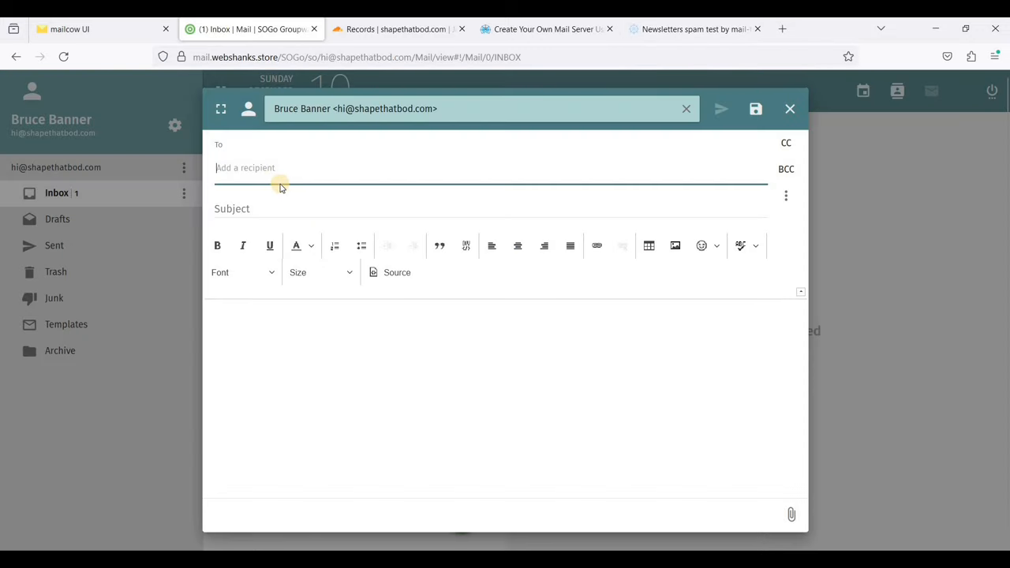
click(789, 109)
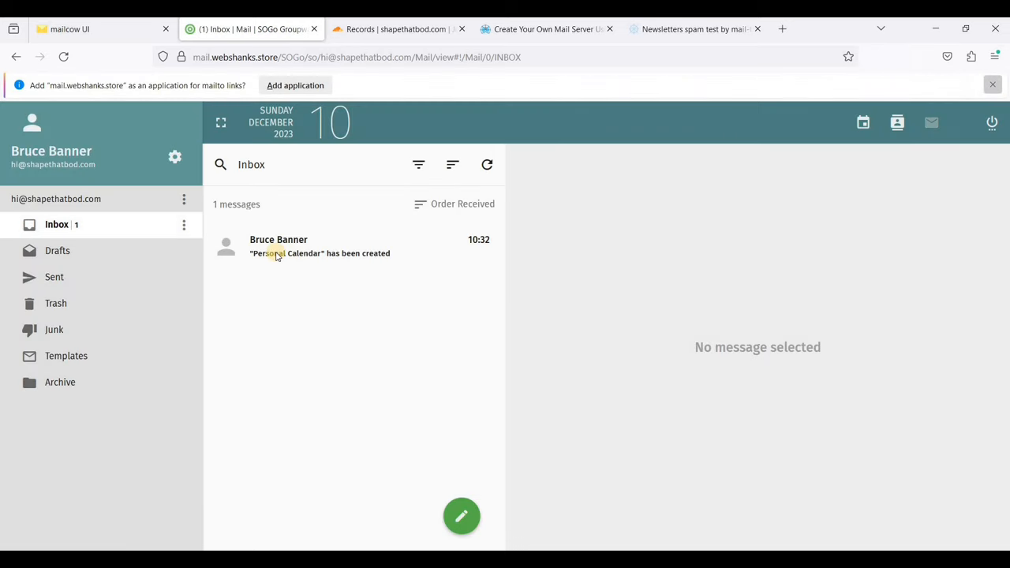
click(320, 246)
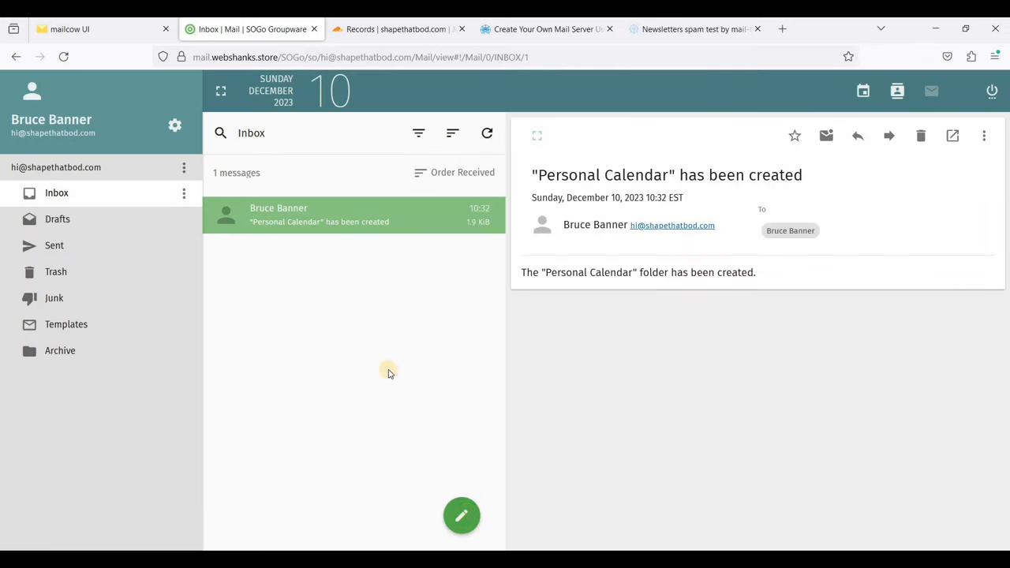
click(462, 516)
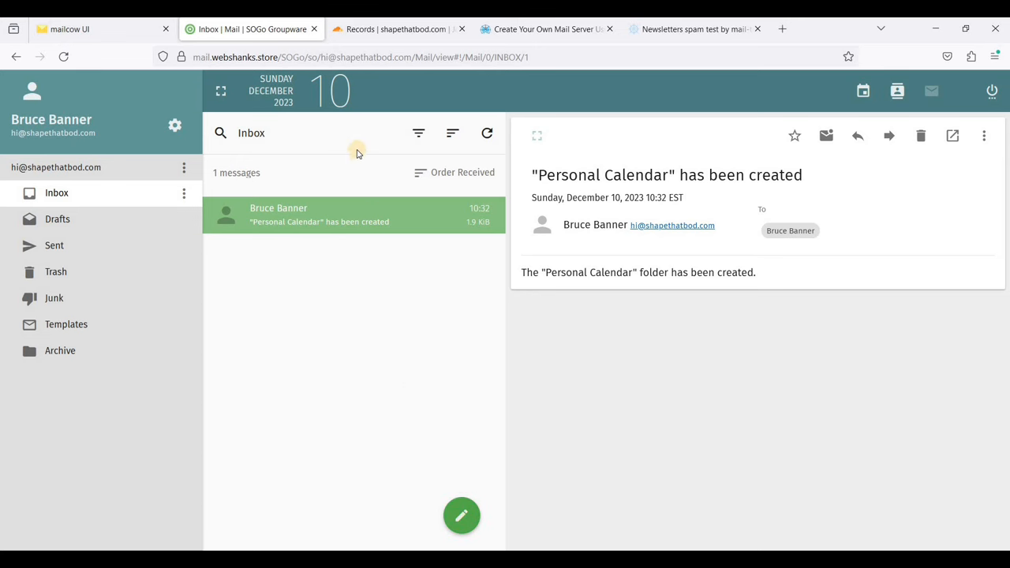
click(461, 516)
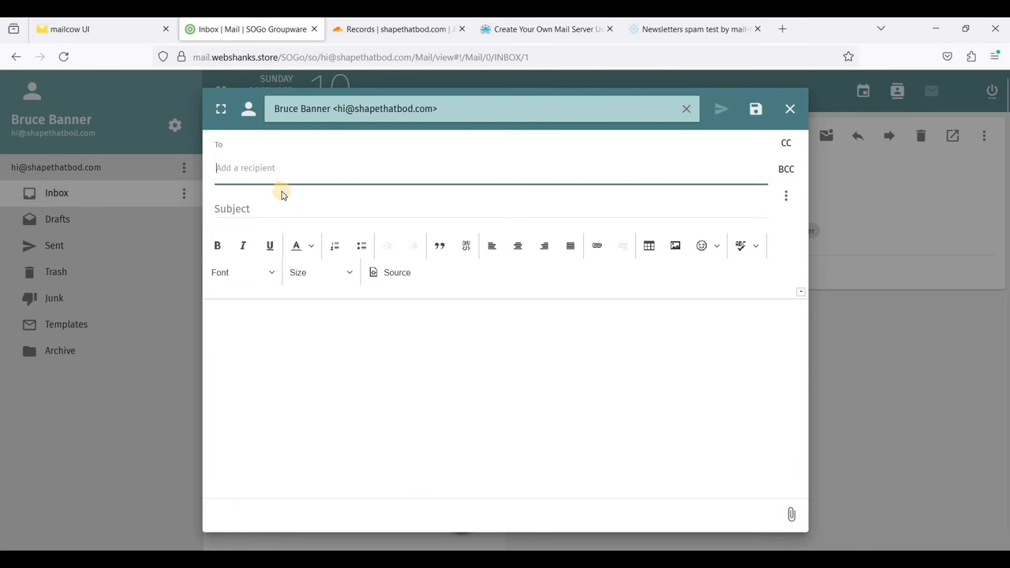
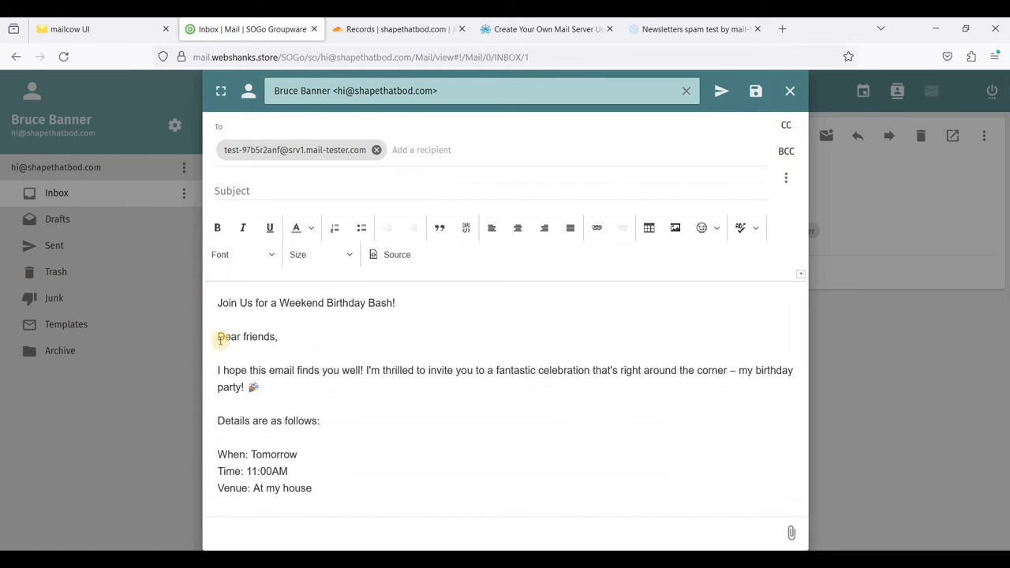
triple_click(305, 302)
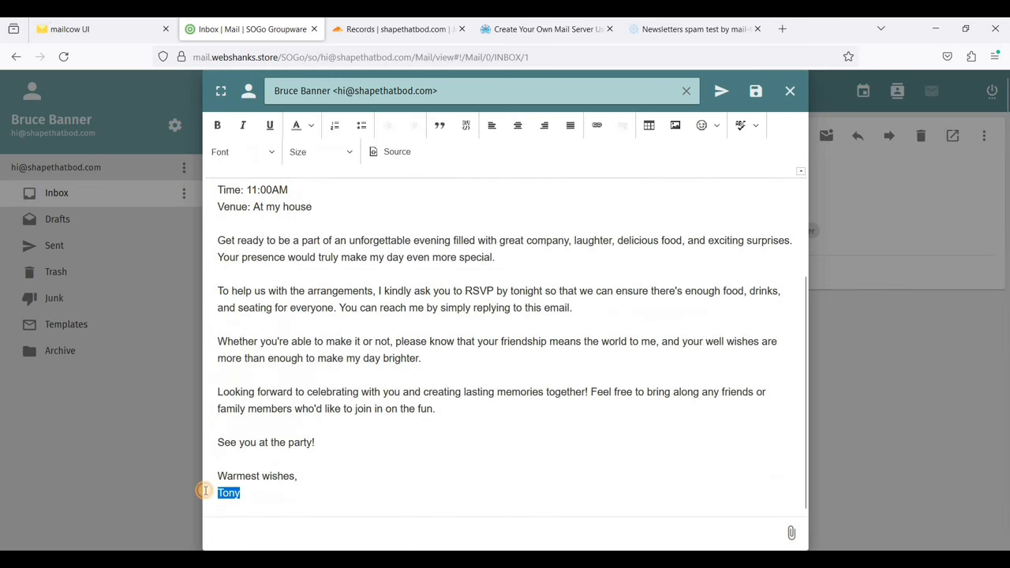
text(Bruce)
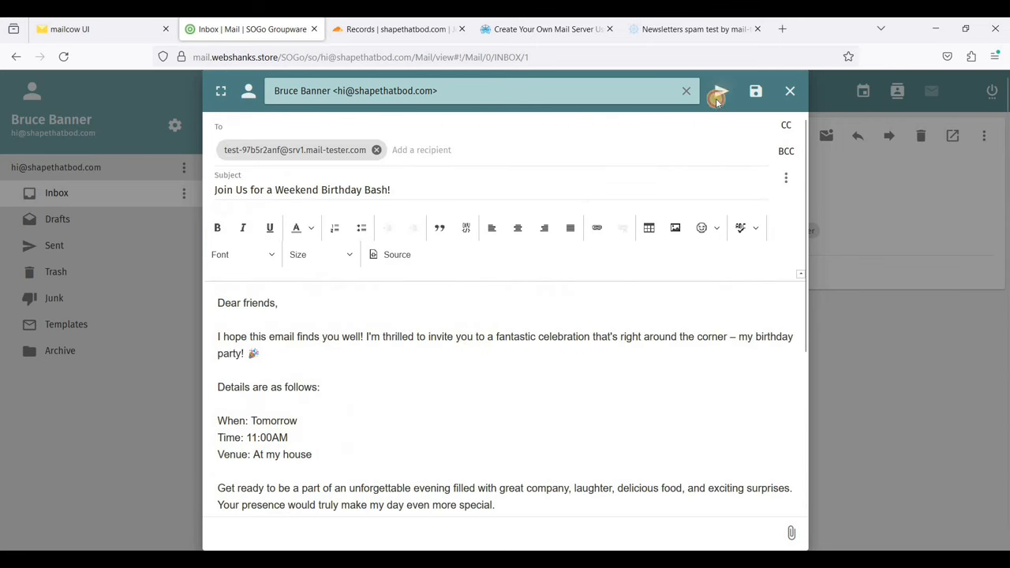
click(718, 90)
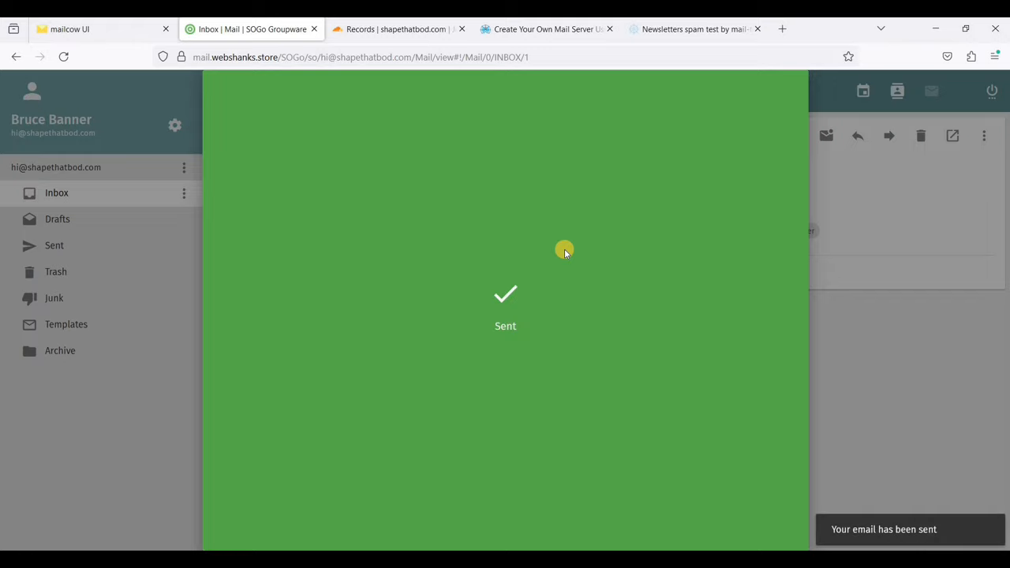
click(693, 30)
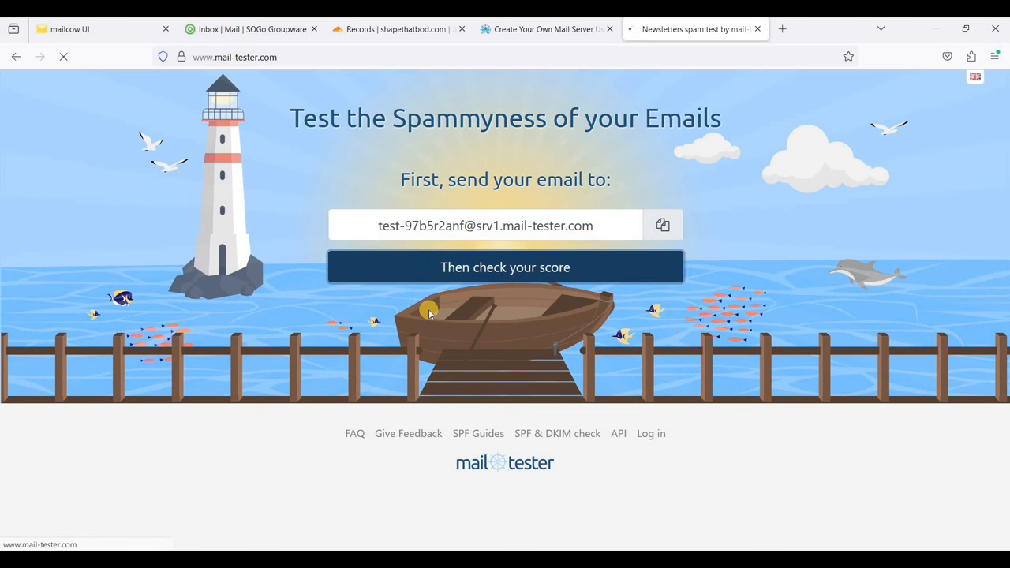
- Check the mail-tester score and expand the received message's details
click(505, 267)
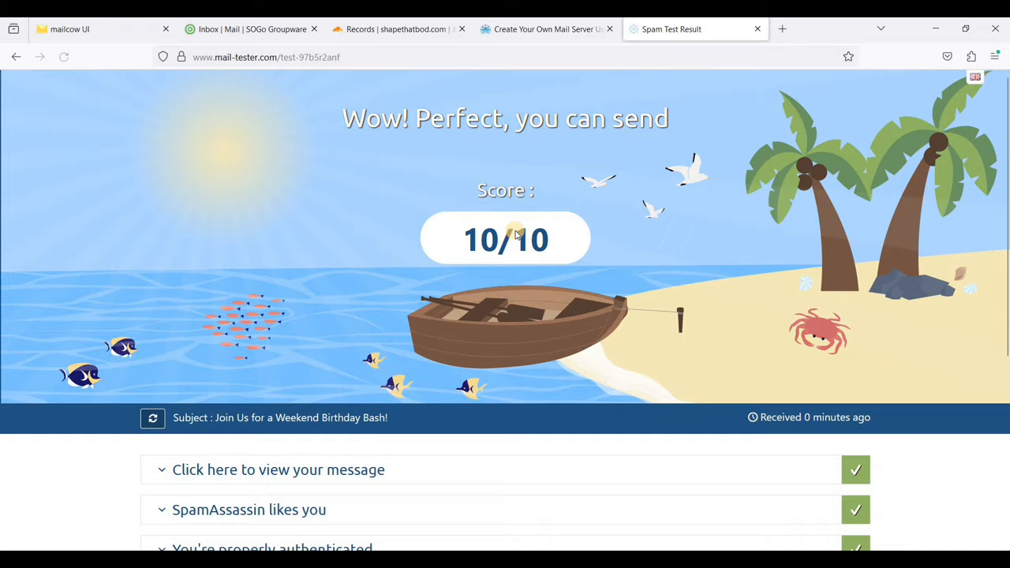
click(277, 469)
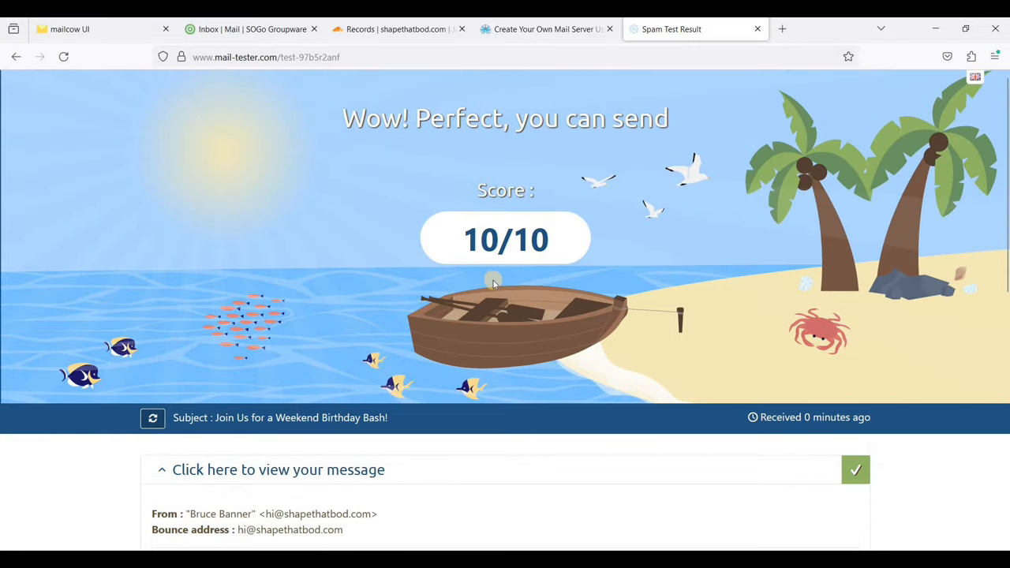
scroll(down, 3)
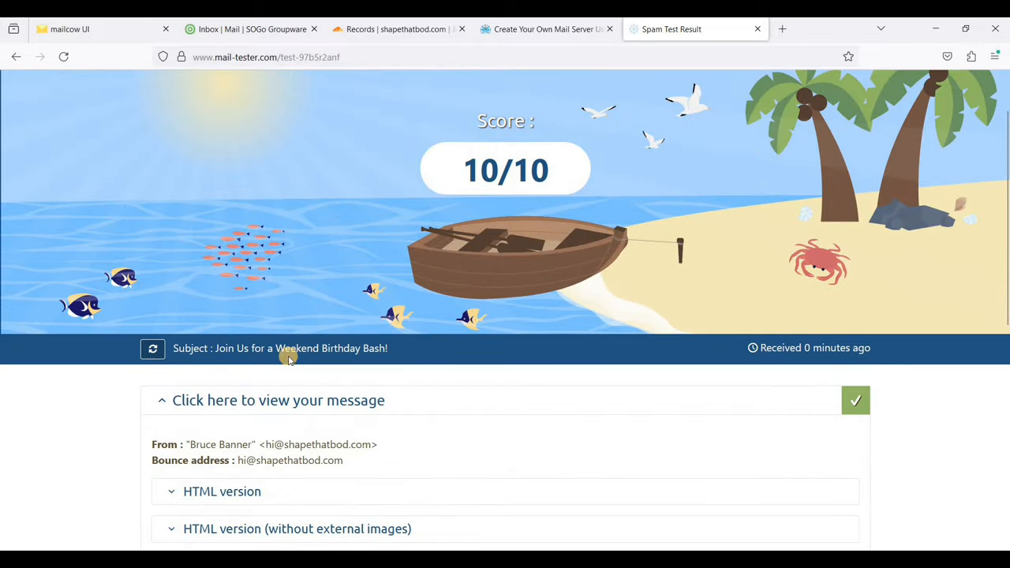
mouse_move(738, 119)
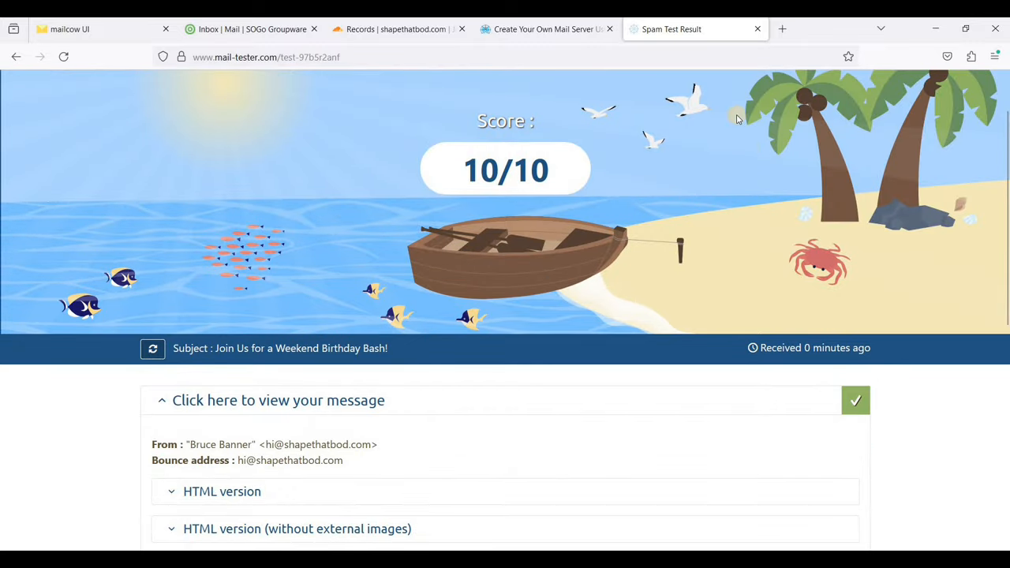
mouse_move(793, 69)
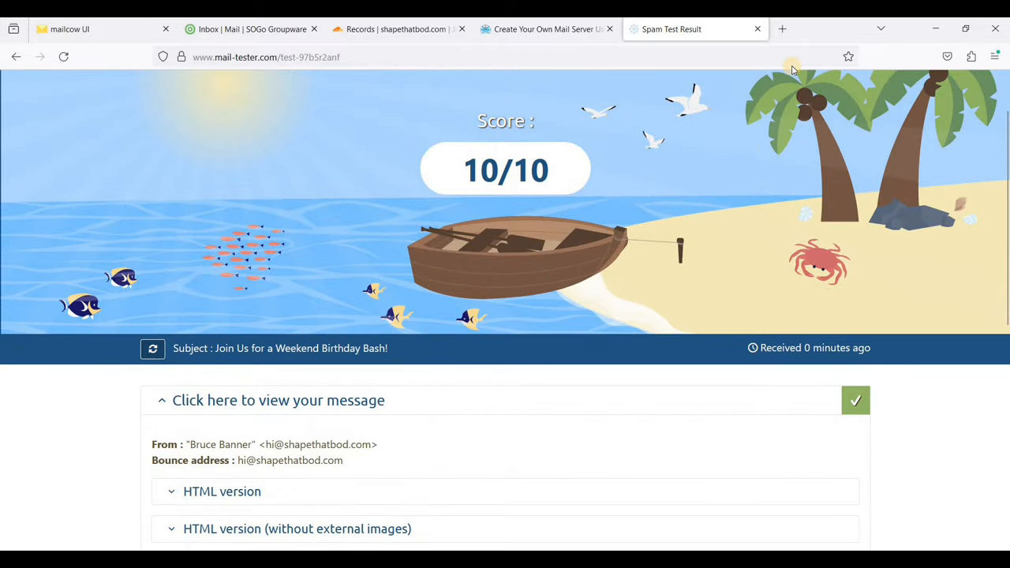
- Check Gmail, then start a new SOGo email addressed to the Gmail account
click(782, 29)
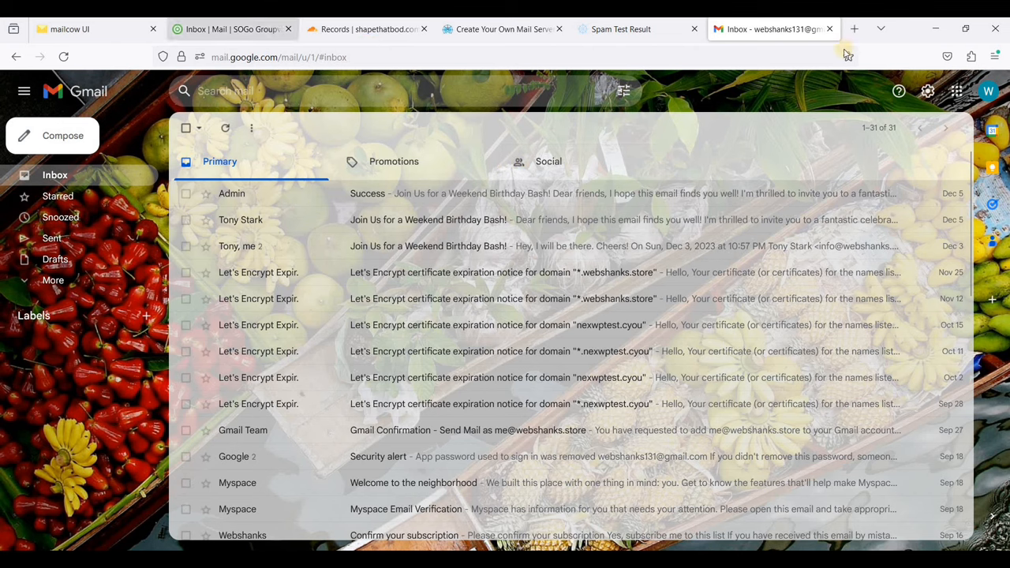
mouse_move(231, 29)
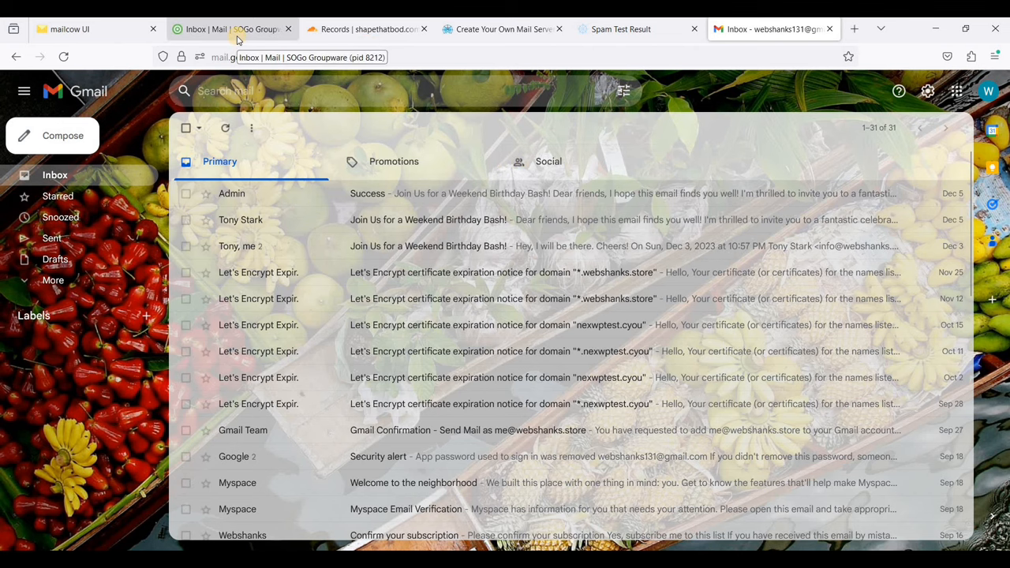
click(229, 30)
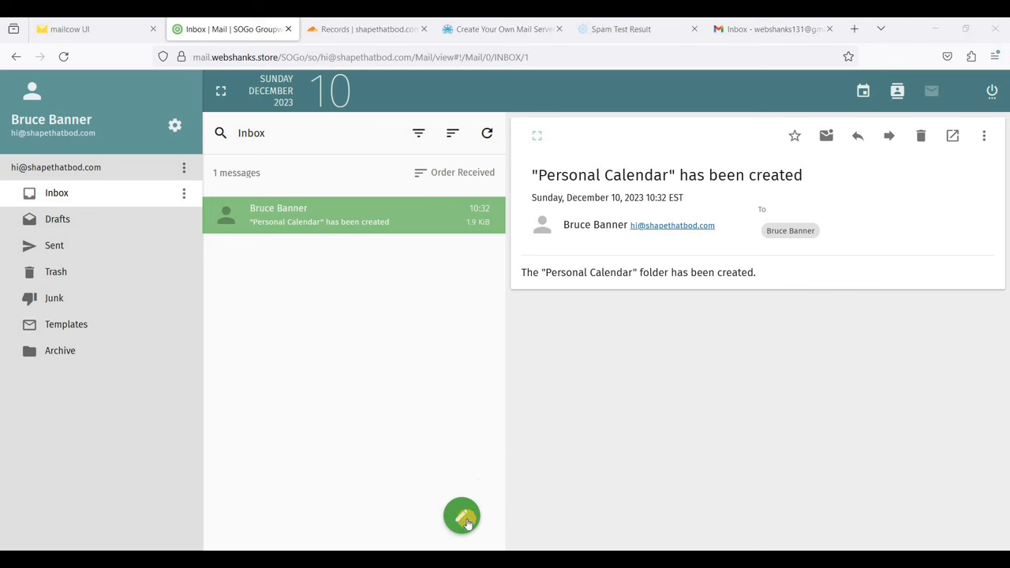
click(462, 517)
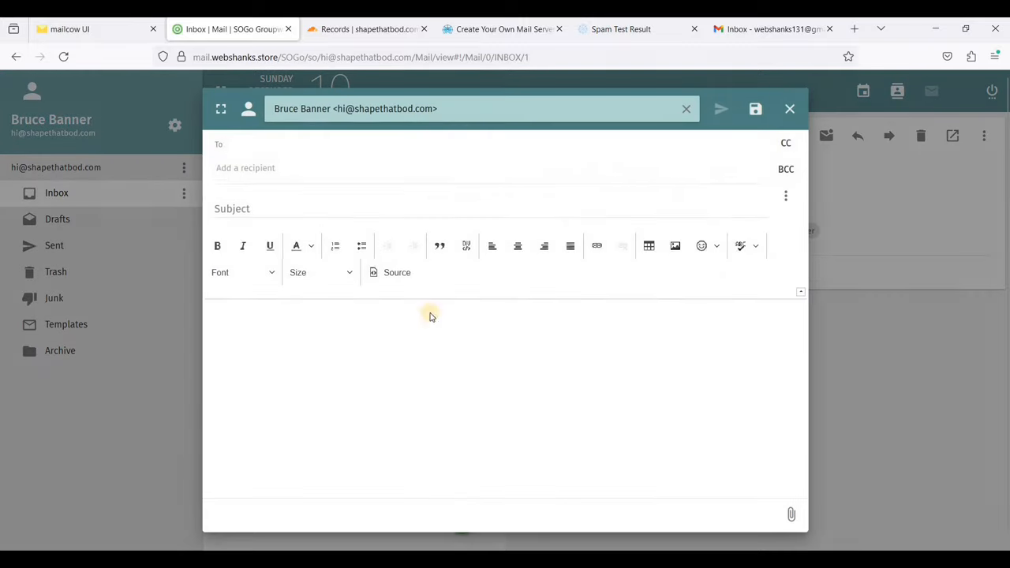
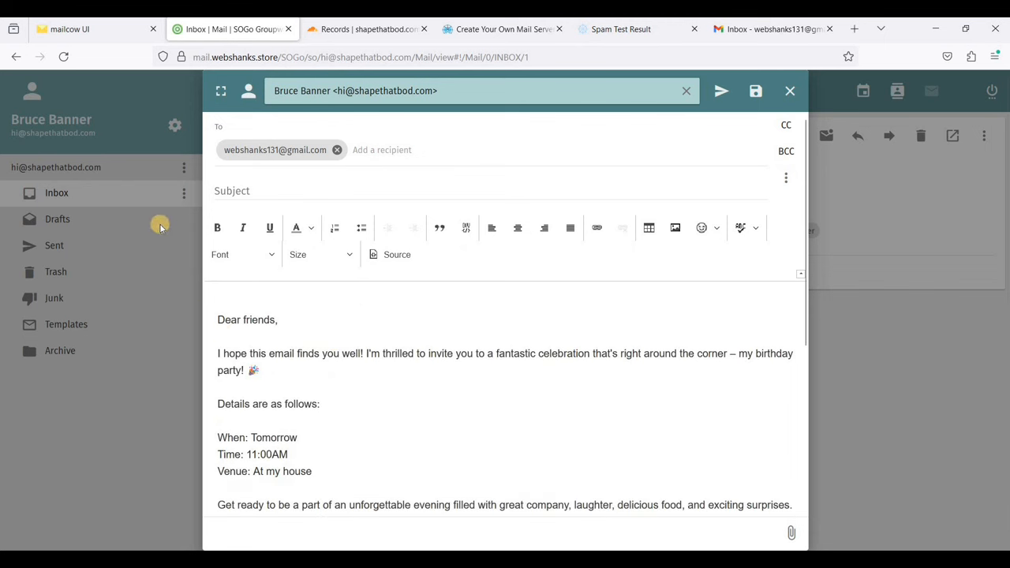
- Add the subject 'Join Us for a Weekend Birthday Bash!', sign it Bruce, and send
text(Join Us for a Weekend Birthday Bash!)
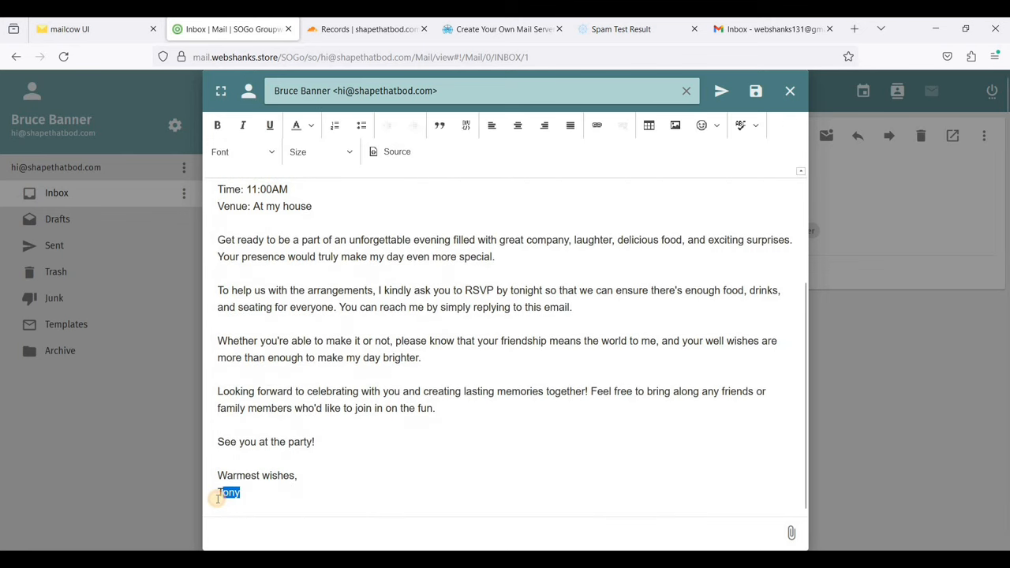
text(b)
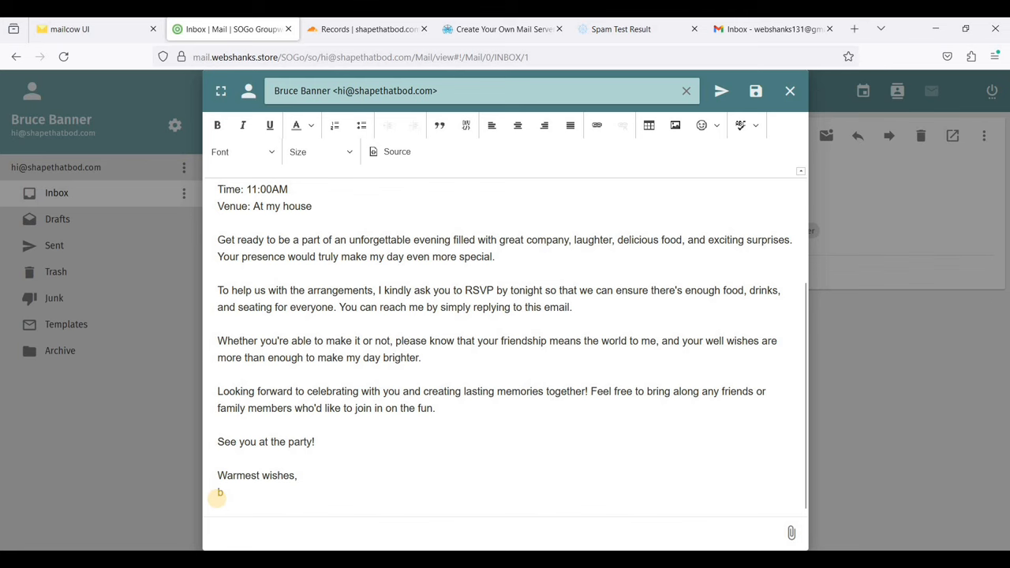
text(ruce)
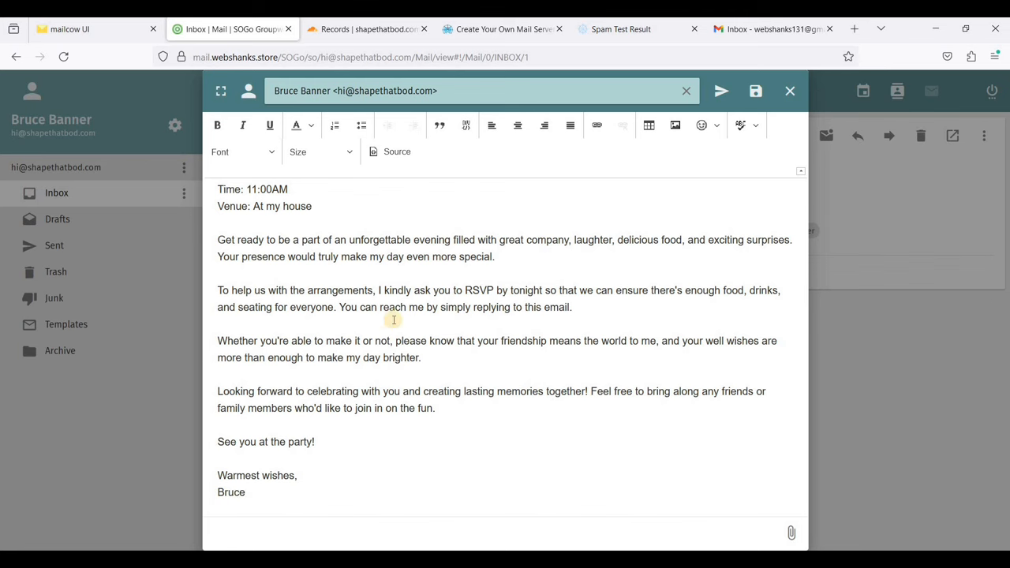
click(719, 91)
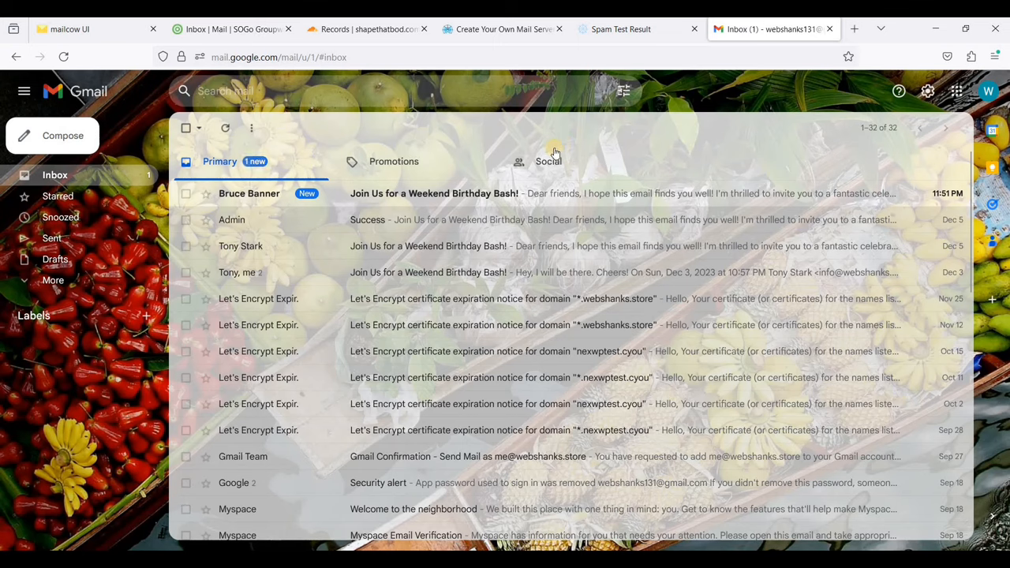
- Reply to Bruce Banner's invitation in Gmail: 'Thanks for the invite. I will be there.'
click(434, 194)
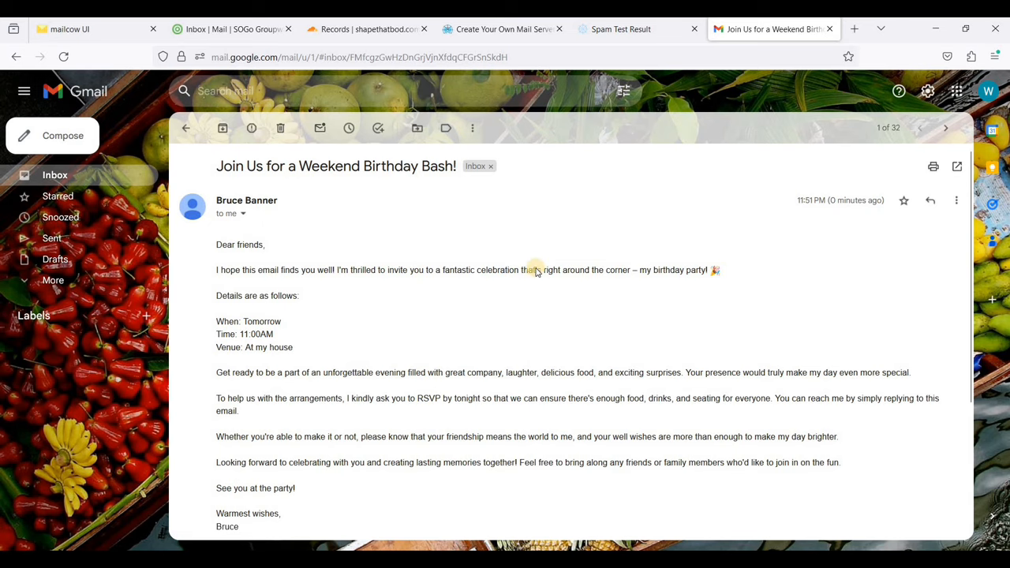
mouse_move(580, 324)
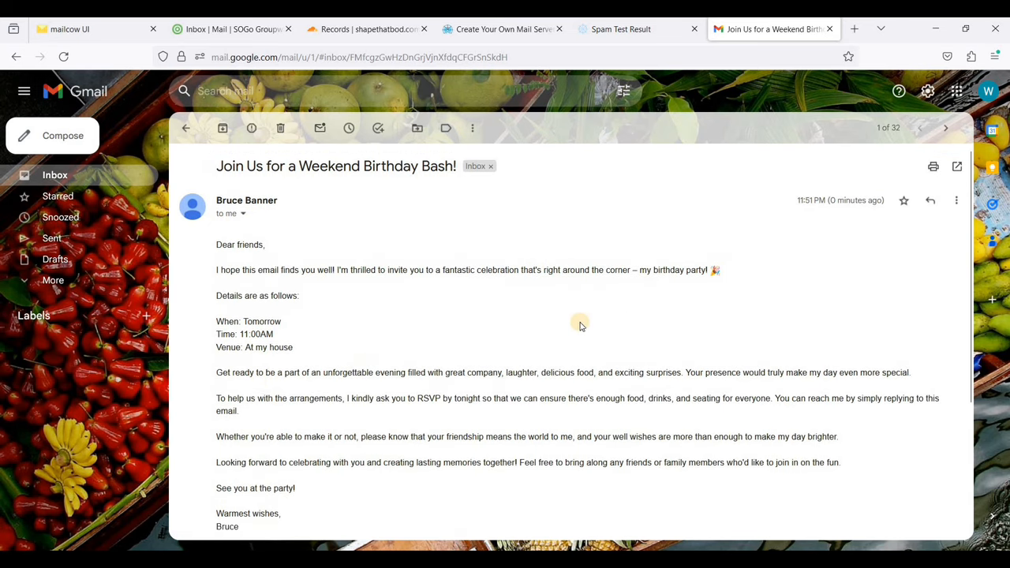
click(929, 200)
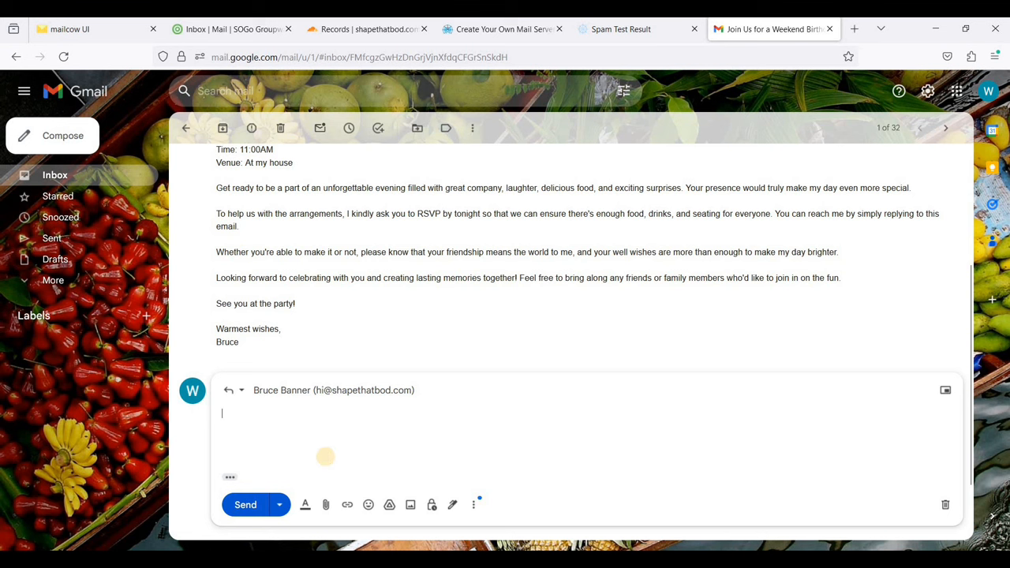
text(Thanks for the invite)
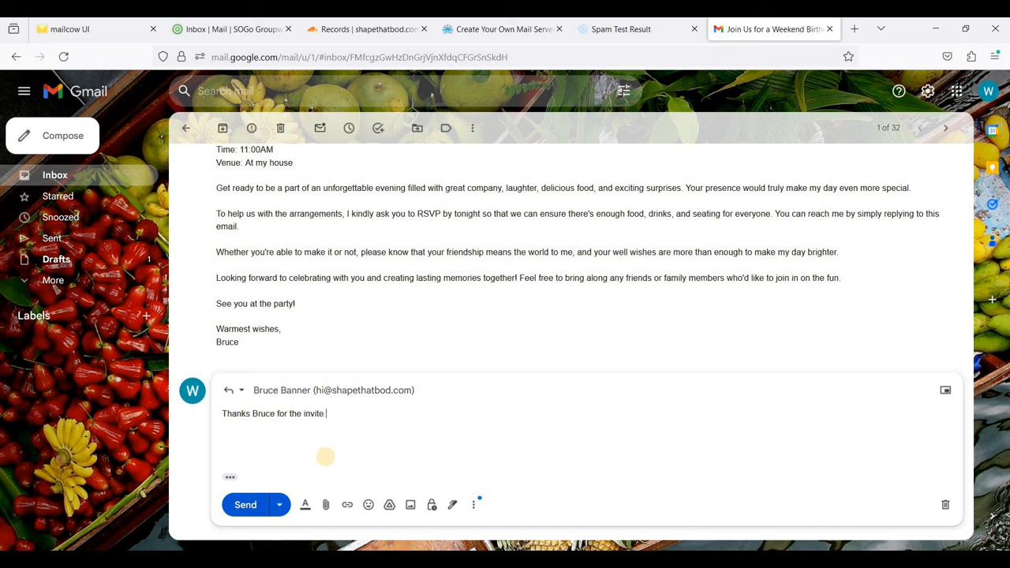
text(I will be there.)
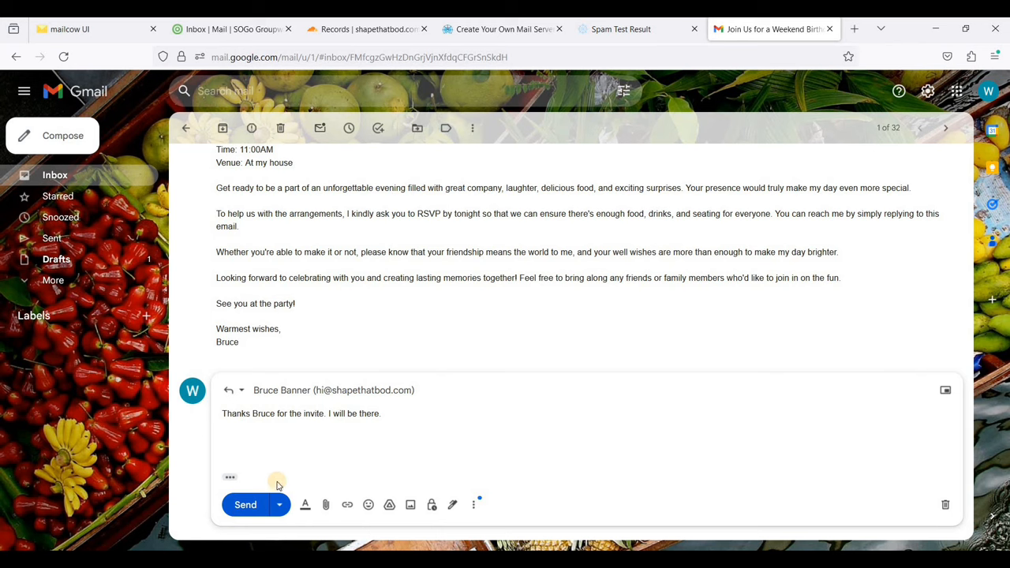
click(245, 505)
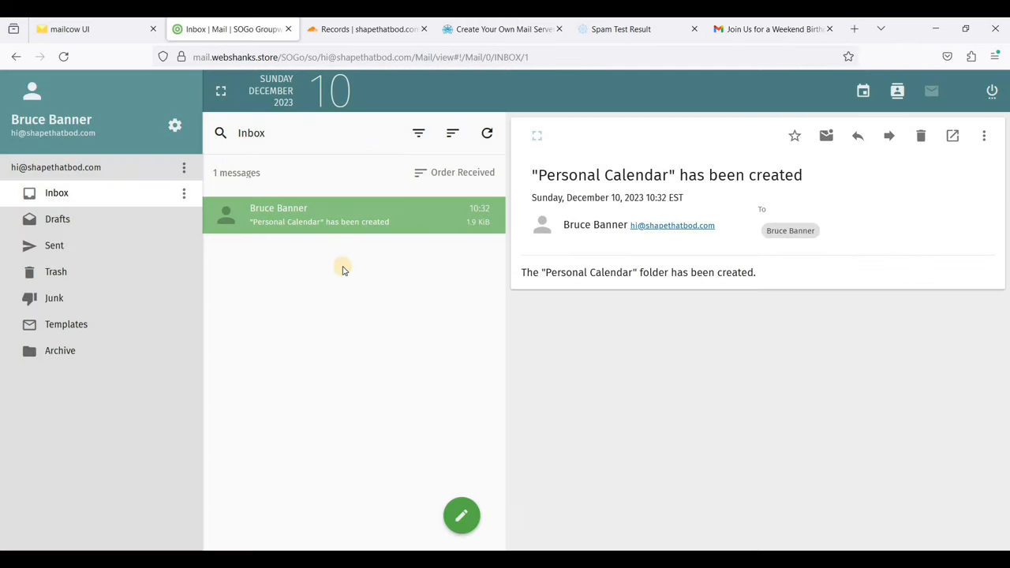
- Refresh the SOGo inbox until the Web Shanks 'Re: Join Us for a Weekend Birthday Bash!' reply appears
click(487, 132)
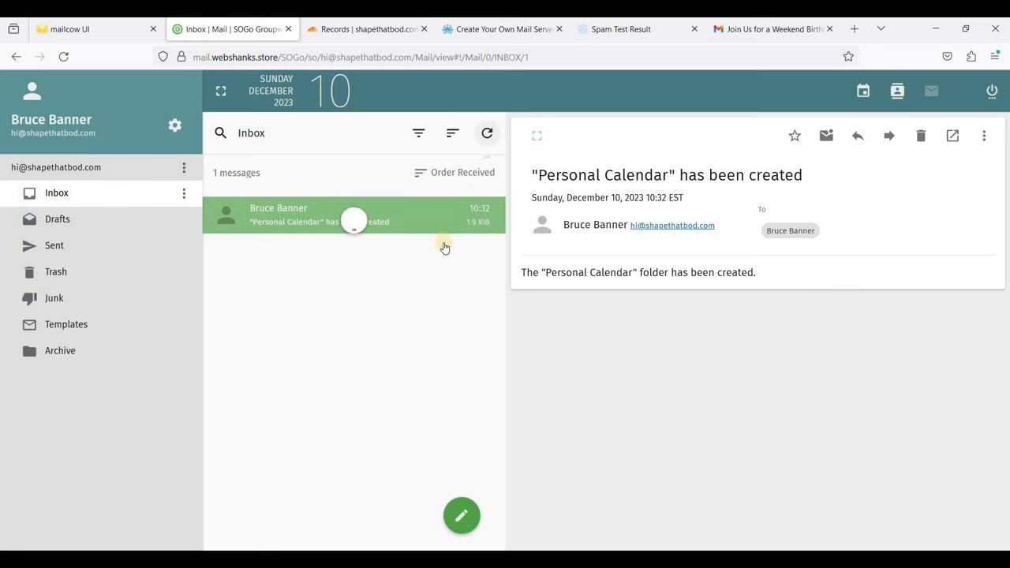
click(487, 133)
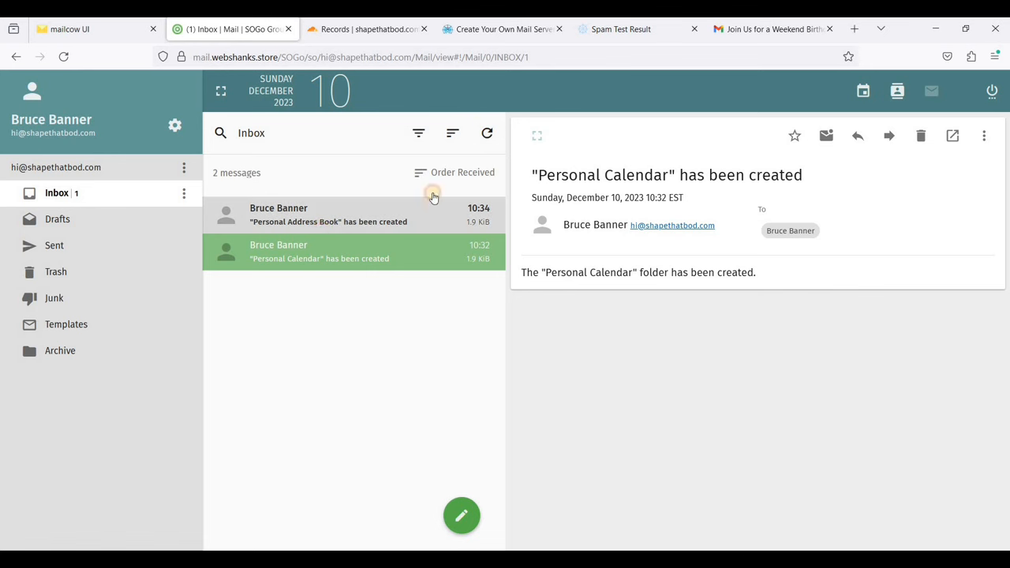
click(331, 215)
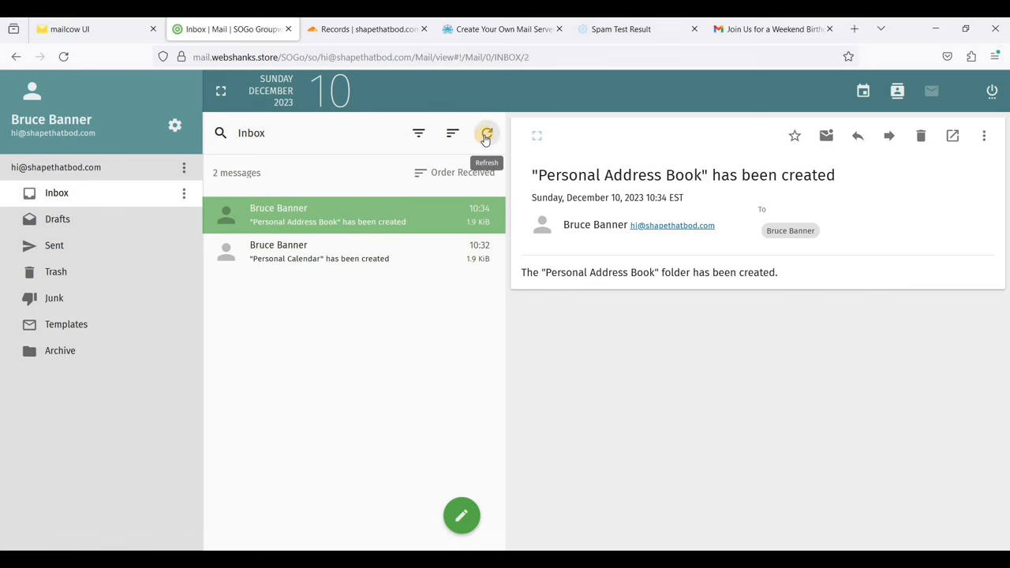
click(486, 133)
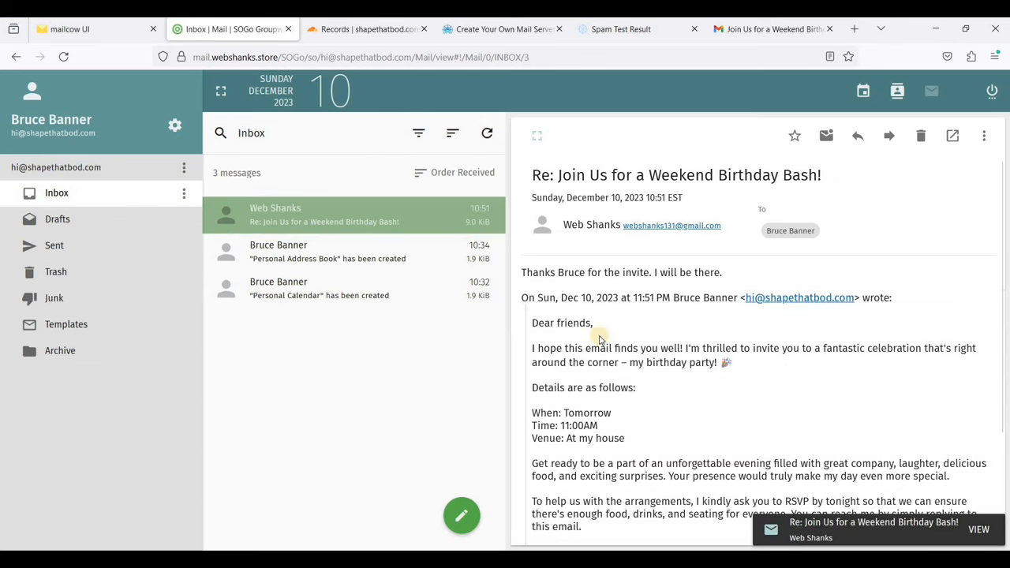
triple_click(621, 272)
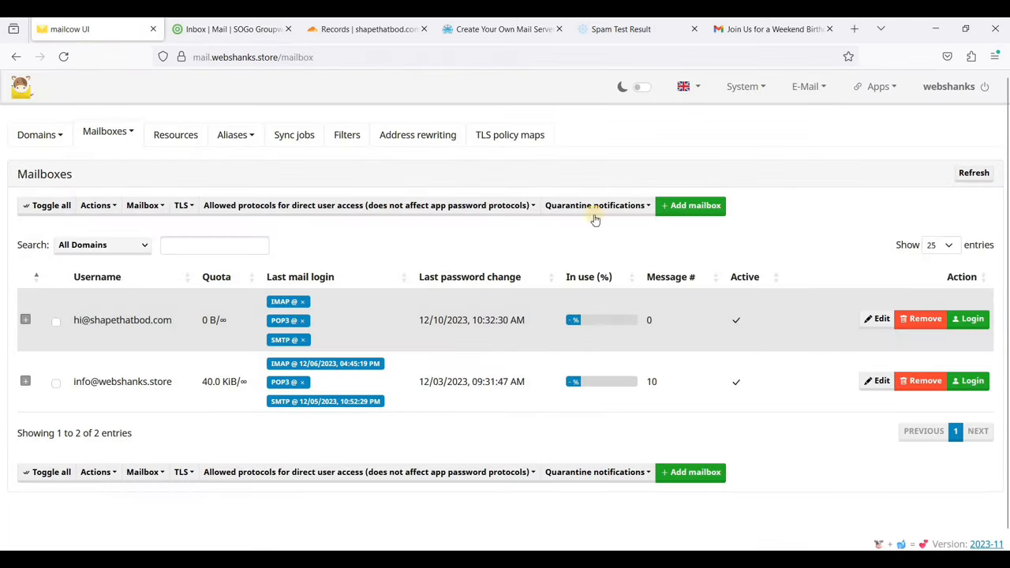
mouse_move(503, 242)
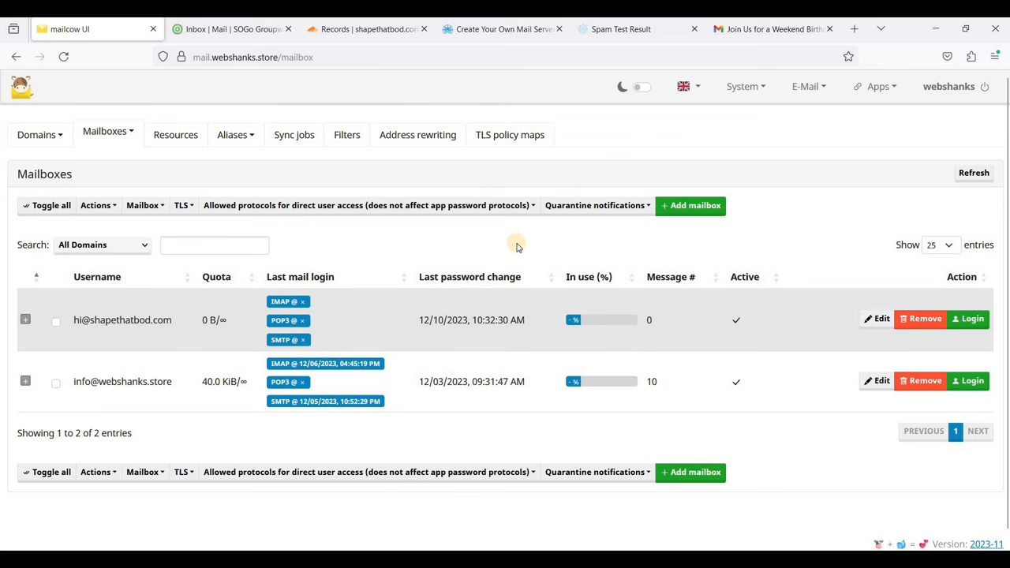
mouse_move(653, 112)
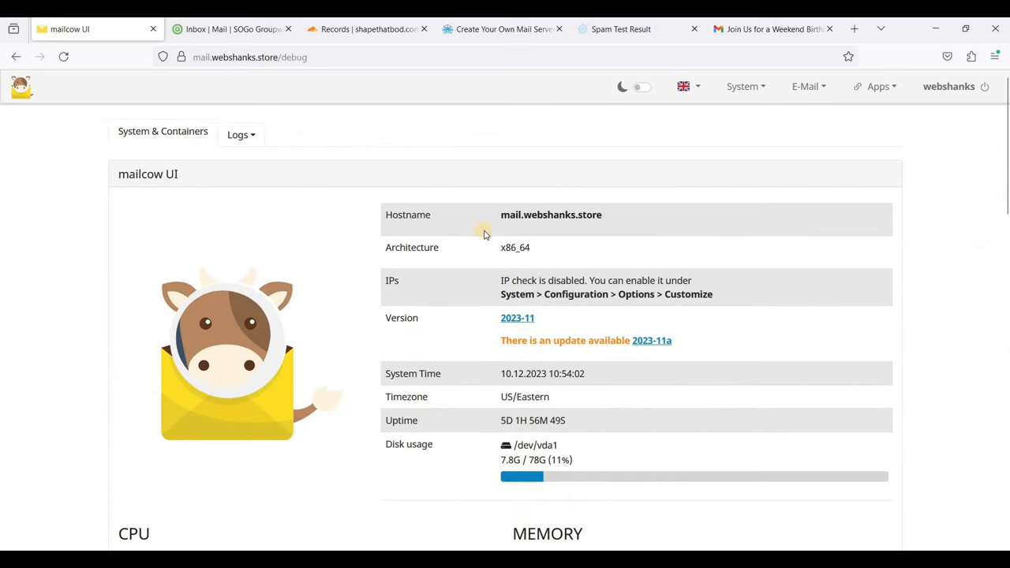
- Select the hostname mail.webshanks.store on mailcow's system information page
double_click(550, 215)
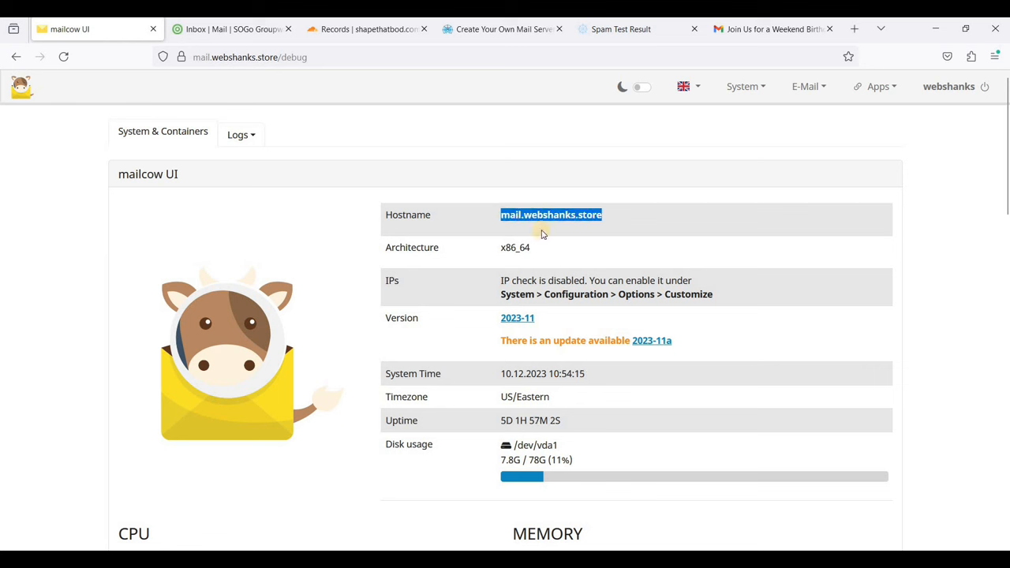
mouse_move(697, 208)
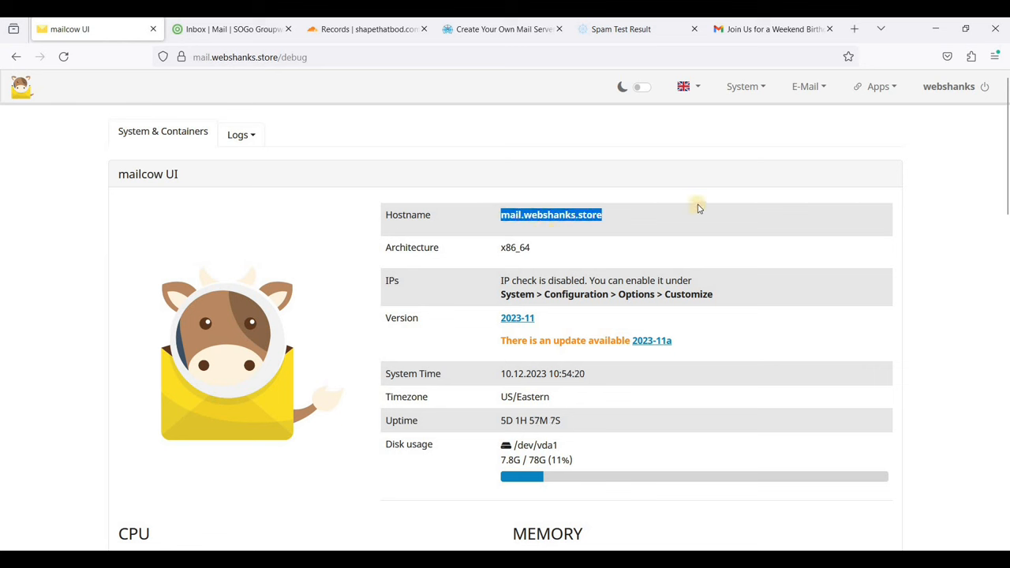
mouse_move(828, 105)
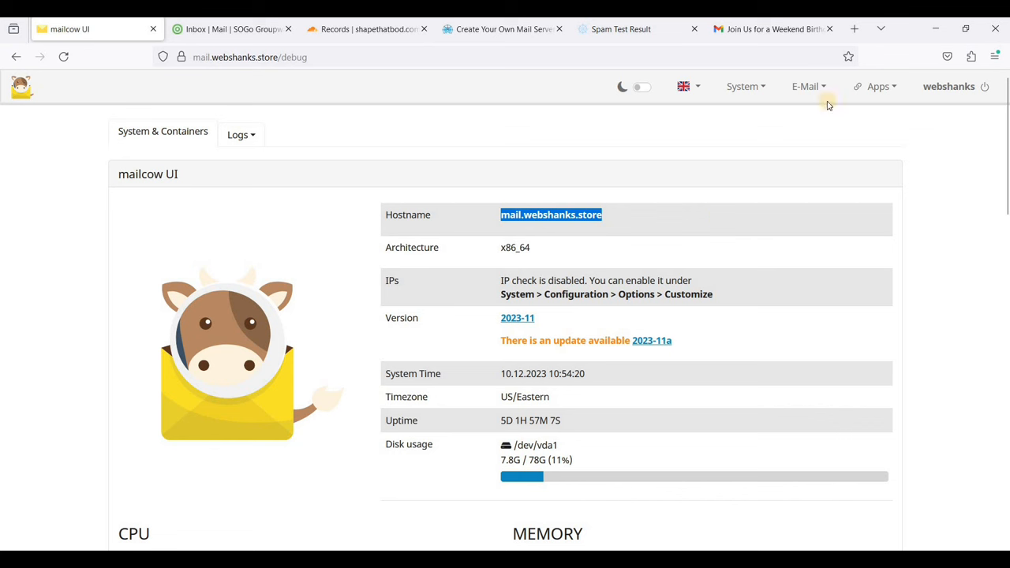
mouse_move(611, 221)
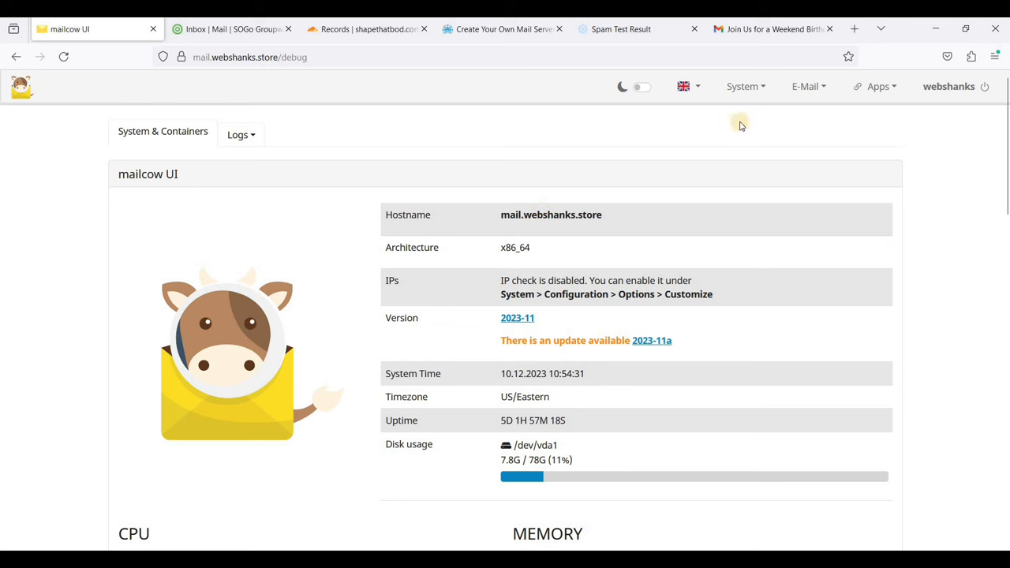
mouse_move(574, 273)
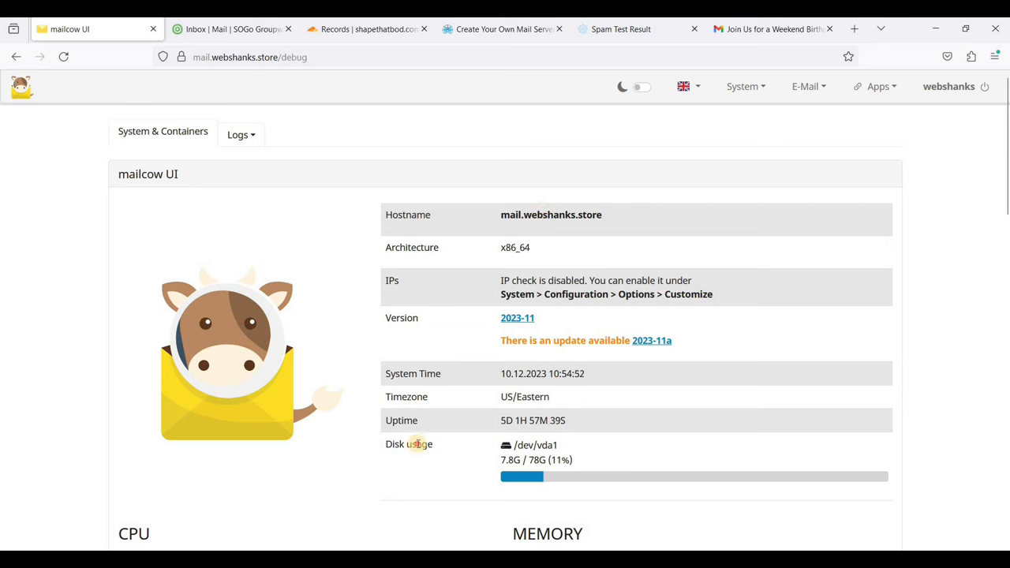
scroll(down, 3)
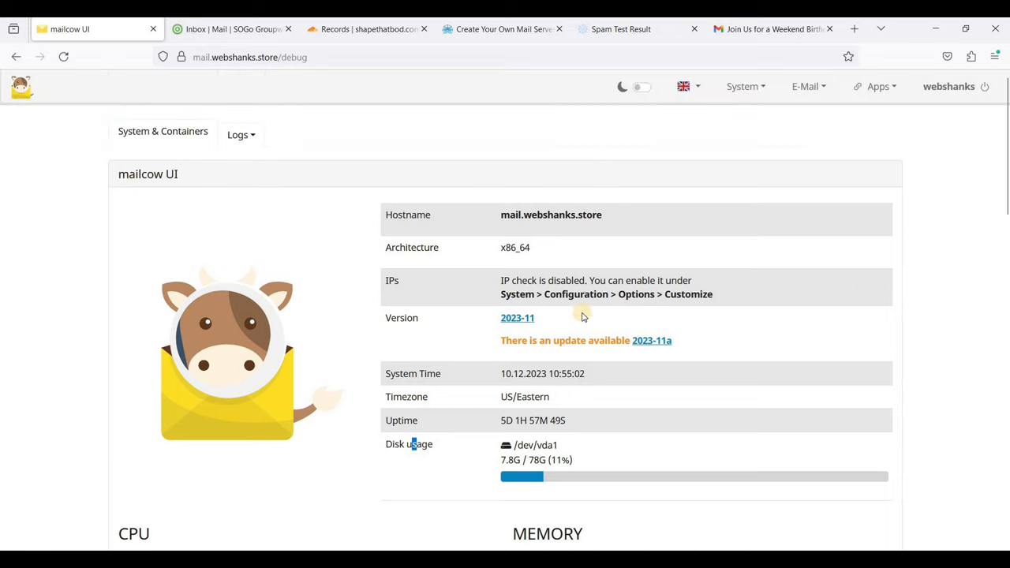
scroll(down, 3)
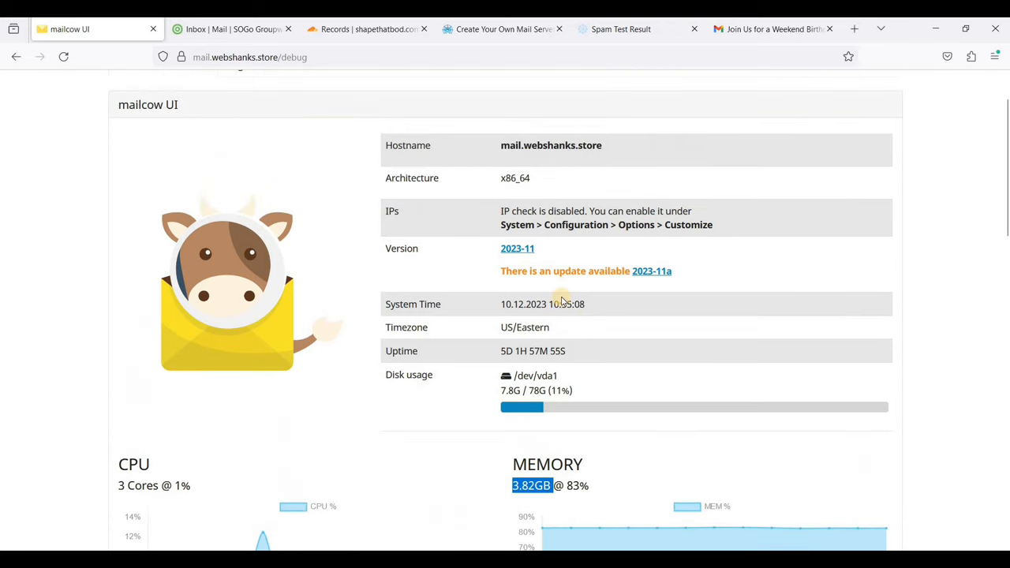
mouse_move(504, 207)
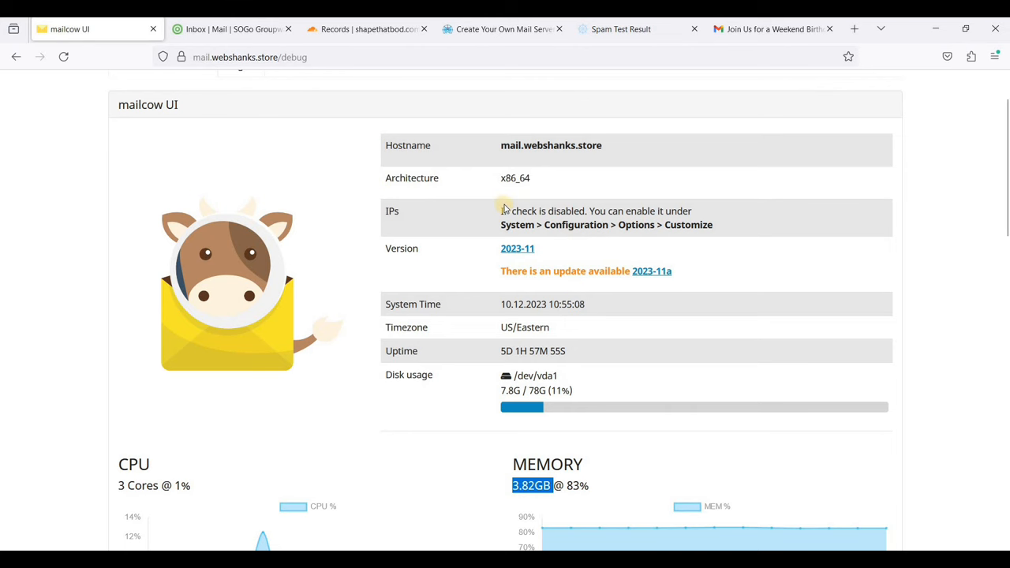
scroll(up, 3)
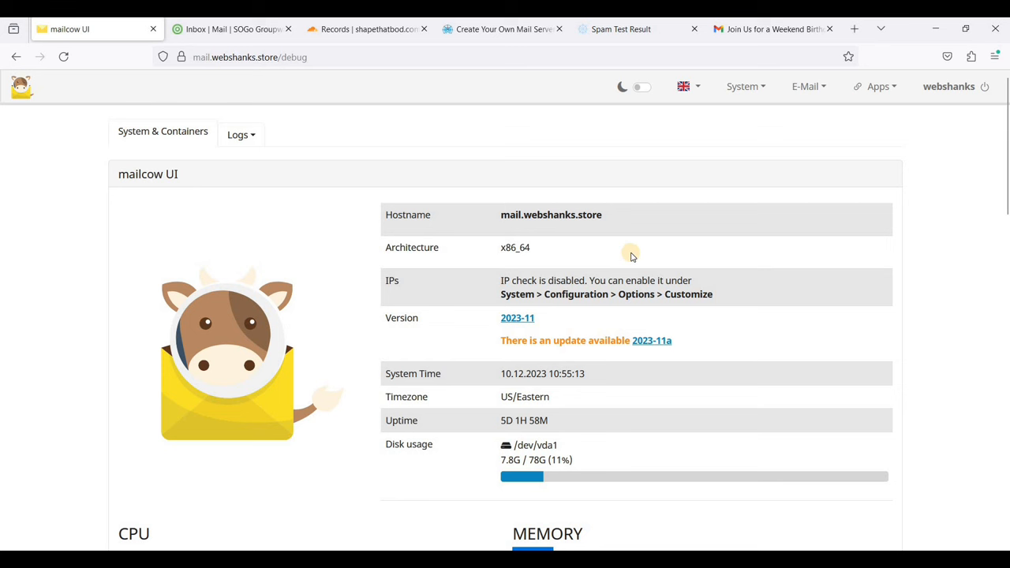
mouse_move(632, 258)
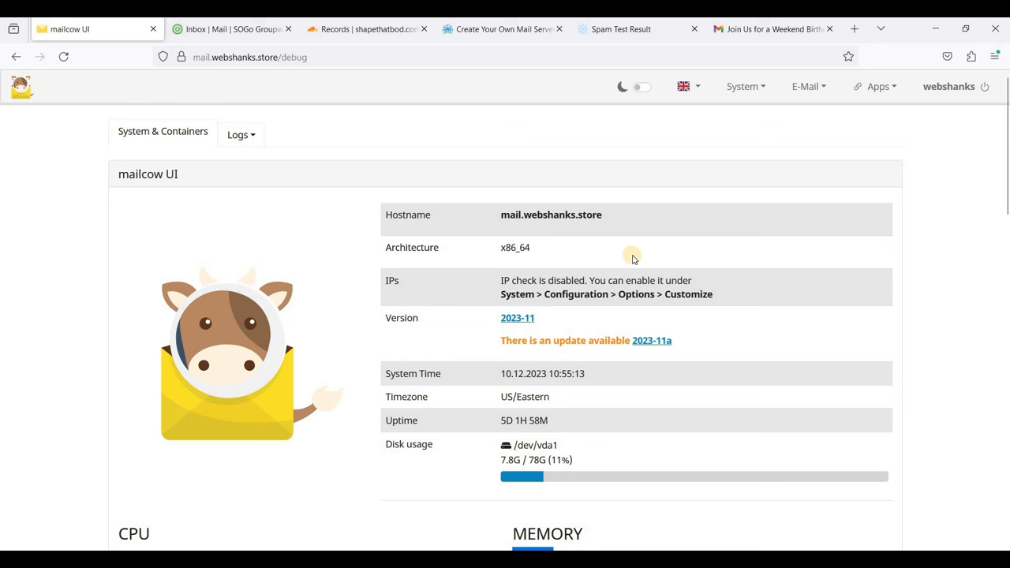
mouse_move(618, 281)
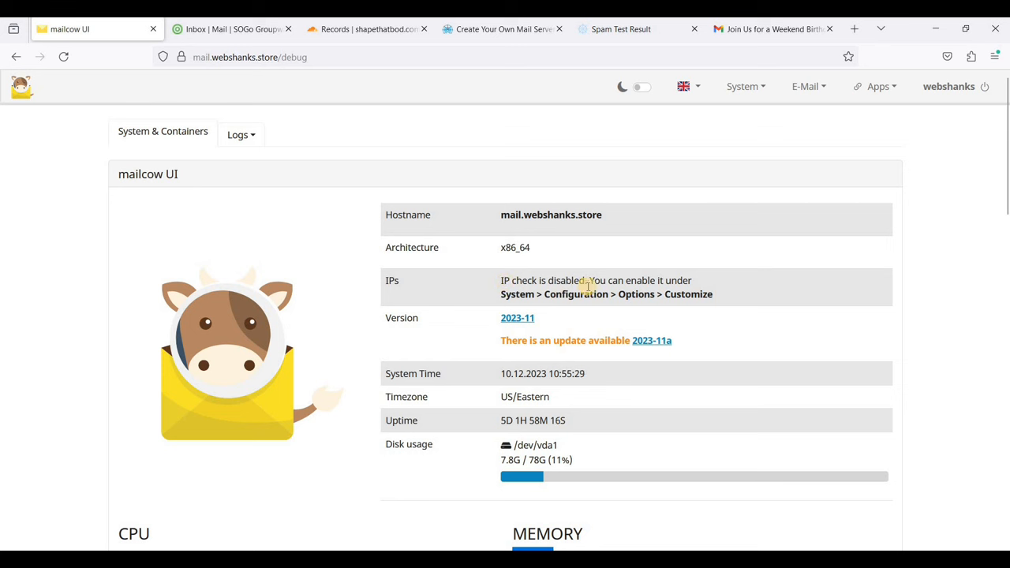
mouse_move(594, 318)
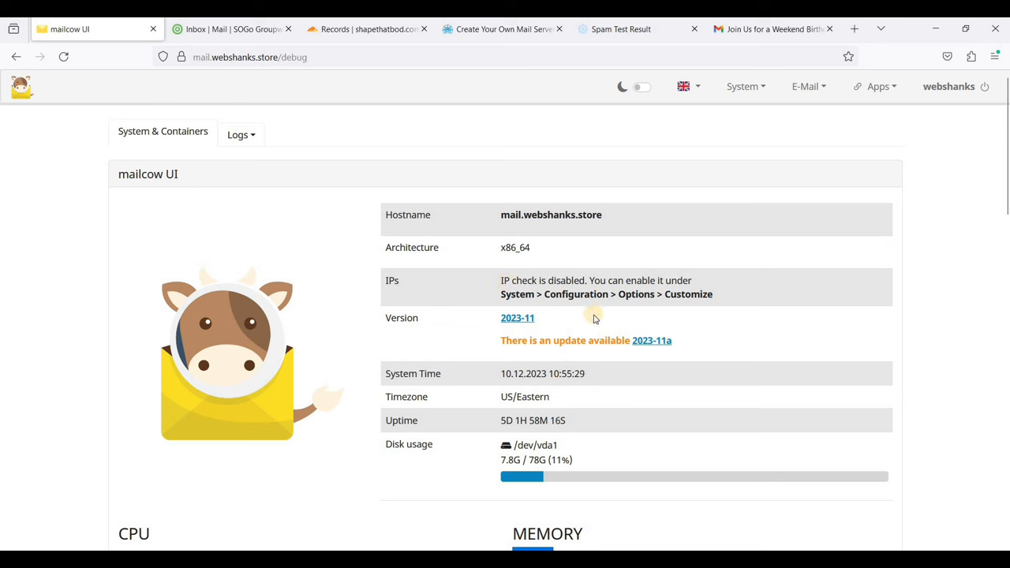